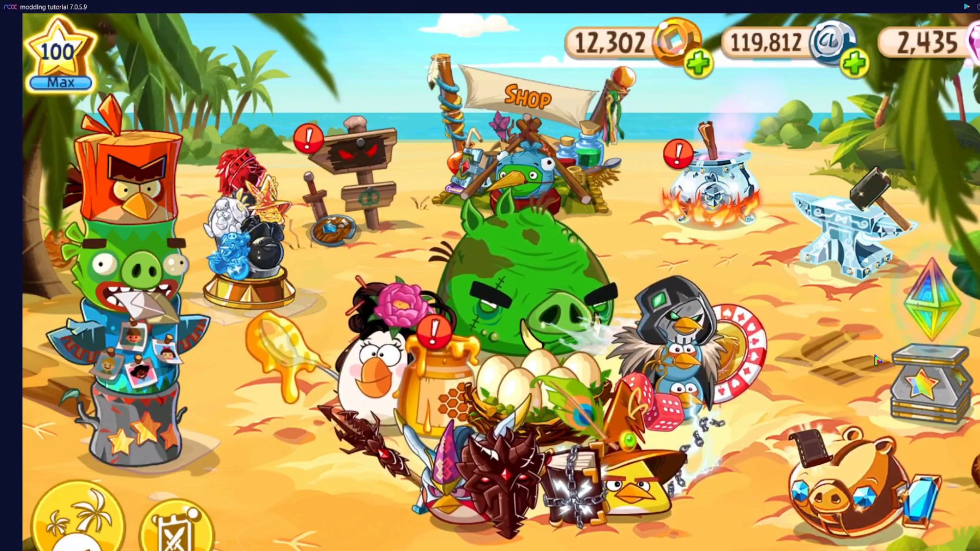
pyautogui.moveTo(761, 264)
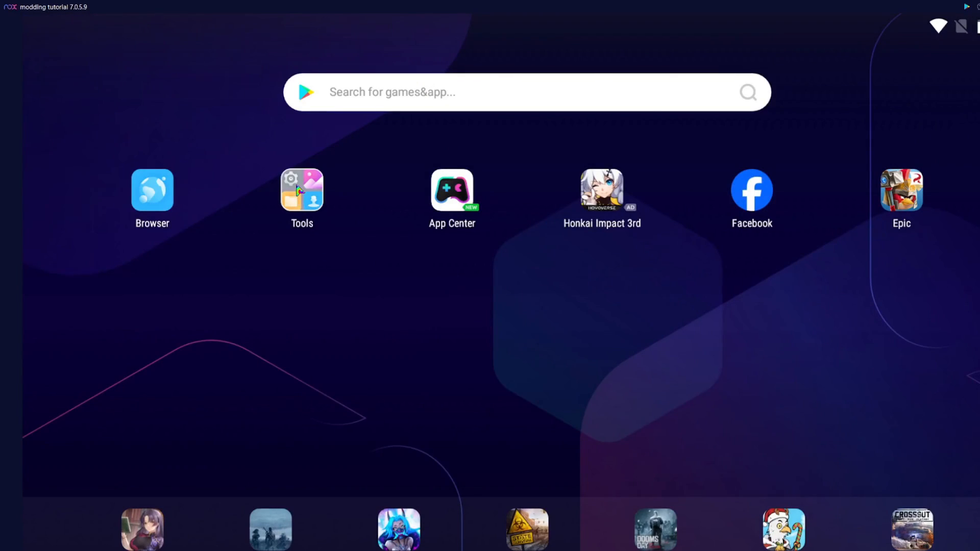
# Step: Sign in to Google Play, search 'titanium backup', and install Titanium Backup (root needed)
pyautogui.click(301, 190)
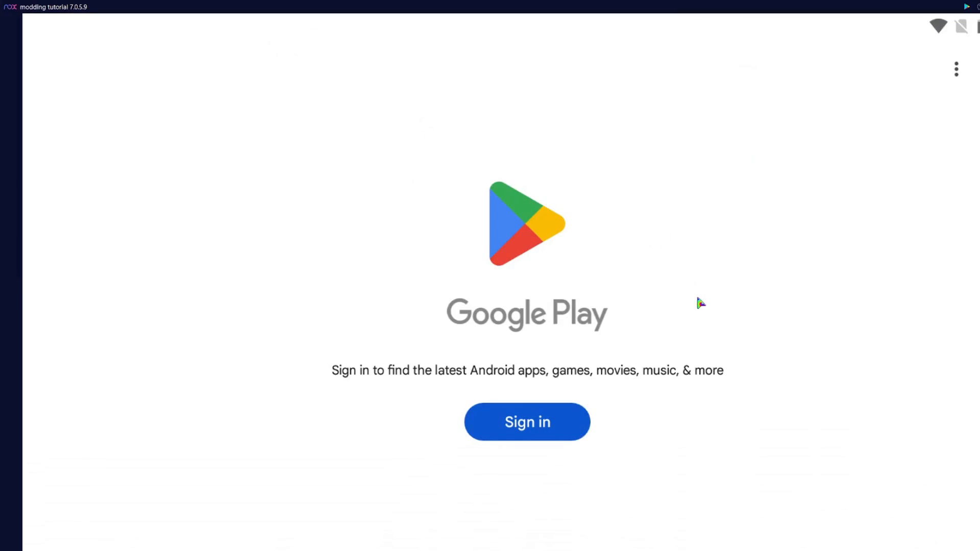
pyautogui.click(527, 422)
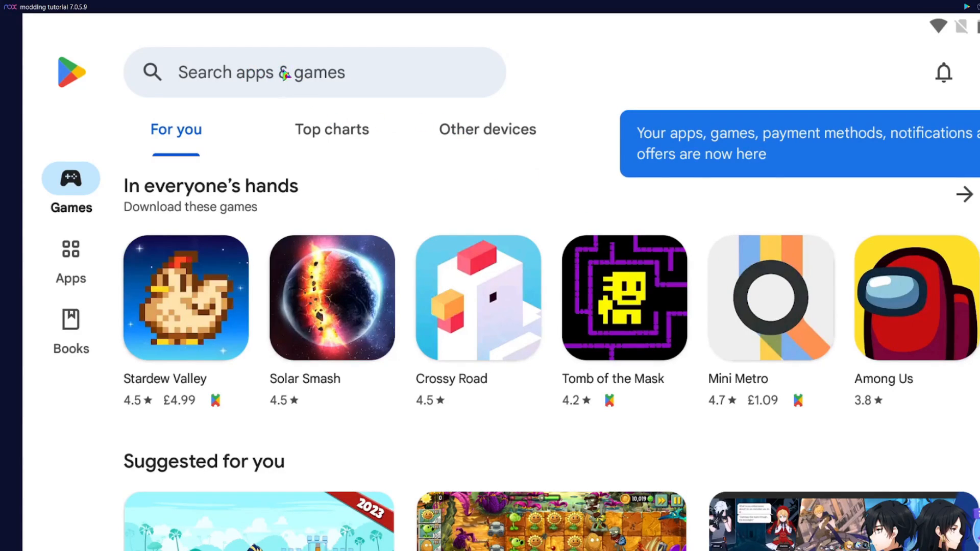
pyautogui.click(312, 72)
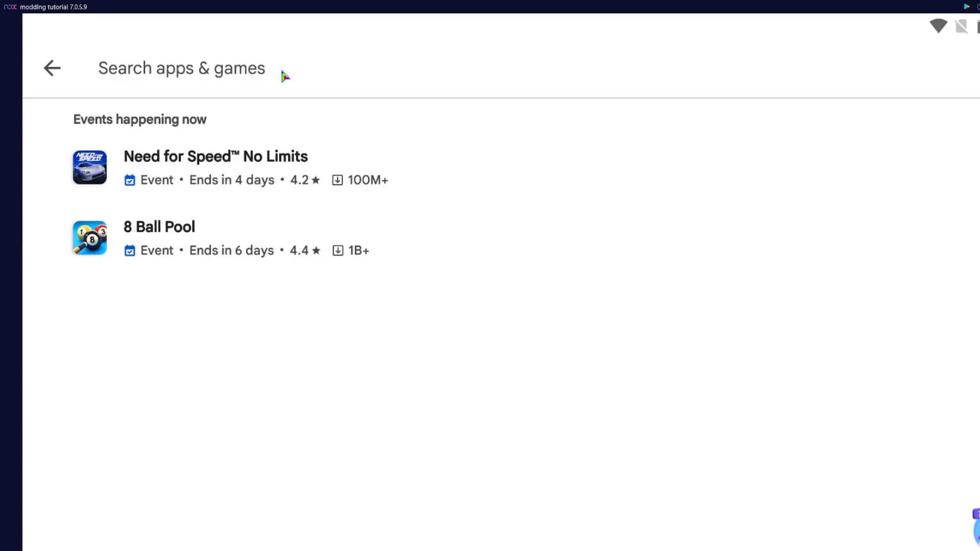
pyautogui.write('titaniu')
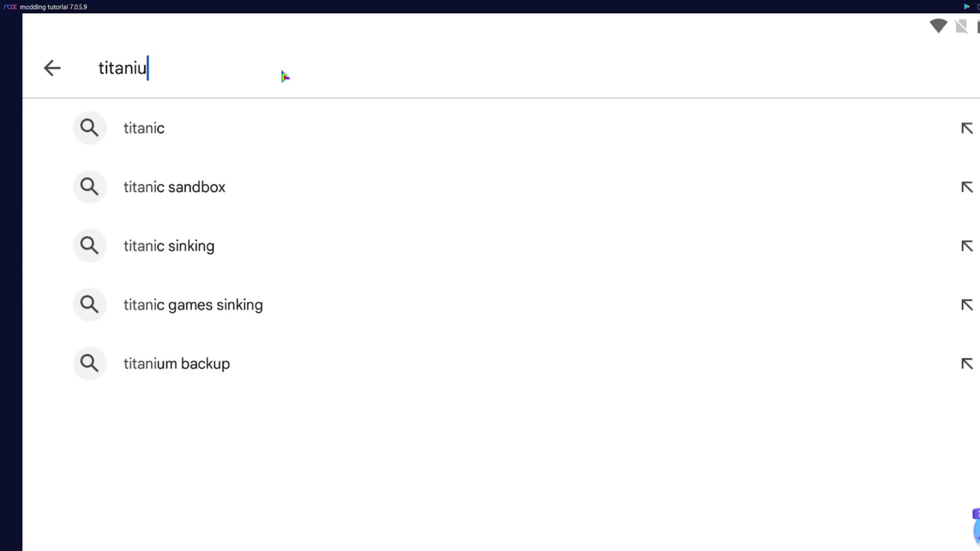
pyautogui.click(177, 363)
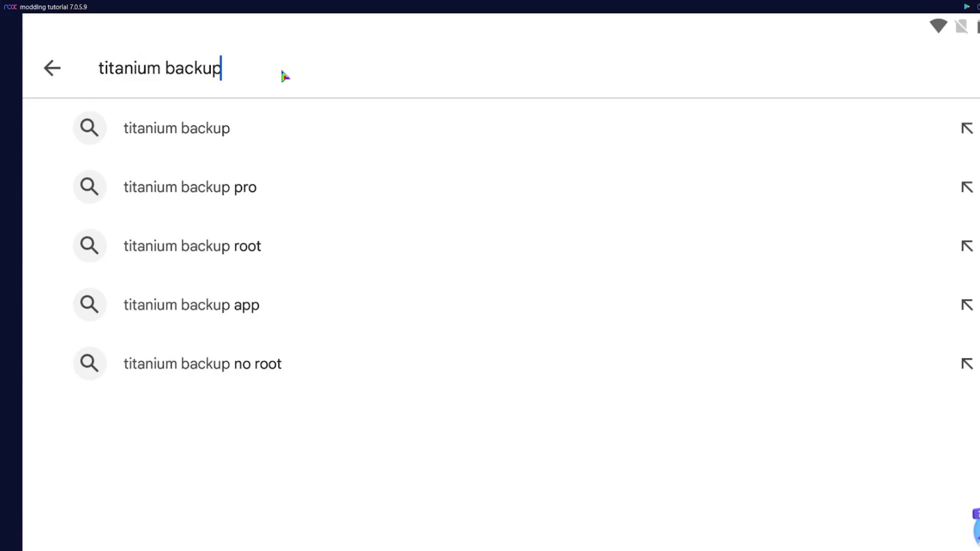
pyautogui.click(176, 129)
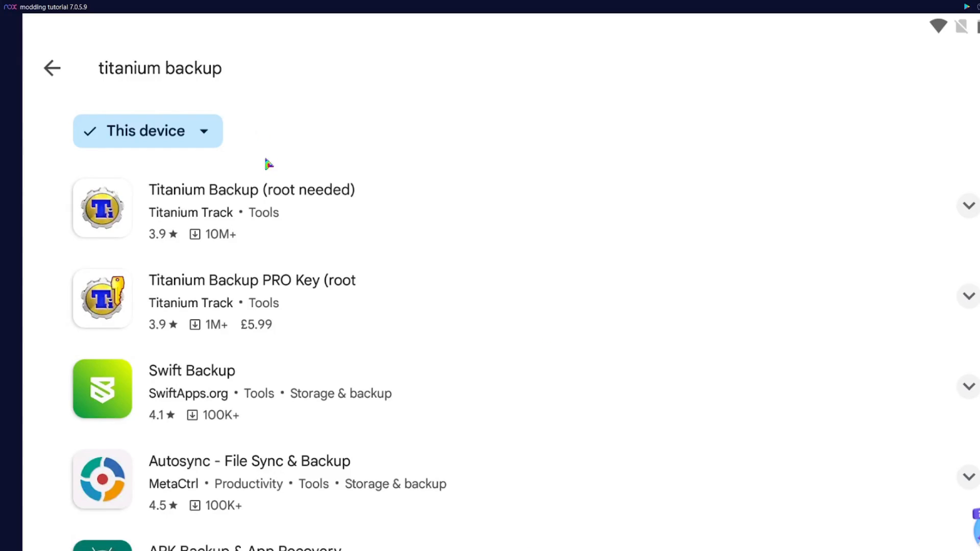
pyautogui.moveTo(318, 185)
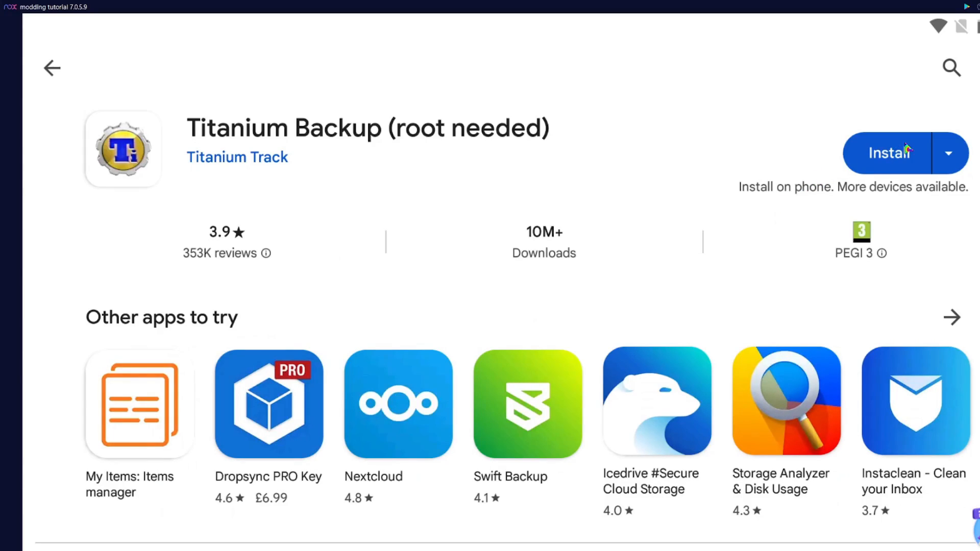
pyautogui.click(889, 153)
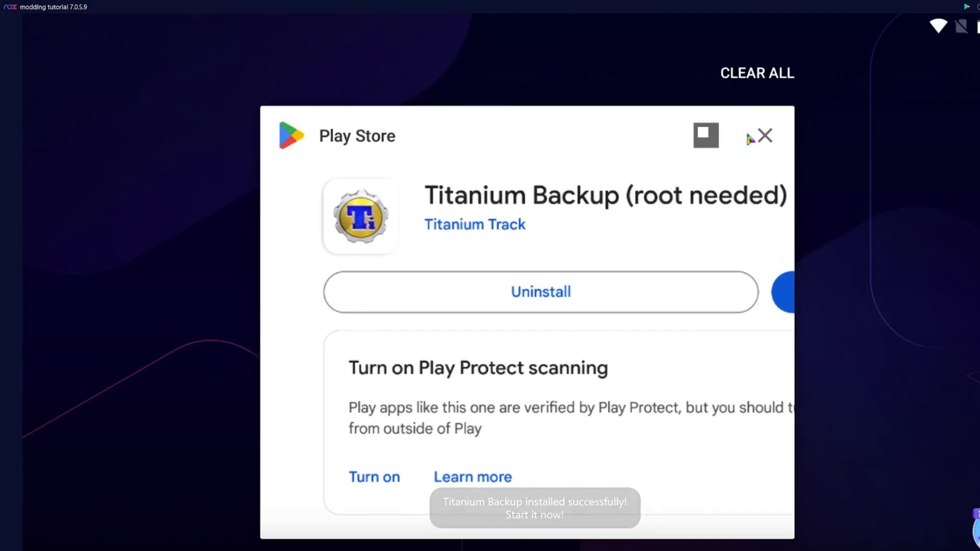
# Step: Browse to data > data > com.rovio.gold > files, then start and cancel deleting fusion.registry
pyautogui.click(766, 136)
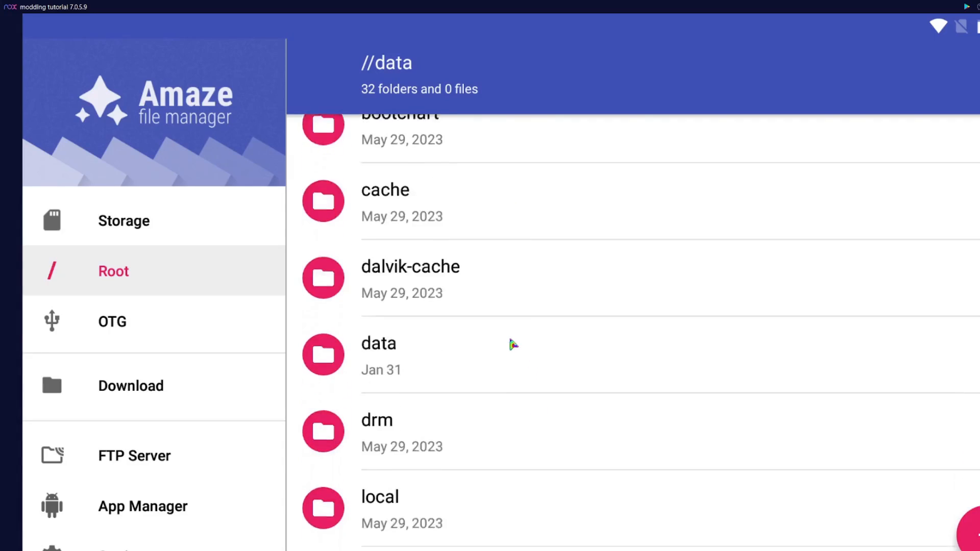
pyautogui.click(378, 343)
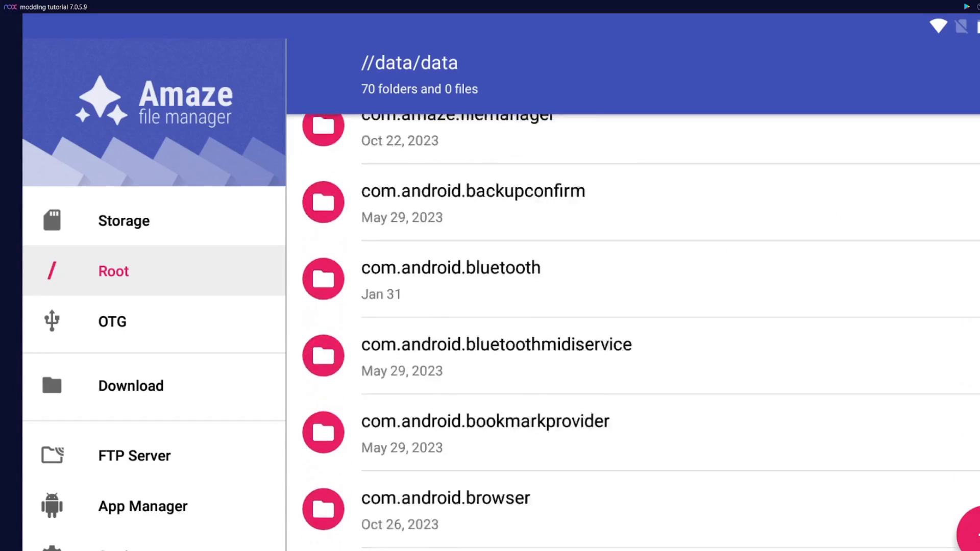
pyautogui.click(468, 263)
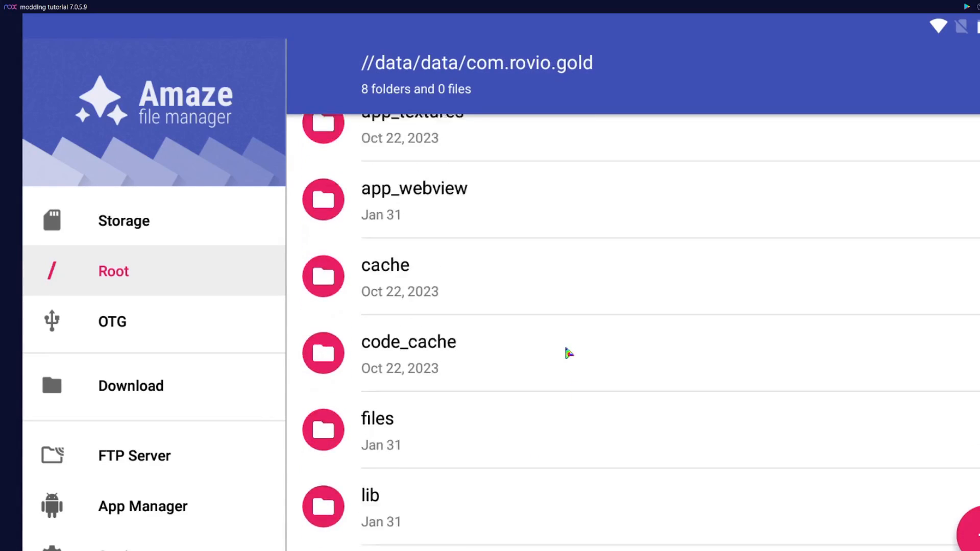
pyautogui.click(377, 418)
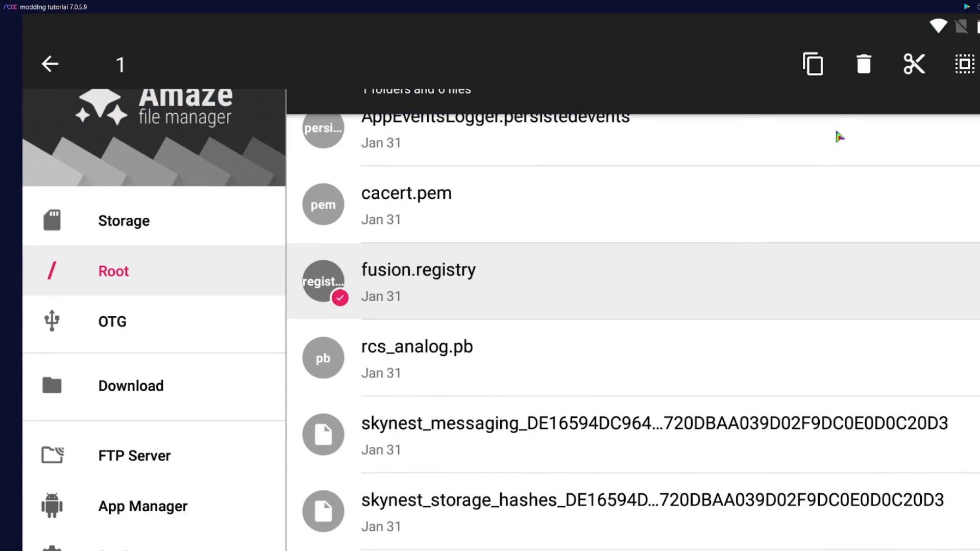
pyautogui.click(863, 64)
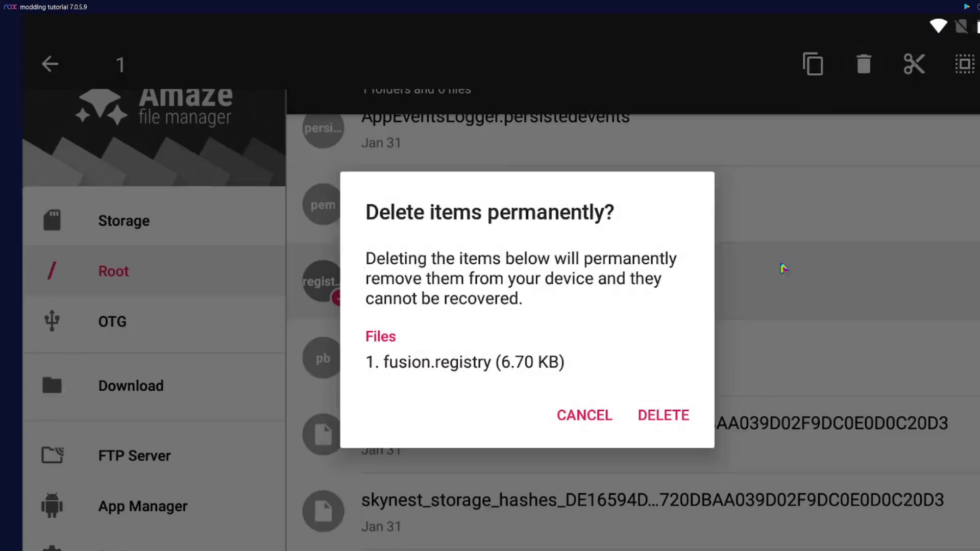
pyautogui.click(663, 415)
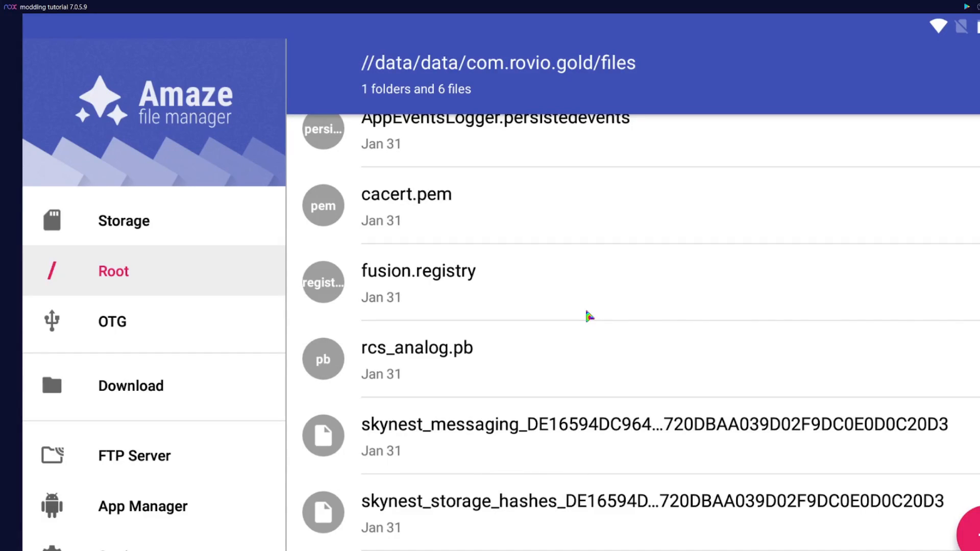
# Step: Replace fusion.registry's 'registry' extension with 'txt', saving the file as fusion.txt
pyautogui.scroll(-3)
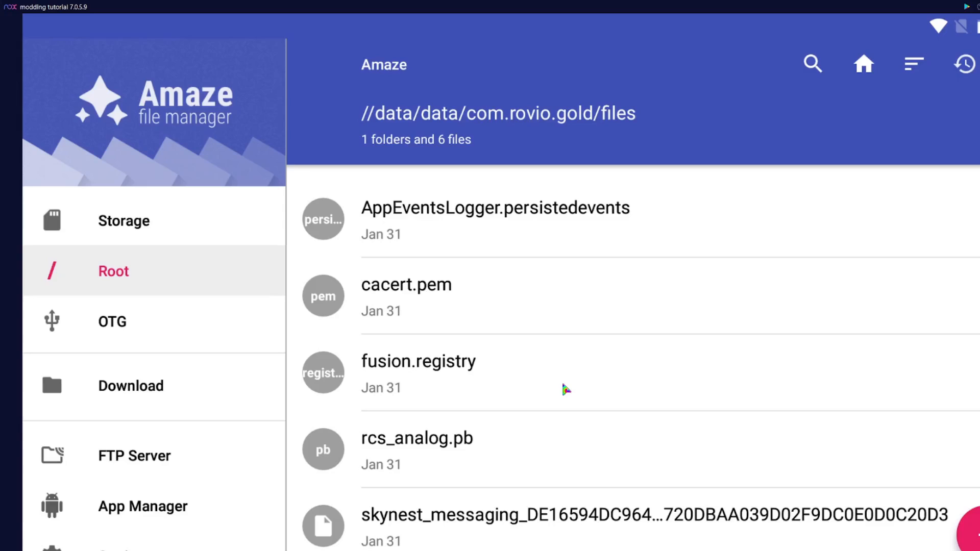
pyautogui.moveTo(766, 296)
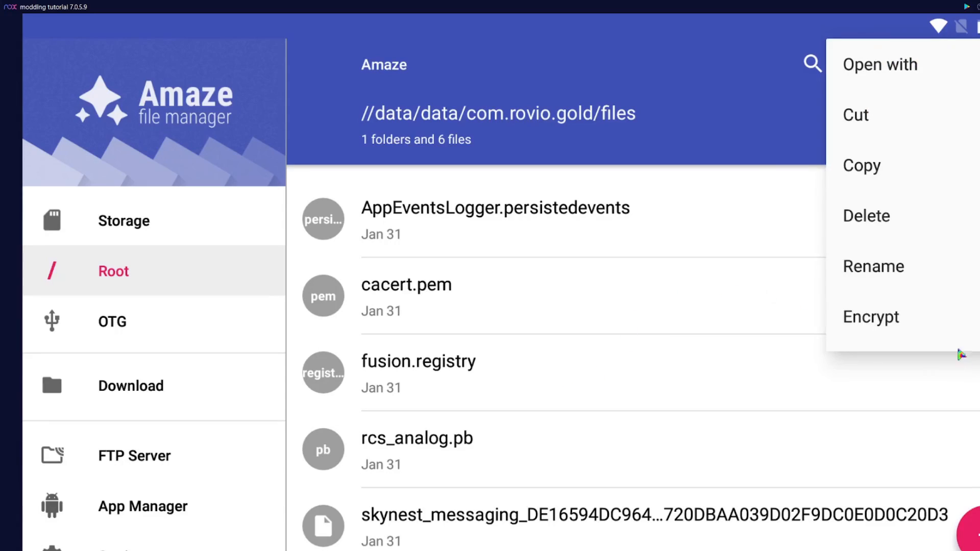
pyautogui.click(873, 265)
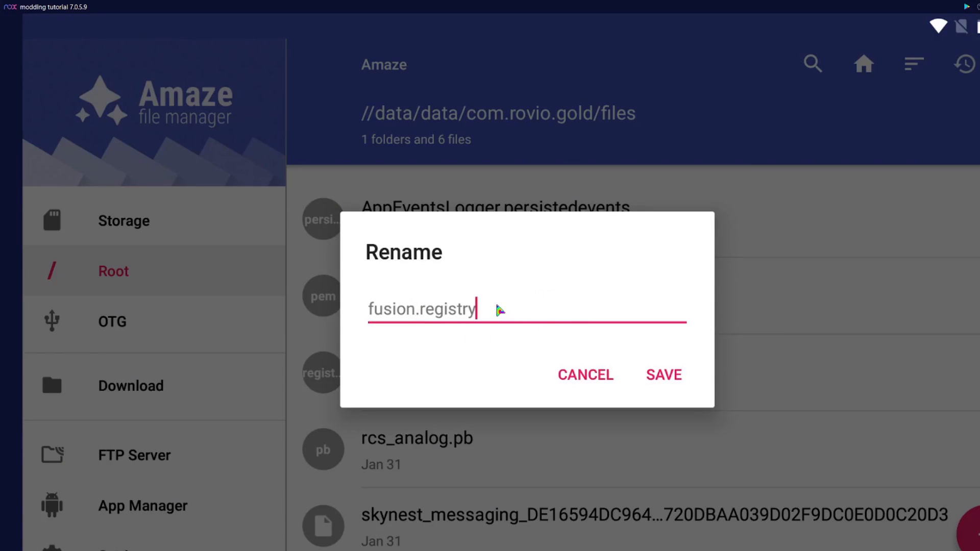
pyautogui.press('BackSpace')
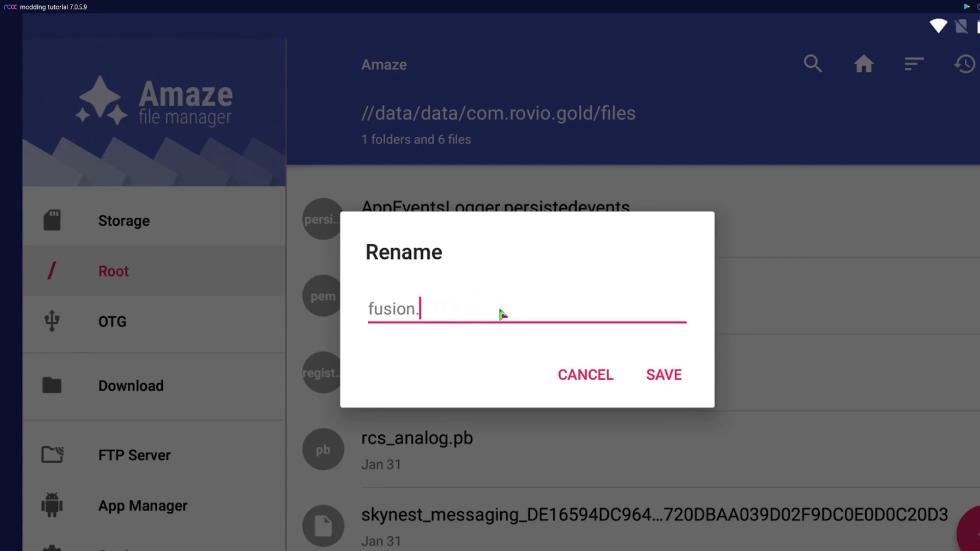
pyautogui.click(663, 375)
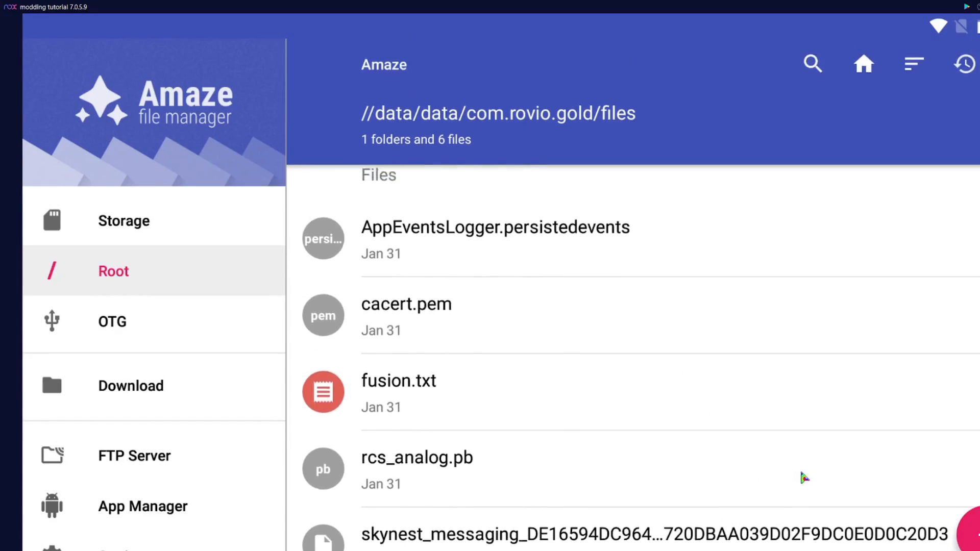
pyautogui.scroll(3)
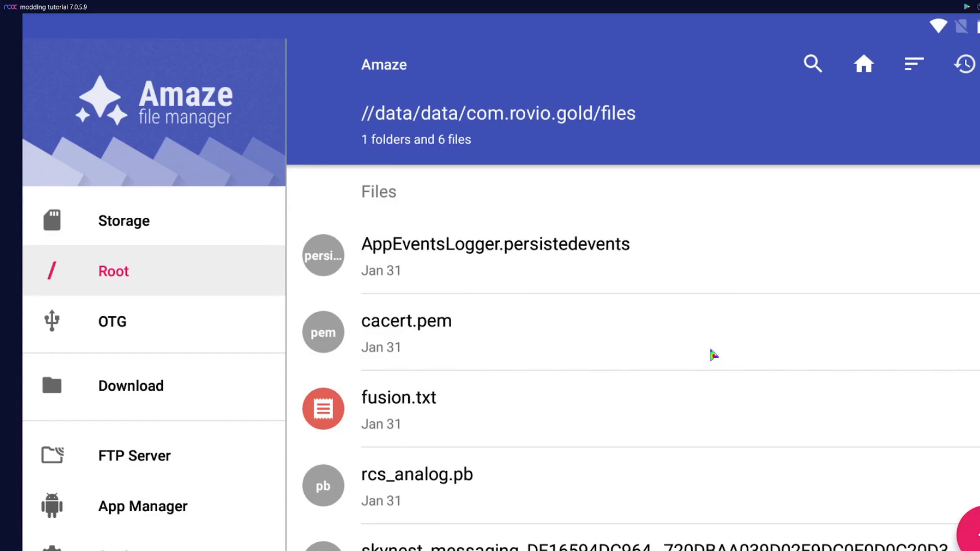
pyautogui.moveTo(859, 410)
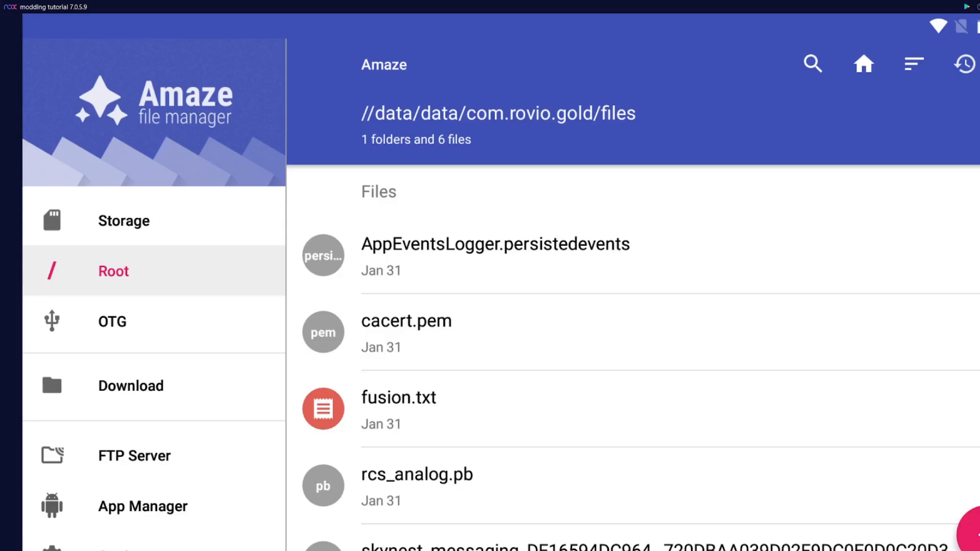
pyautogui.moveTo(944, 378)
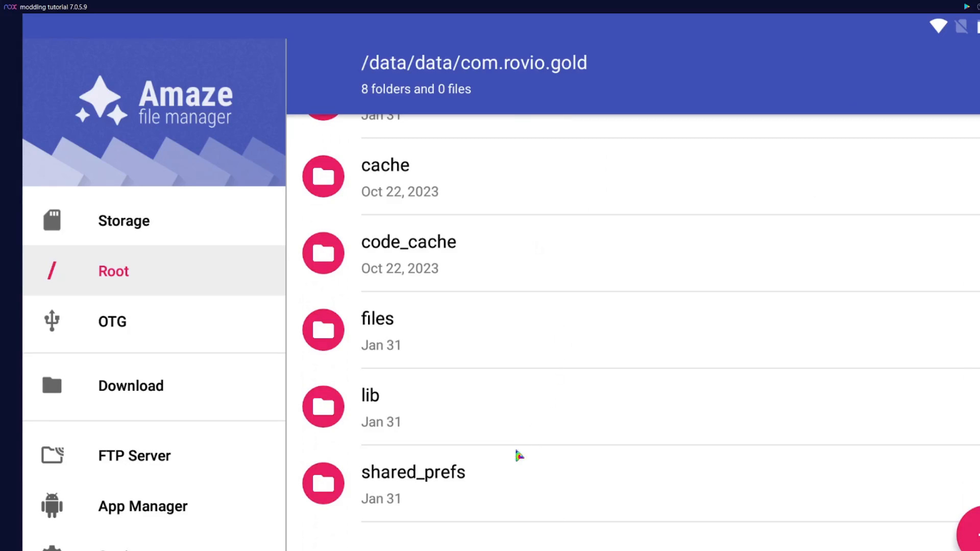
# Step: Open com.rovio.gold's shared_prefs folder to view its XML preference files
pyautogui.click(413, 472)
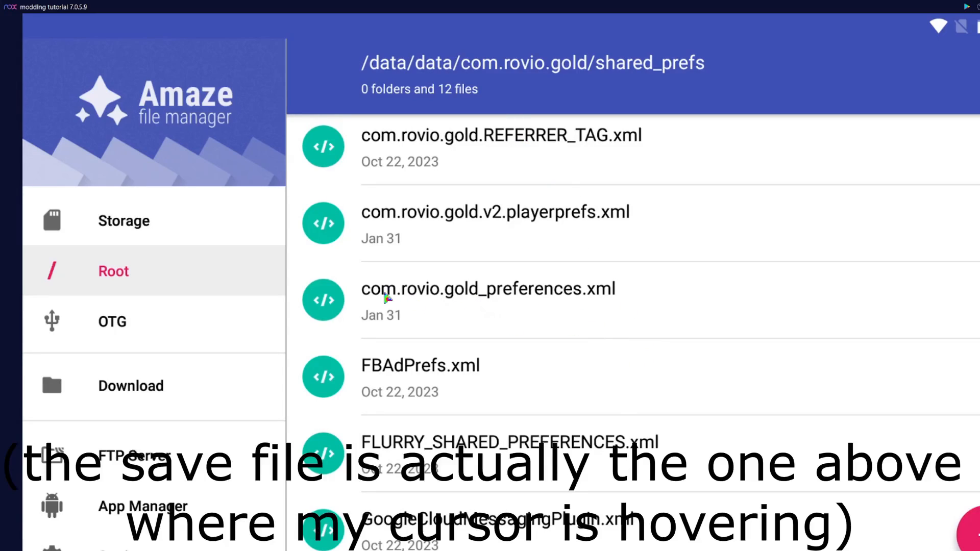
pyautogui.moveTo(582, 300)
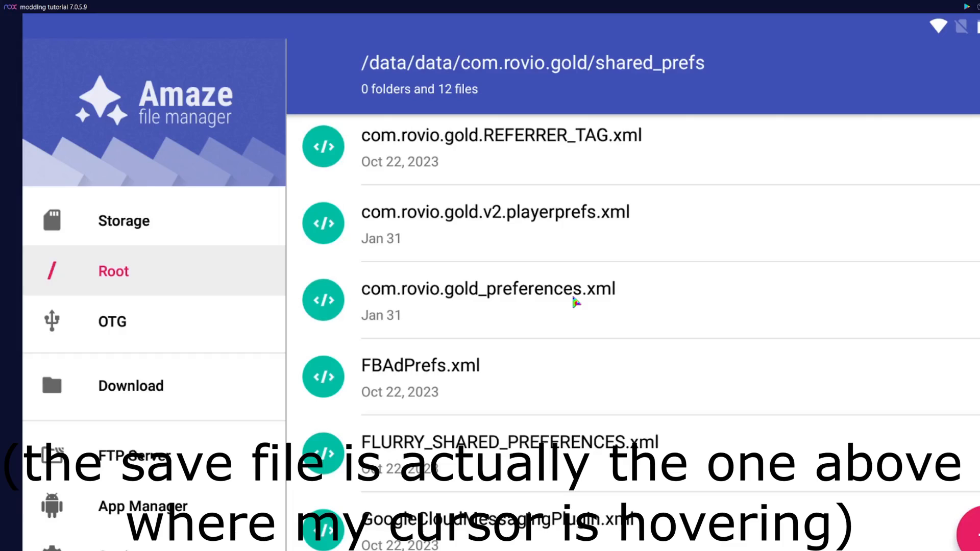
pyautogui.moveTo(570, 304)
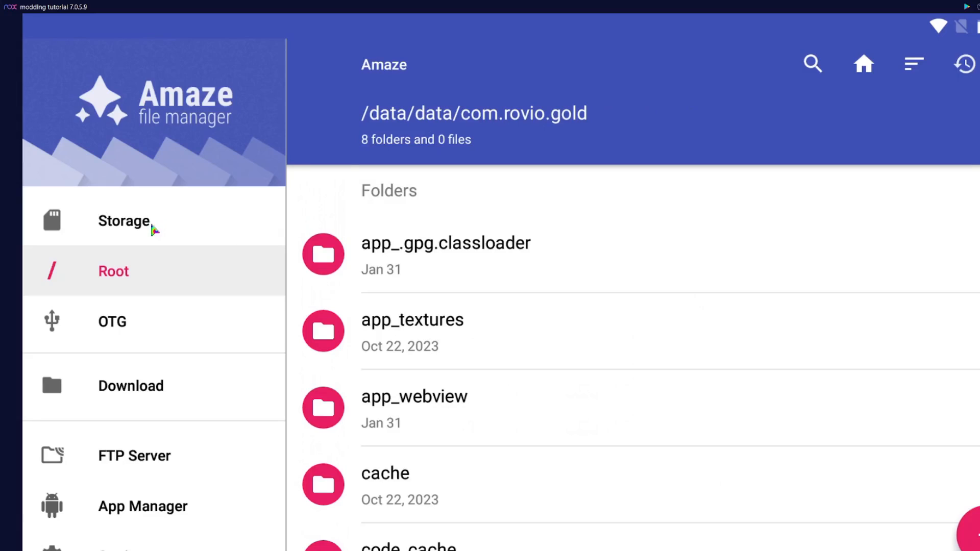
# Step: Launch Titanium Backup and grant it permanent superuser access, reaching the root-OK overview
pyautogui.click(123, 221)
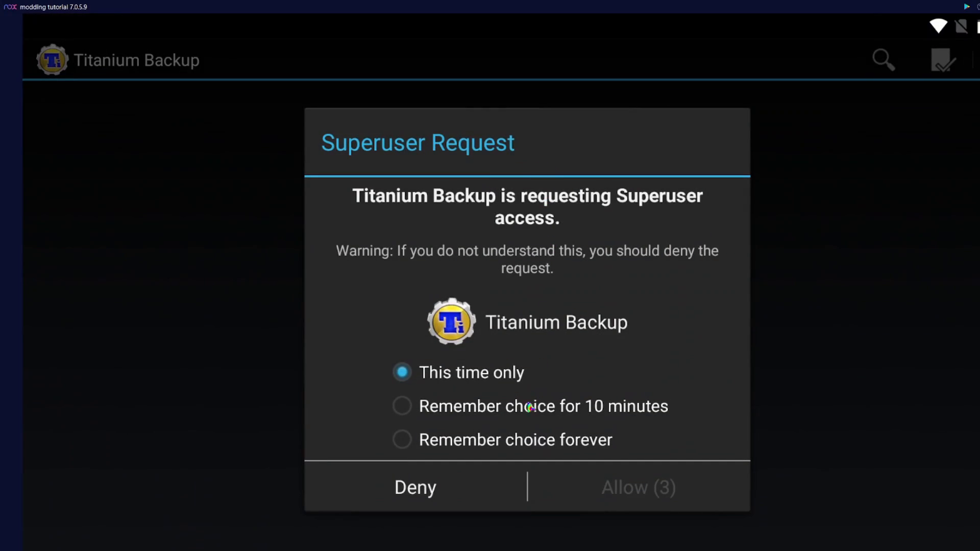
pyautogui.click(402, 439)
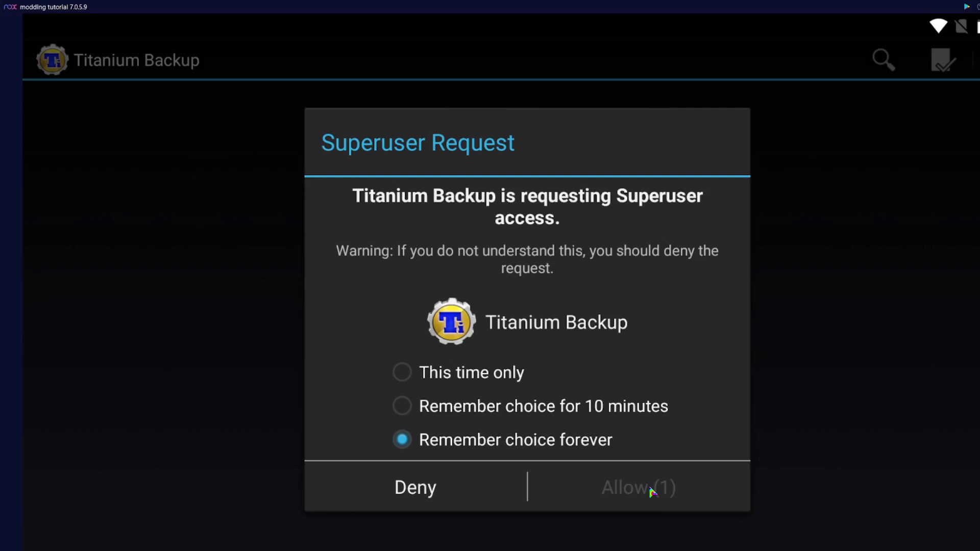
pyautogui.click(638, 487)
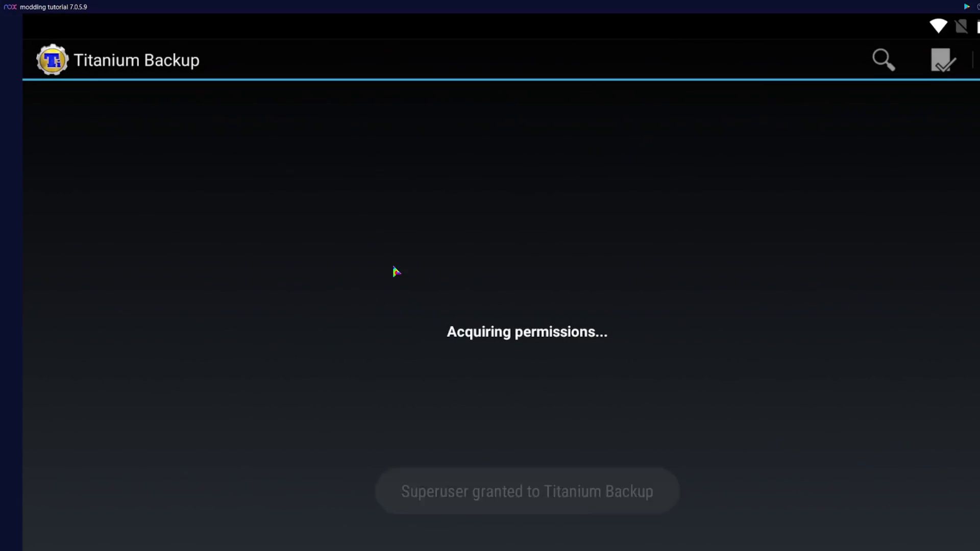
pyautogui.moveTo(342, 215)
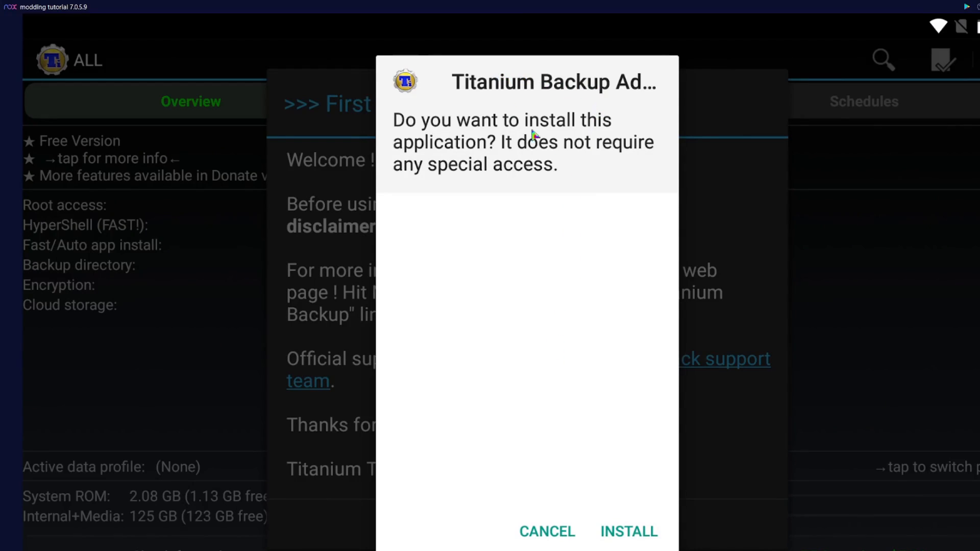
pyautogui.moveTo(547, 543)
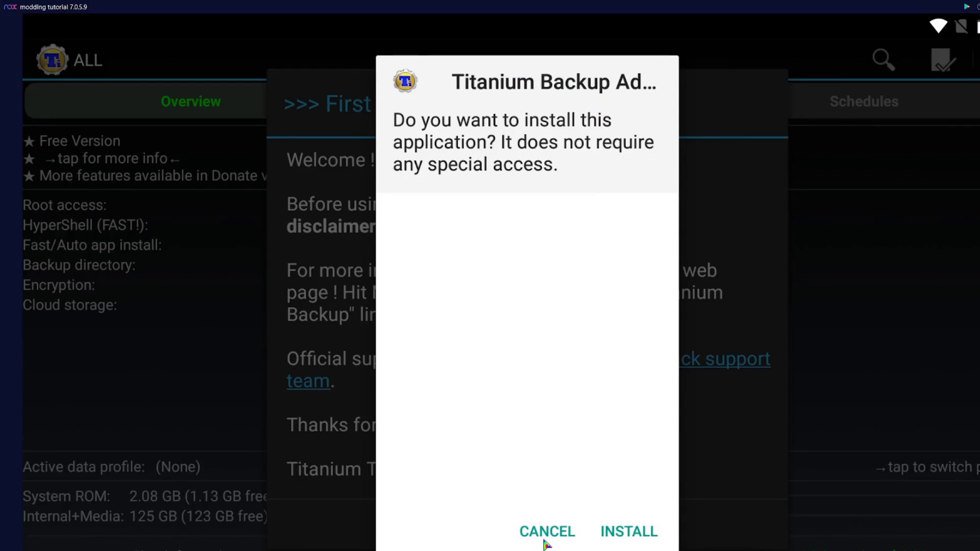
pyautogui.click(546, 532)
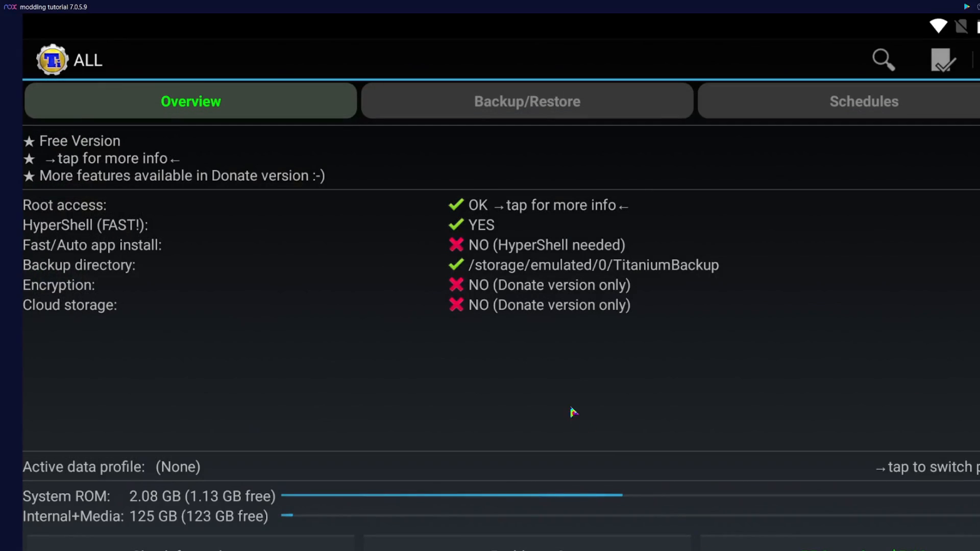
pyautogui.moveTo(558, 123)
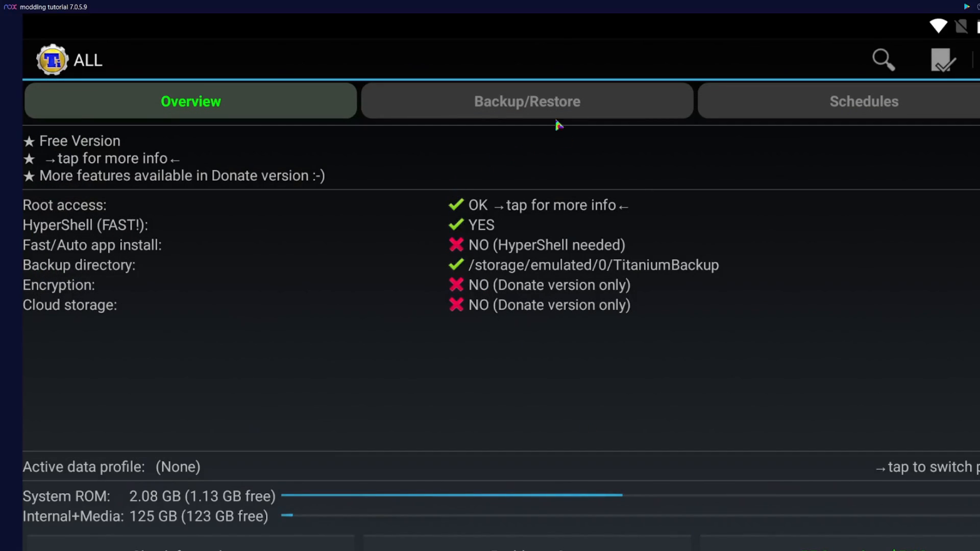
pyautogui.moveTo(503, 112)
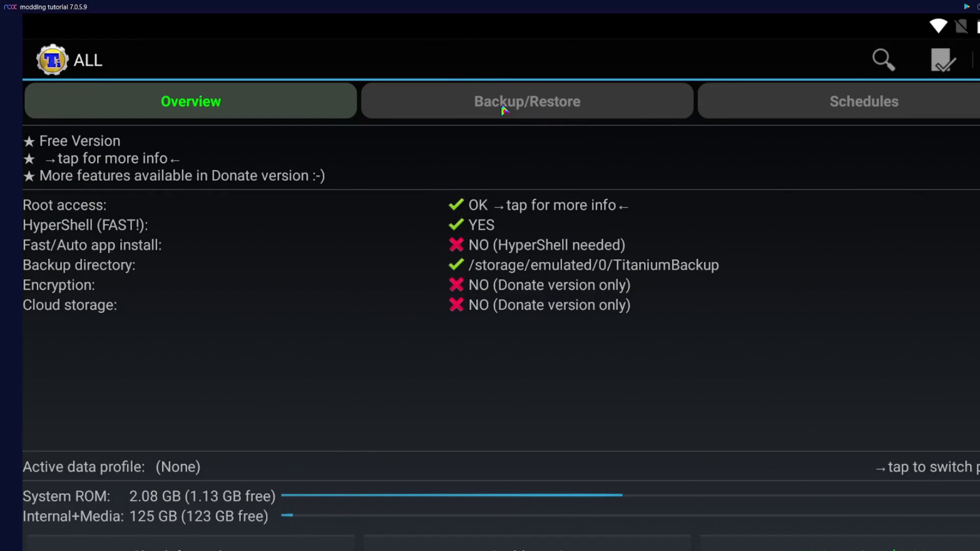
# Step: Back up Epic 3.0.27463.4821 from the Backup/Restore list, then close Titanium Backup
pyautogui.click(526, 101)
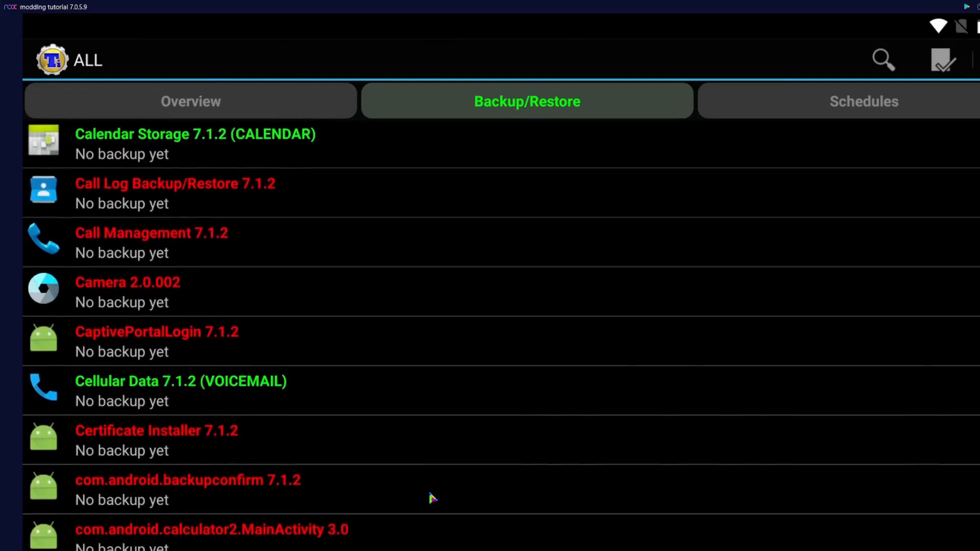
pyautogui.scroll(-3)
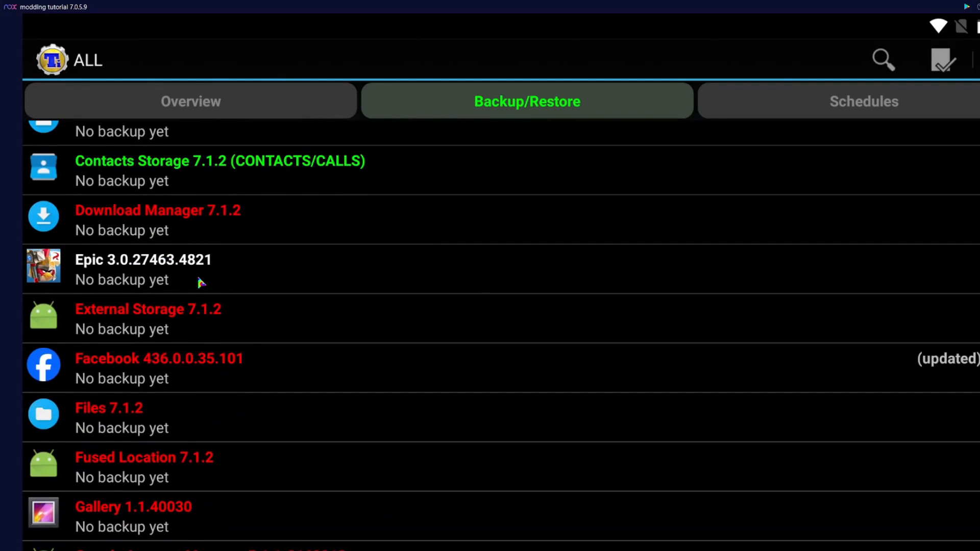
pyautogui.click(143, 259)
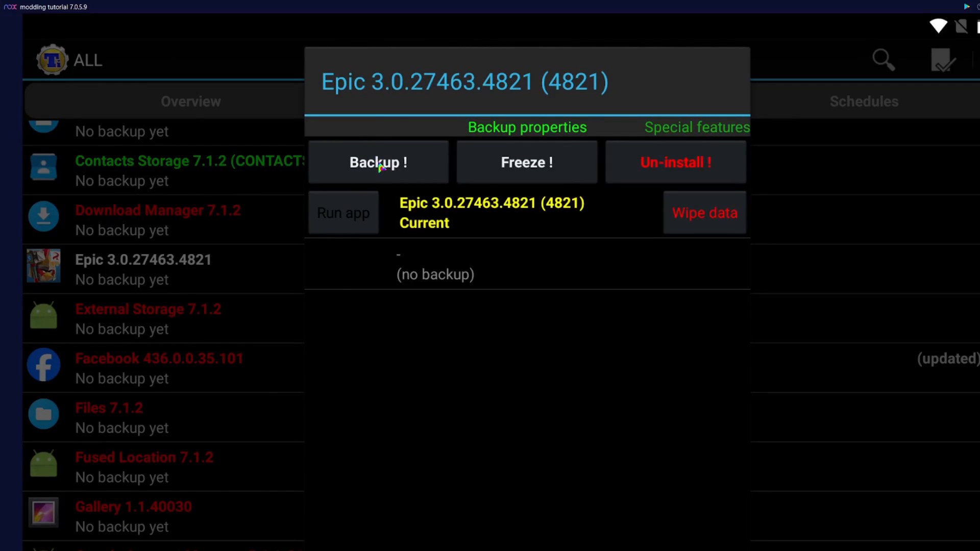
pyautogui.click(377, 162)
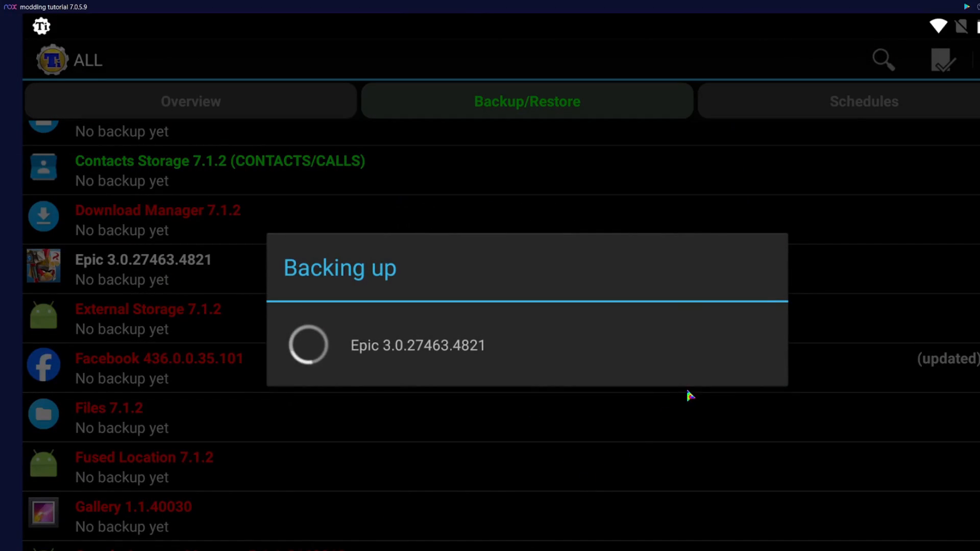
pyautogui.moveTo(671, 415)
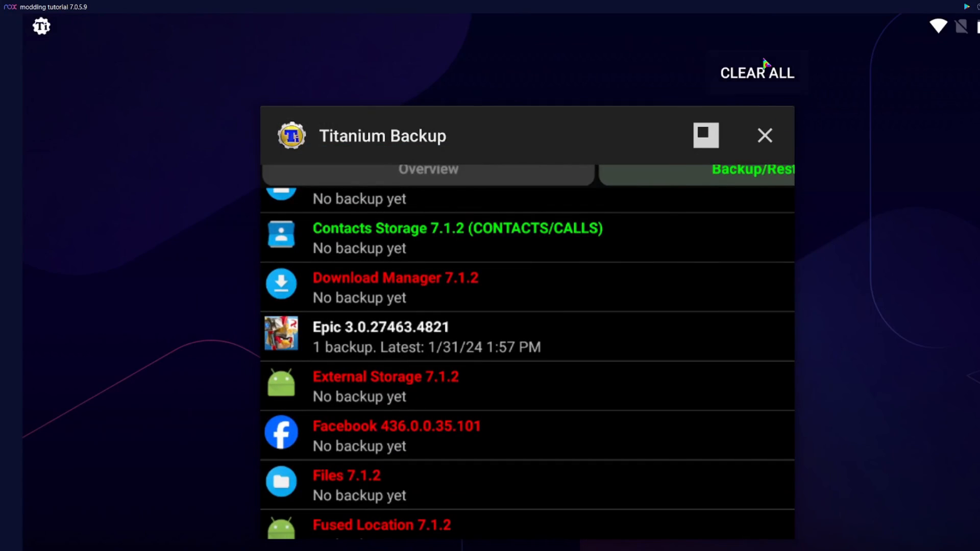
pyautogui.click(765, 136)
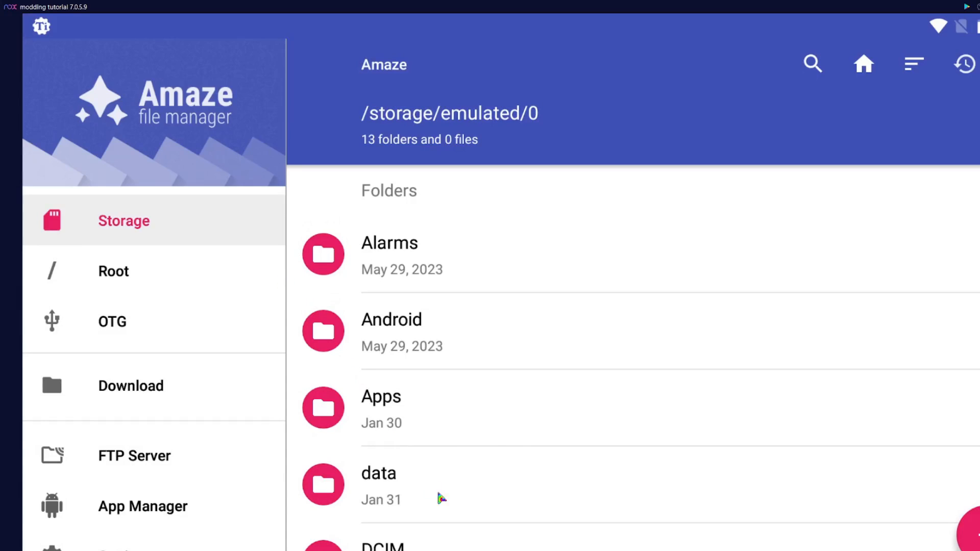
# Step: Paste the Epic backup files from the TitaniumBackup folder into Pictures
pyautogui.scroll(-3)
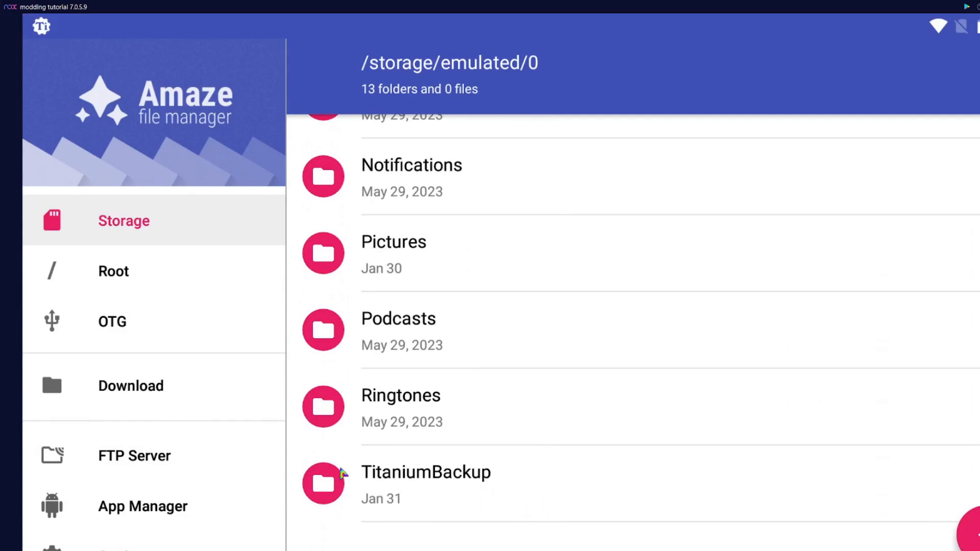
pyautogui.moveTo(455, 498)
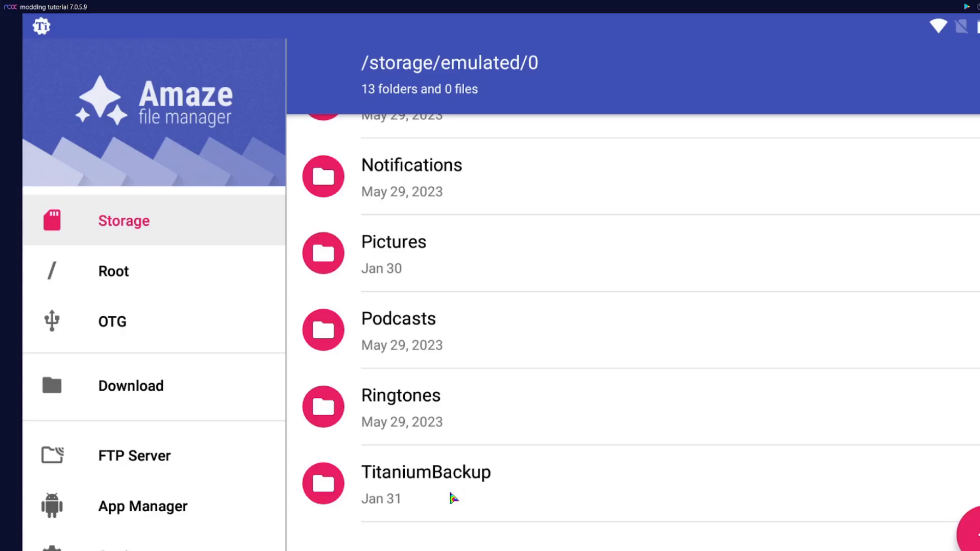
pyautogui.click(426, 472)
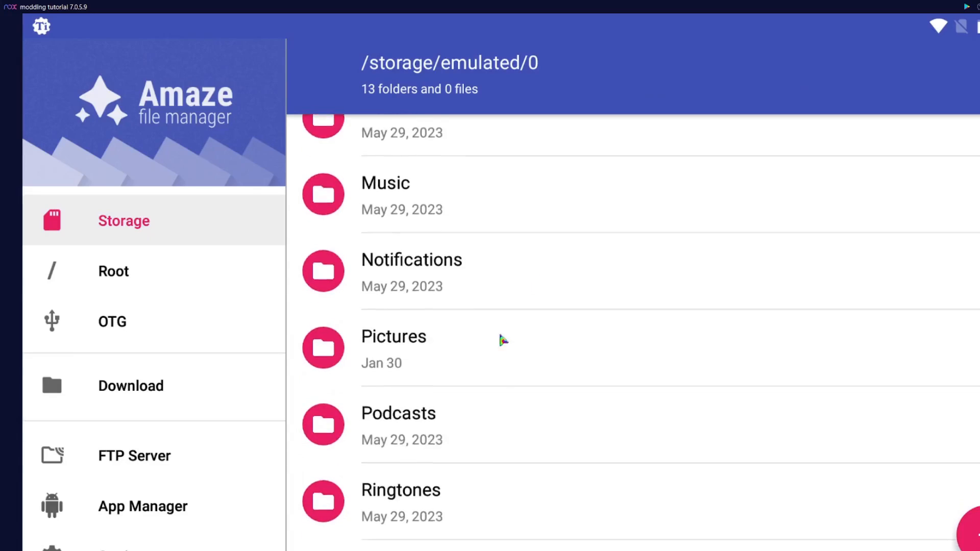
pyautogui.click(394, 336)
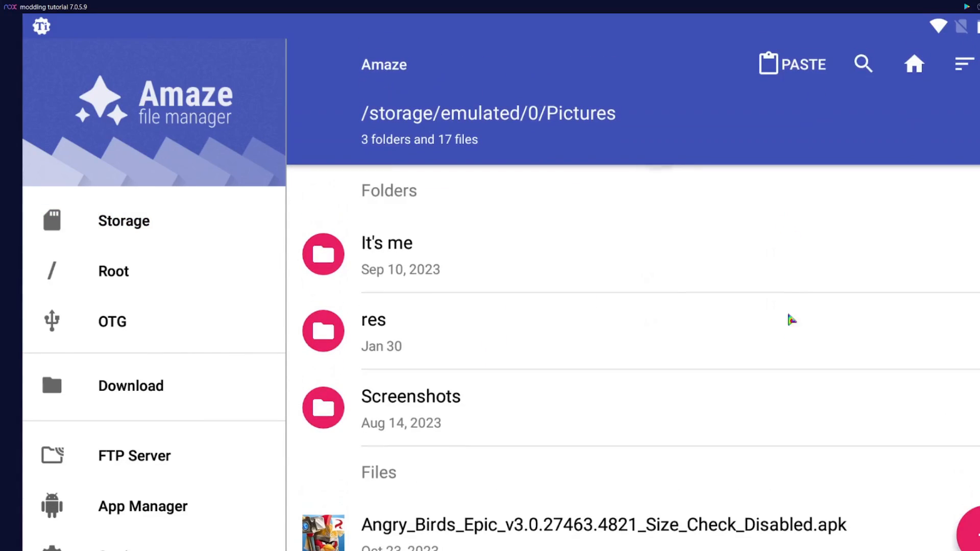
pyautogui.click(790, 64)
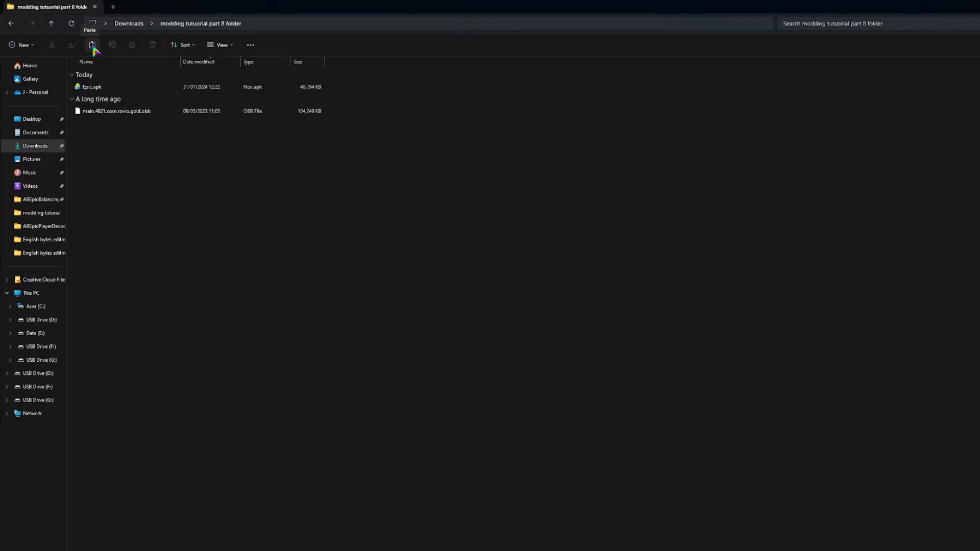
# Step: Paste the com.rovio.gold tar.gz archive into the modding tutorial part 8 folder and deselect it
pyautogui.click(92, 44)
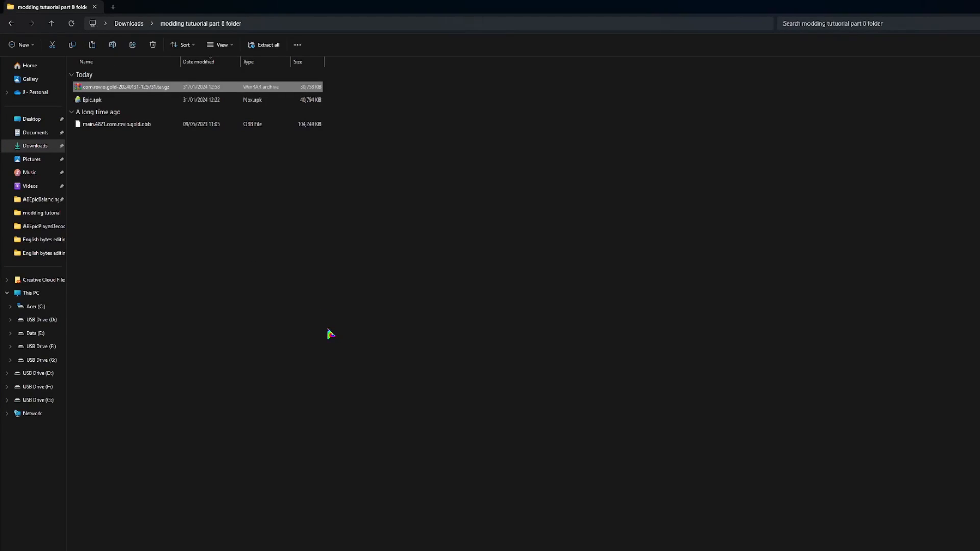
pyautogui.click(184, 156)
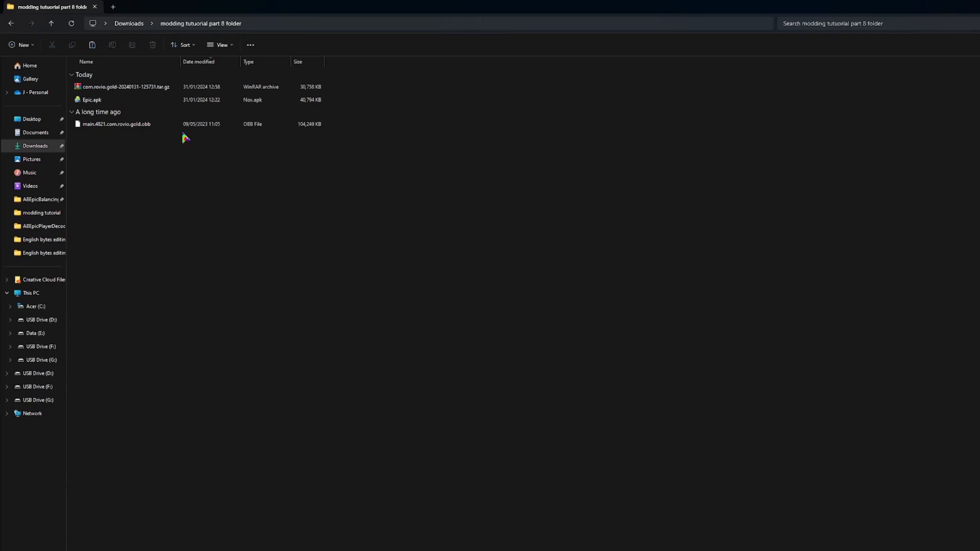
pyautogui.moveTo(320, 183)
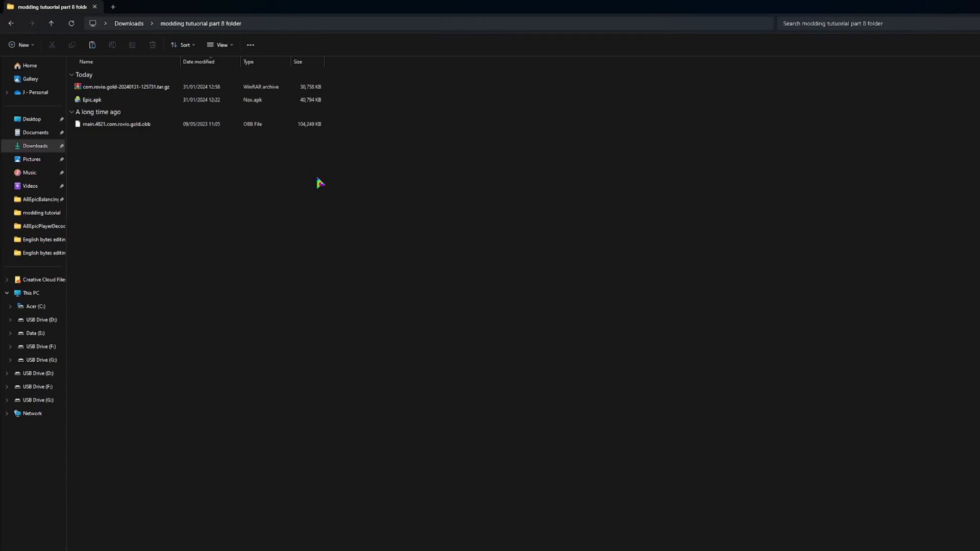
pyautogui.click(92, 100)
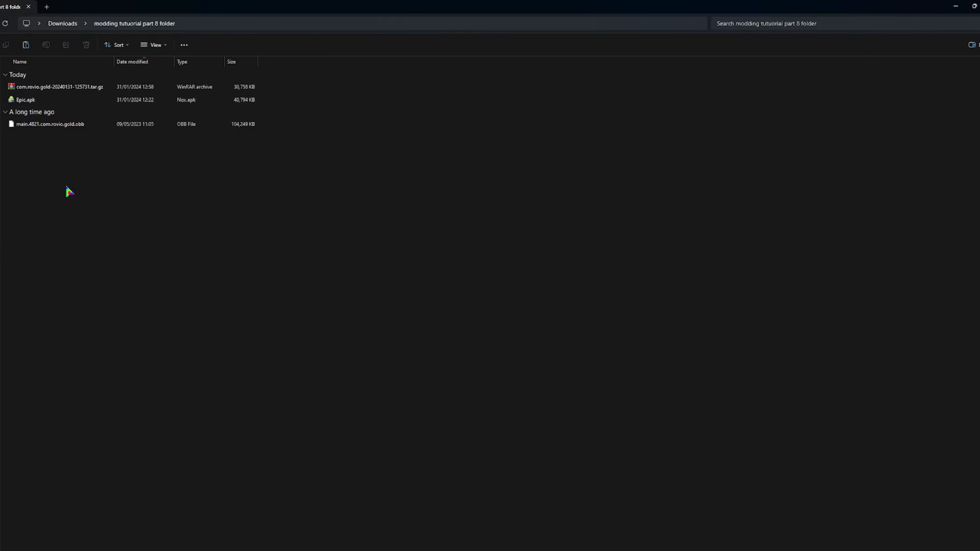
pyautogui.moveTo(139, 211)
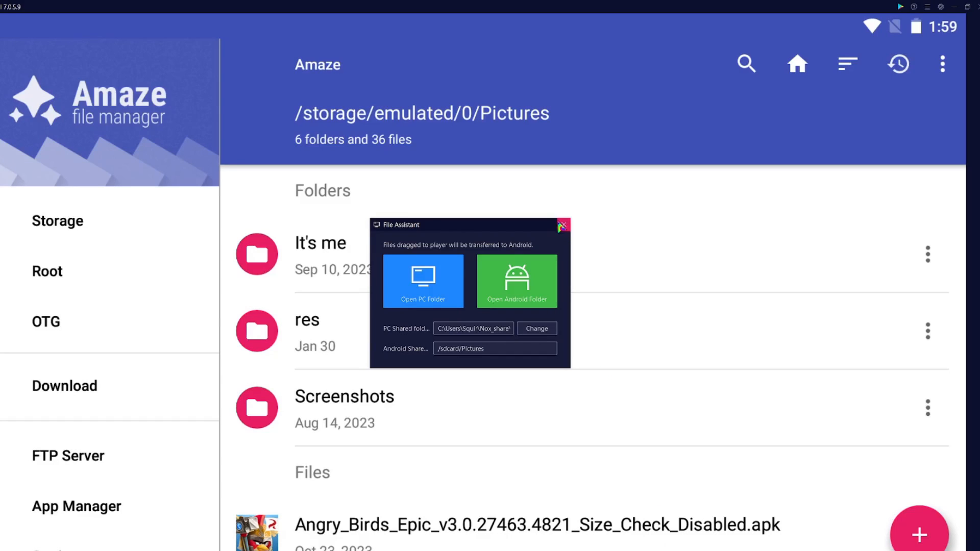
# Step: Close the File Assistant window and shut down NoxPlayer, confirming with OK
pyautogui.click(562, 224)
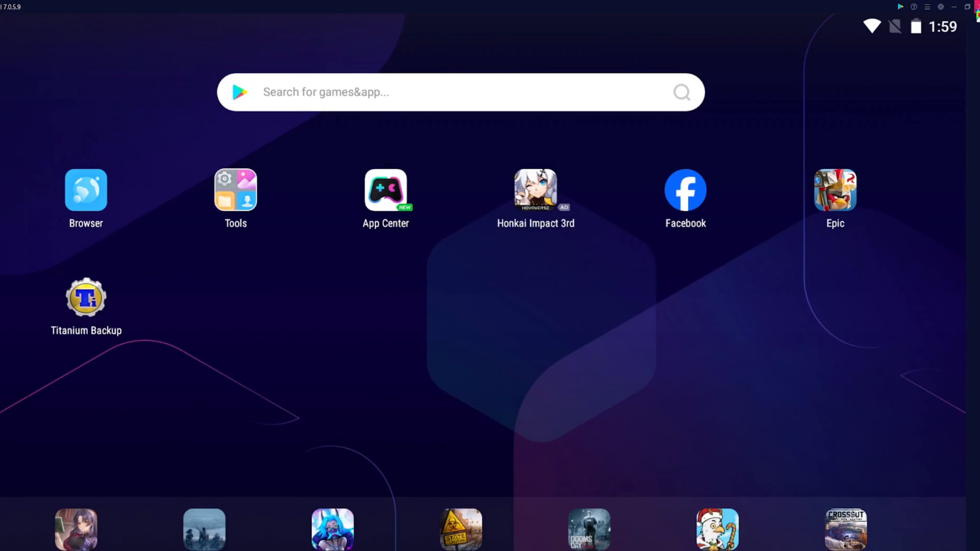
pyautogui.click(973, 6)
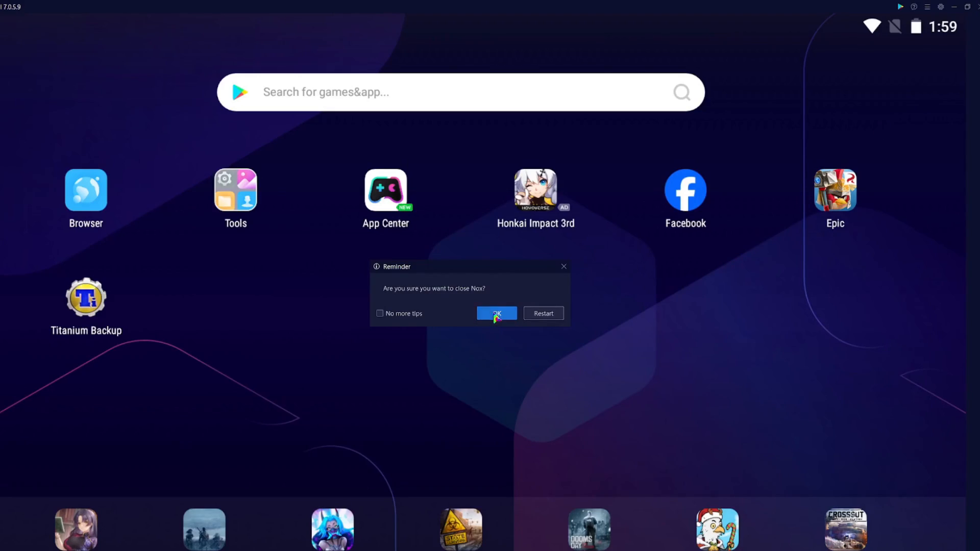
pyautogui.click(495, 313)
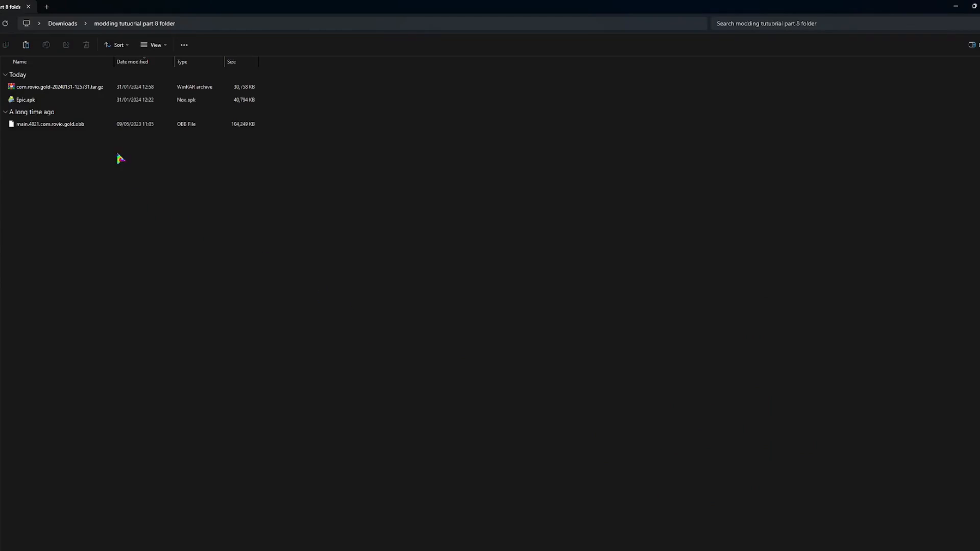
pyautogui.moveTo(74, 87)
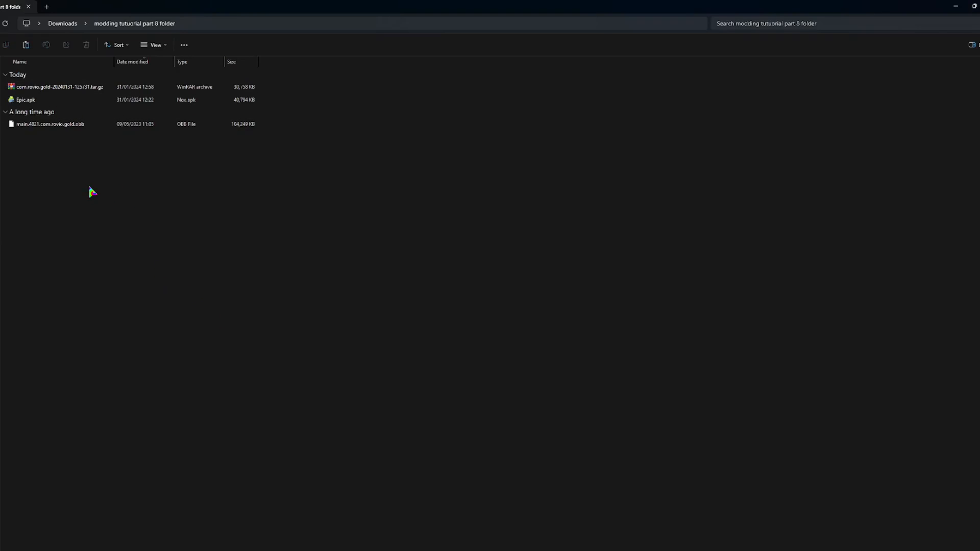
pyautogui.moveTo(64, 204)
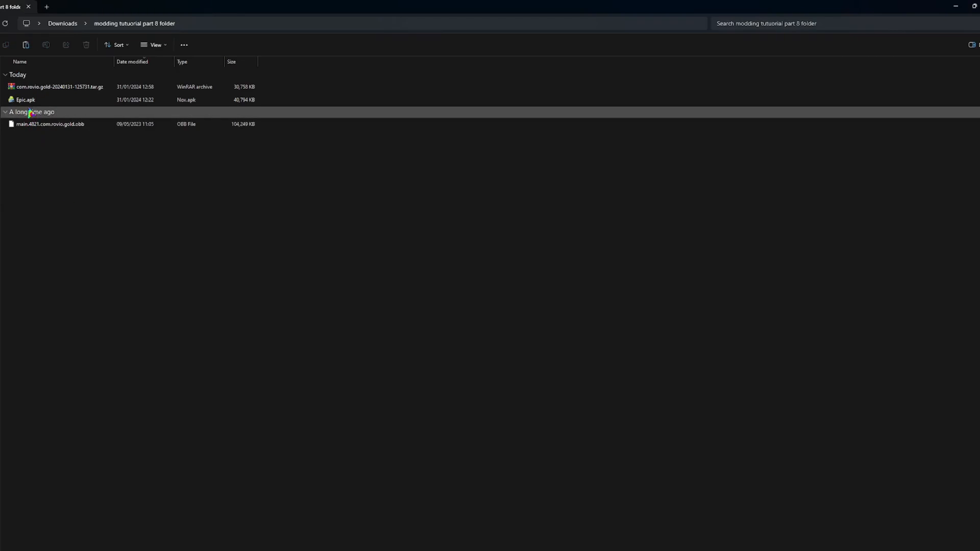
# Step: Show Epic.apk's 'Open with' app list, which includes 7-Zip File Manager
pyautogui.rightClick(25, 99)
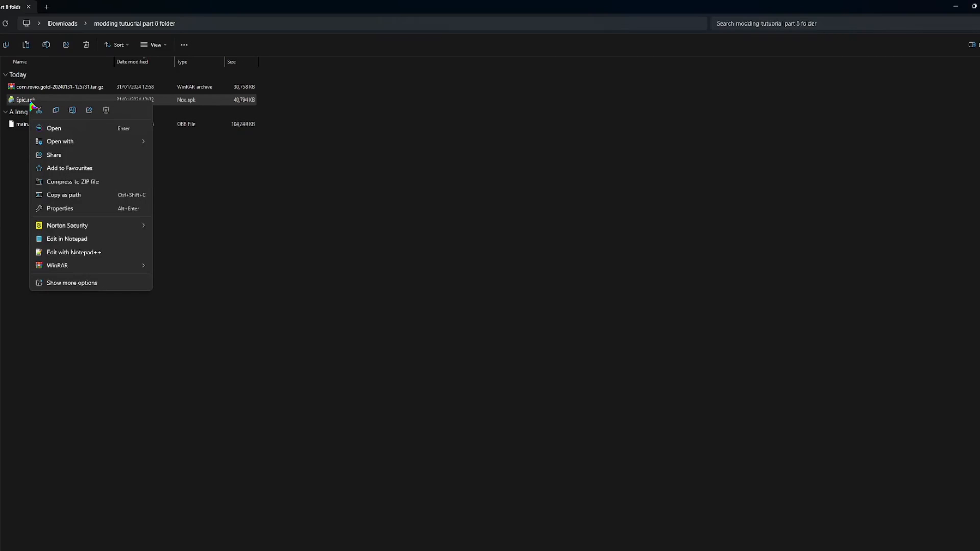
pyautogui.click(60, 142)
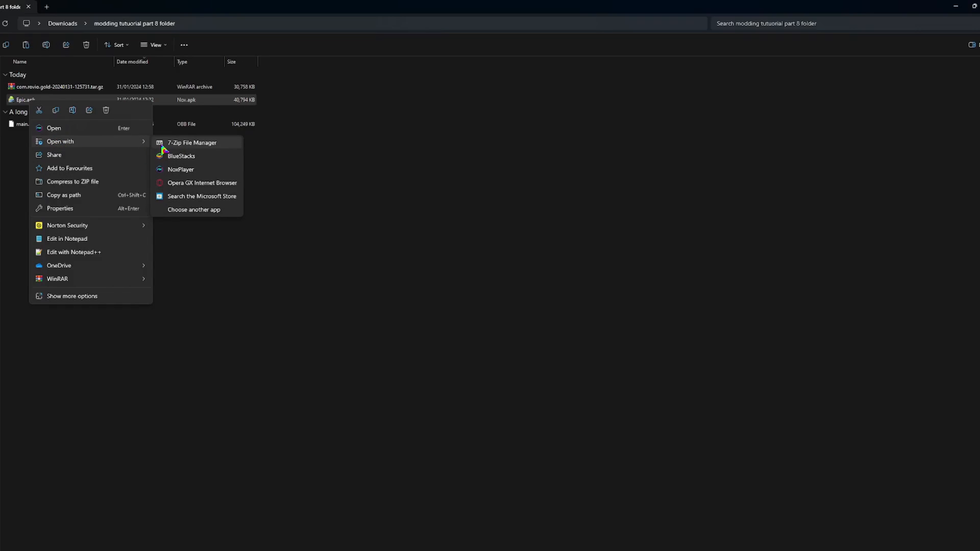
# Step: Open Epic.apk in 7-Zip and open settings.xml from assets\bin\Data in a text editor
pyautogui.click(192, 142)
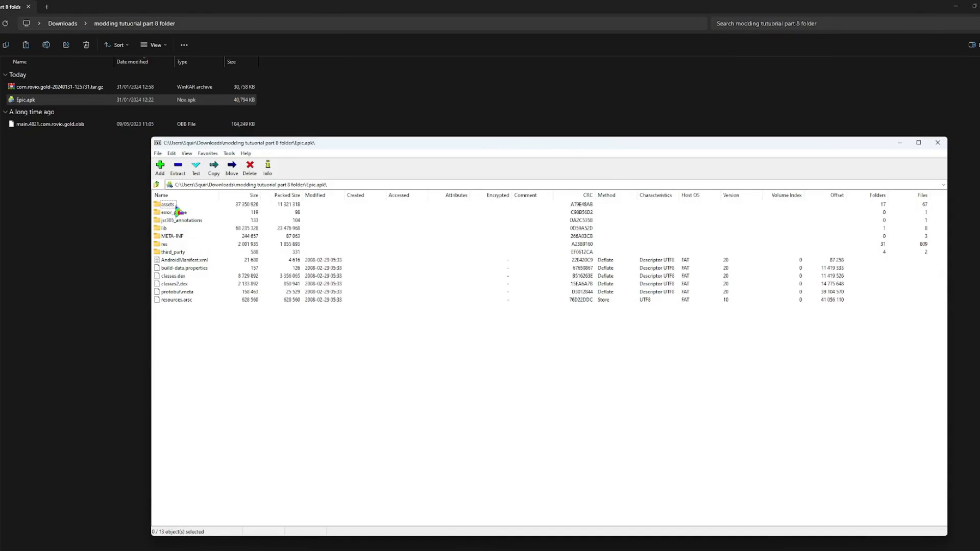
pyautogui.click(168, 204)
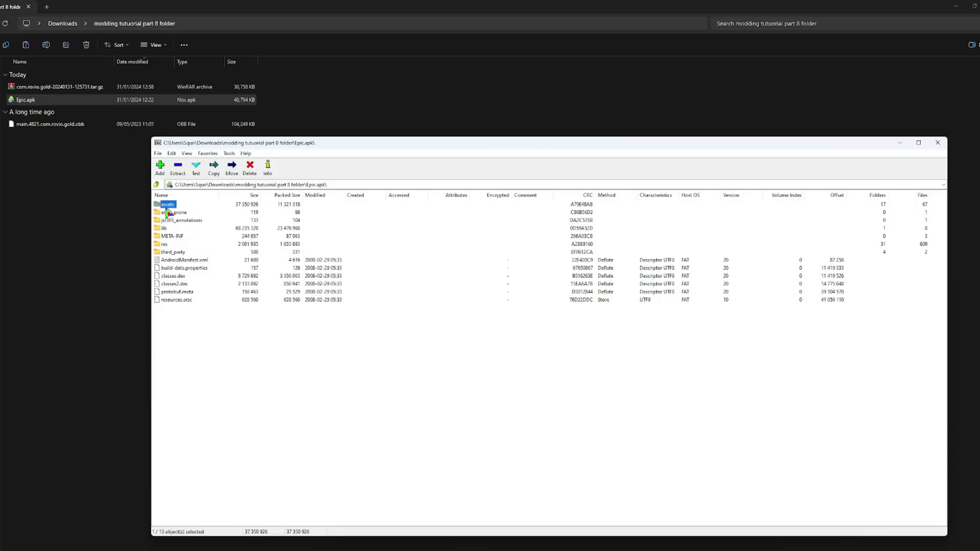
pyautogui.doubleClick(166, 204)
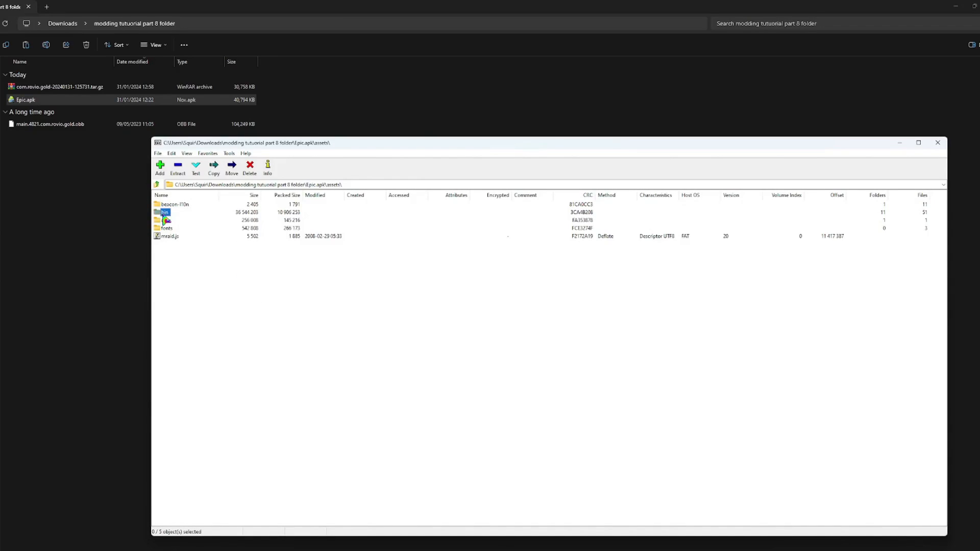
pyautogui.doubleClick(164, 212)
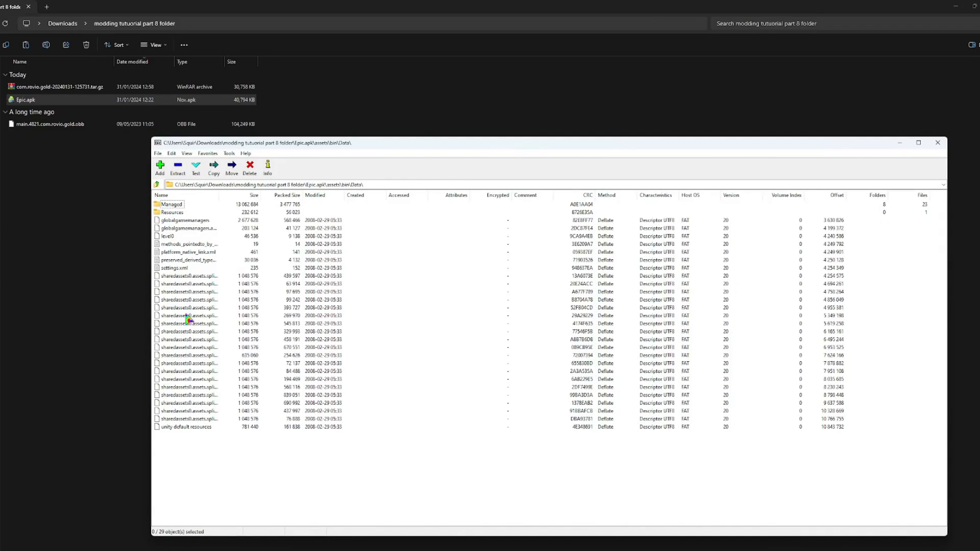
pyautogui.moveTo(177, 277)
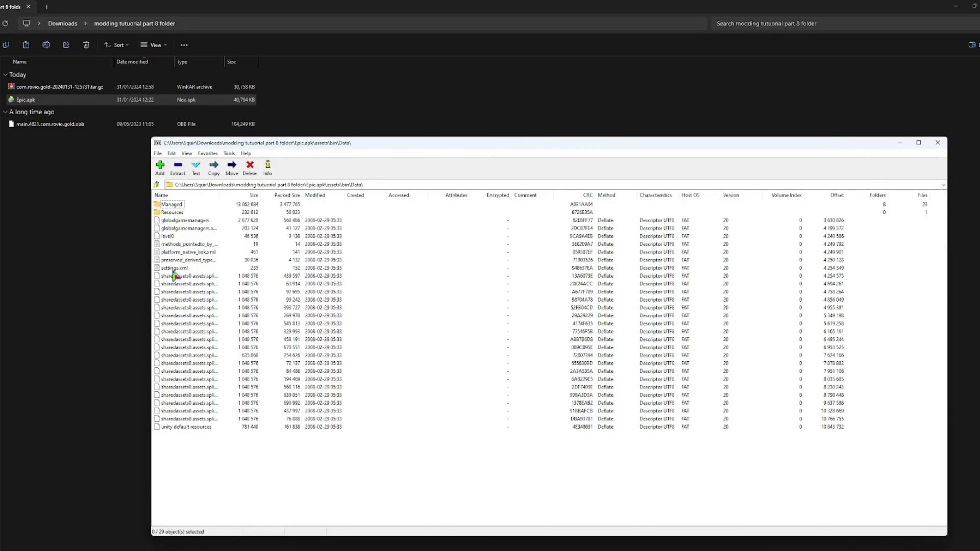
pyautogui.moveTo(169, 275)
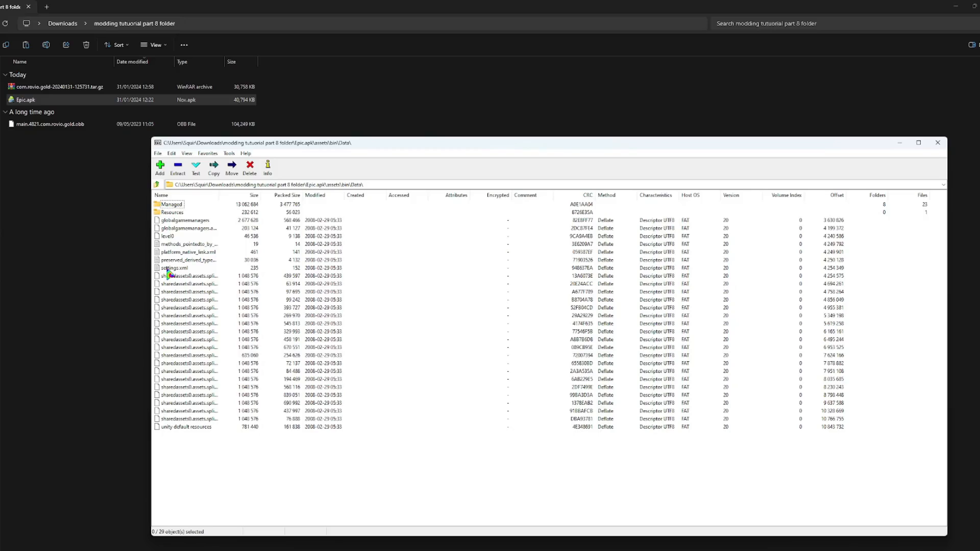
pyautogui.doubleClick(170, 268)
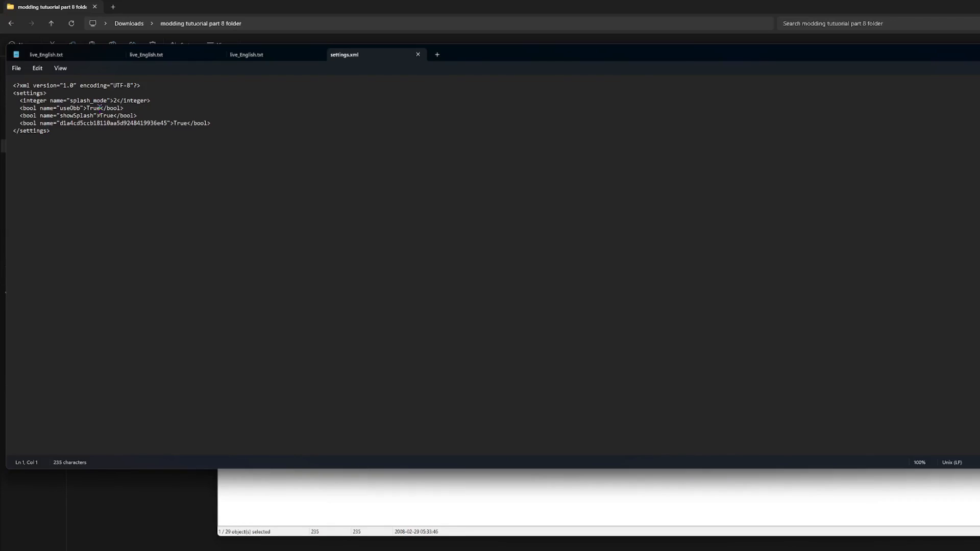
# Step: Change the useObb value in settings.xml from True to False
pyautogui.click(232, 212)
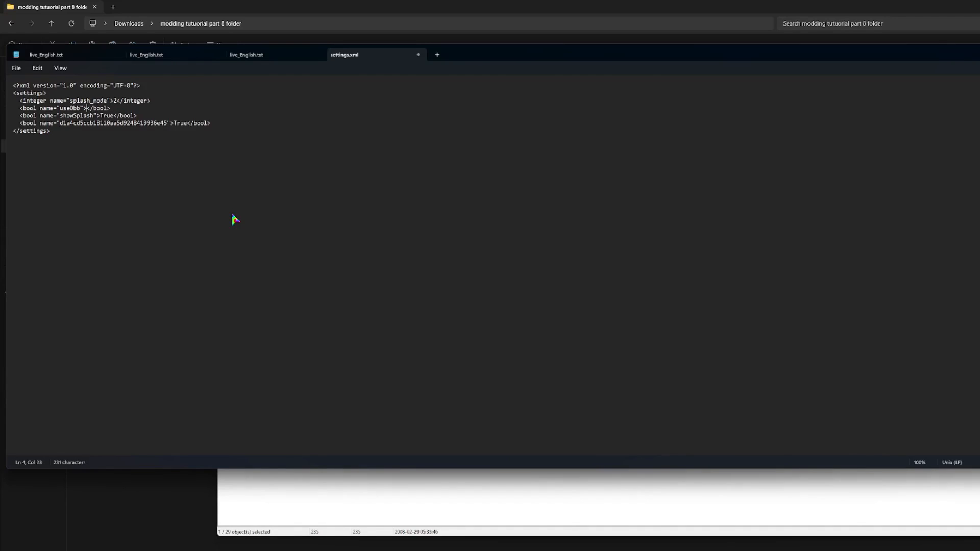
pyautogui.write('False')
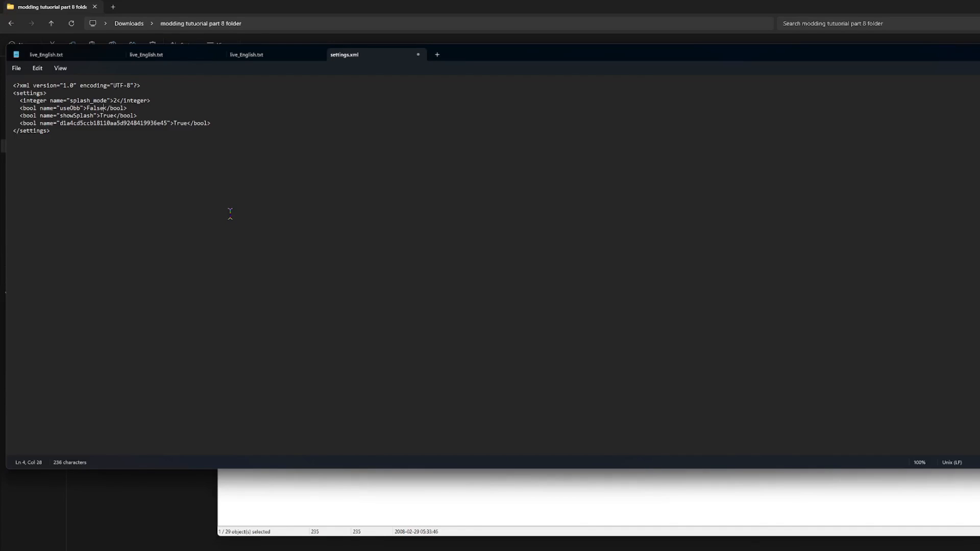
pyautogui.moveTo(215, 175)
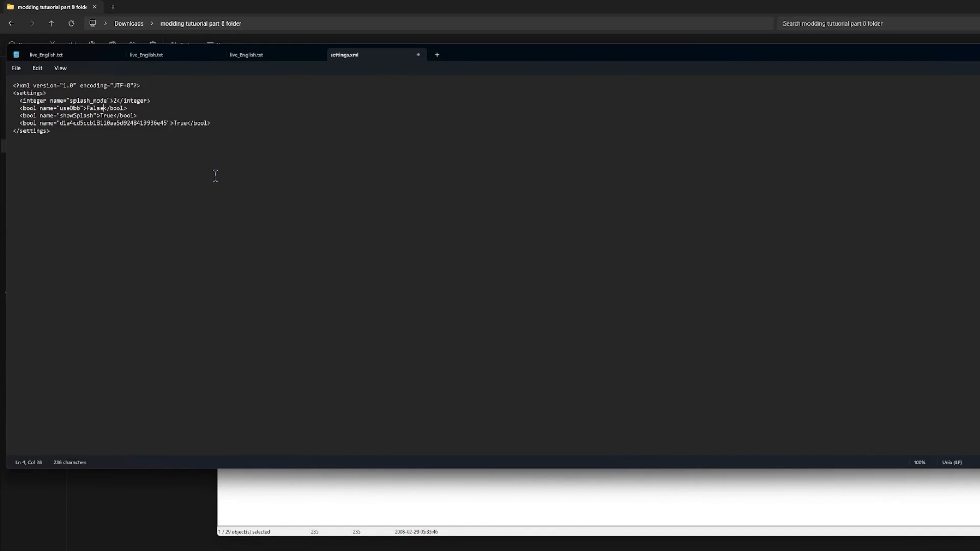
pyautogui.moveTo(35, 100)
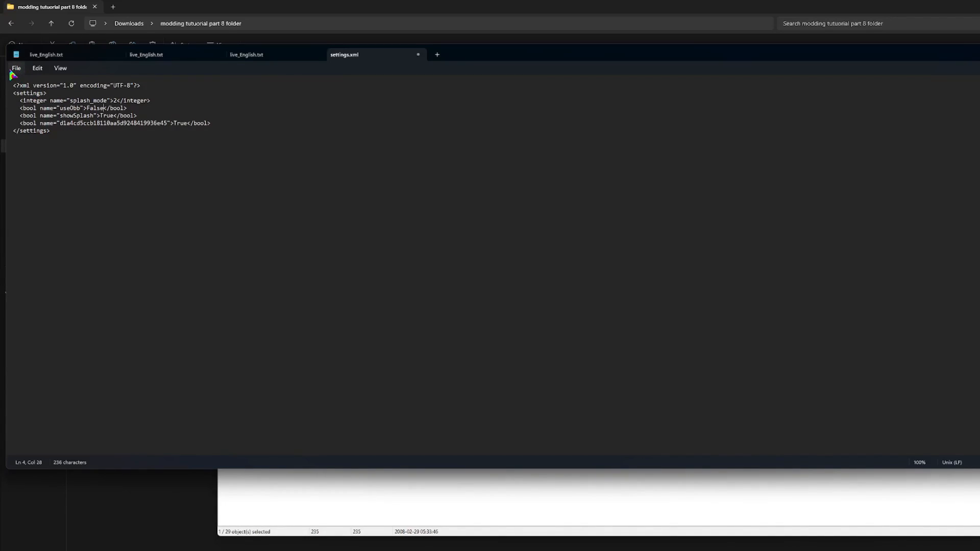
# Step: Save settings.xml via Save As into the modding tutorial part 8 folder
pyautogui.click(16, 68)
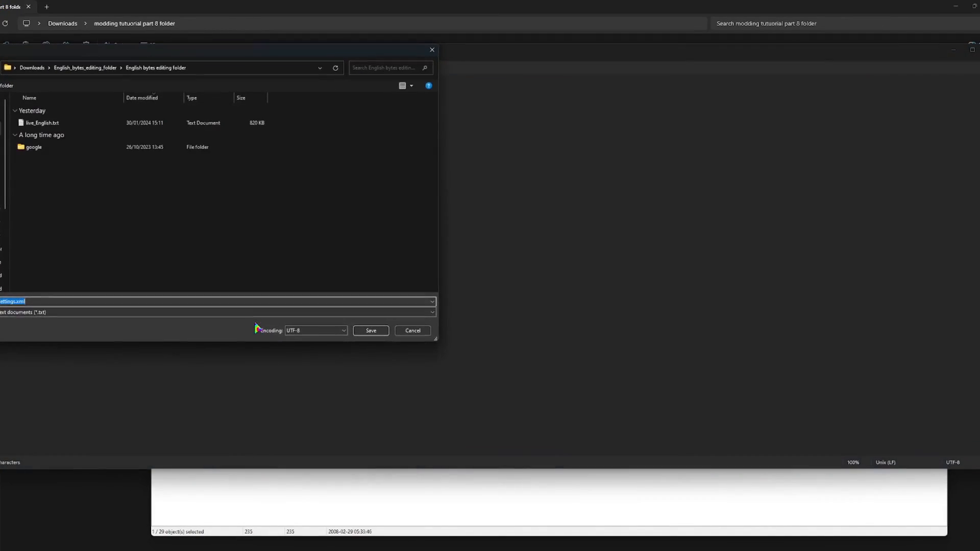
pyautogui.moveTo(289, 295)
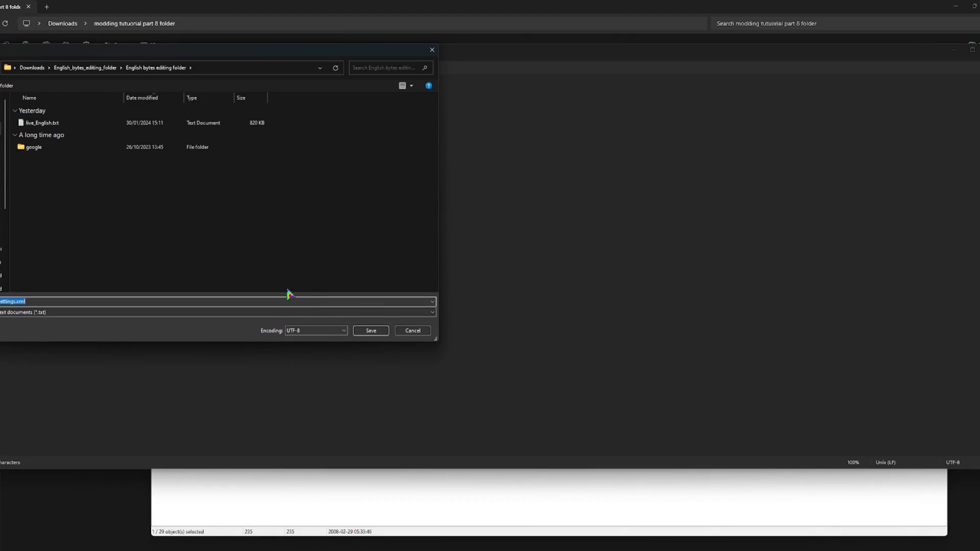
pyautogui.moveTo(8, 217)
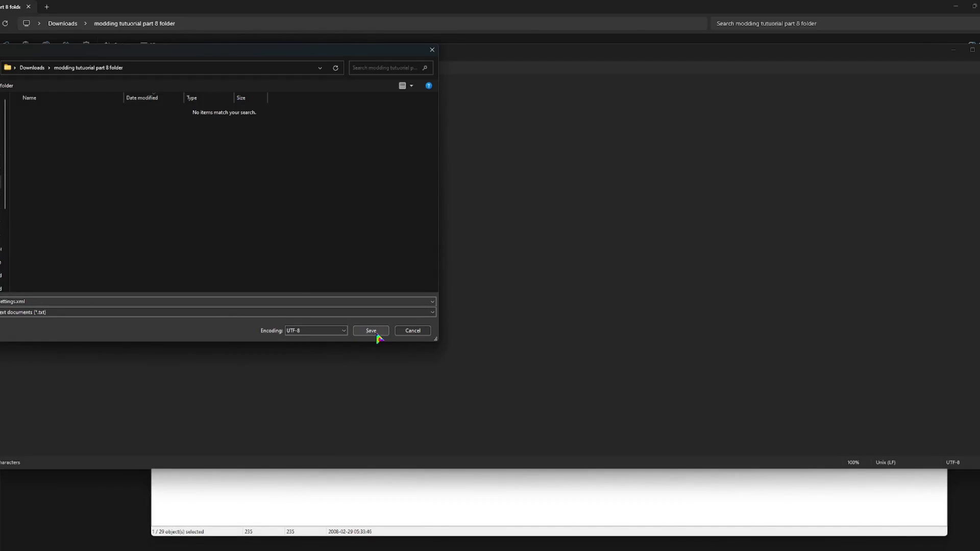
pyautogui.moveTo(34, 323)
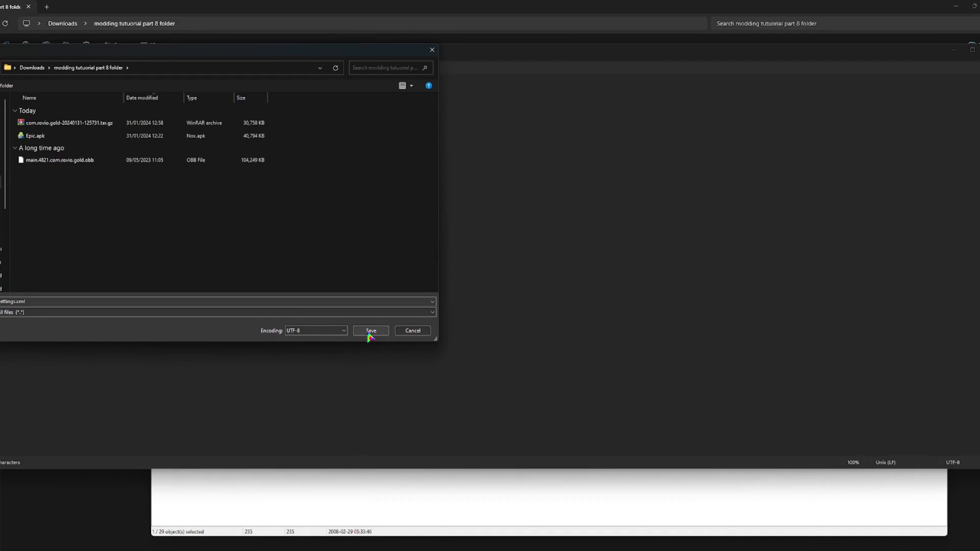
pyautogui.click(370, 331)
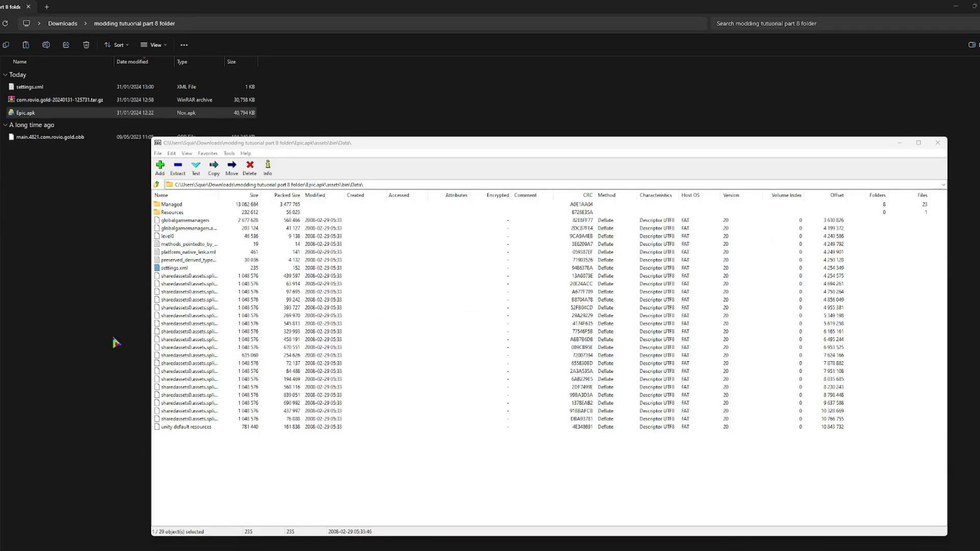
# Step: Copy the edited settings.xml into Epic.apk\assets\bin\Data and confirm with Yes
pyautogui.click(938, 142)
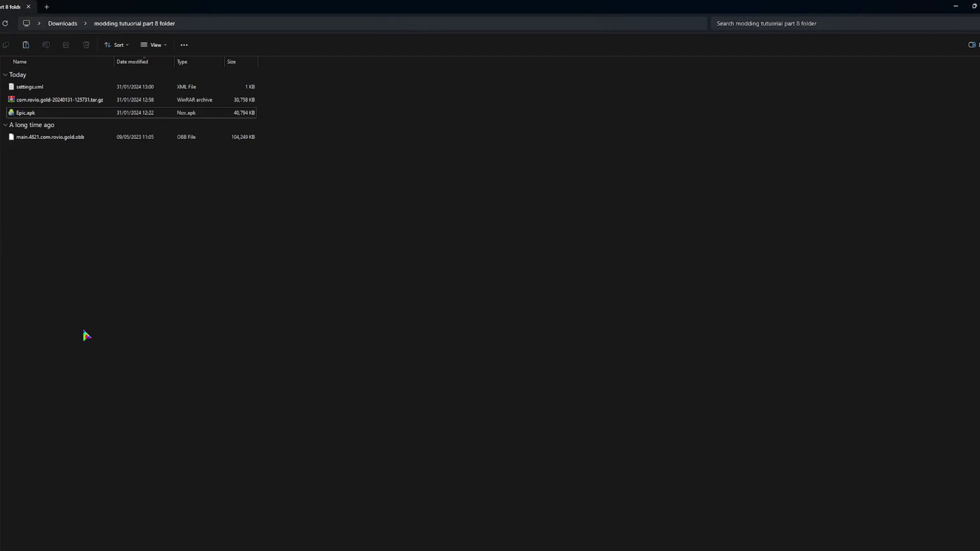
pyautogui.click(25, 112)
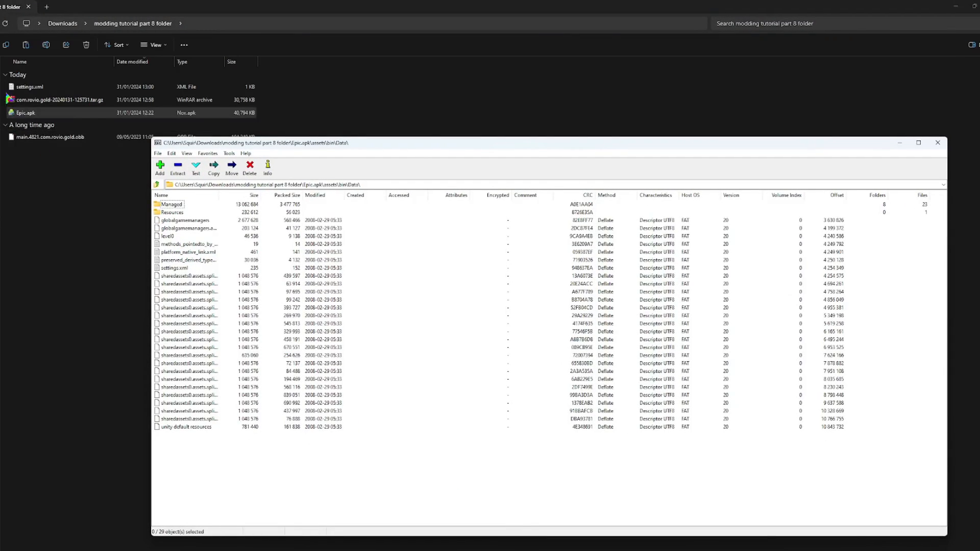
pyautogui.click(29, 86)
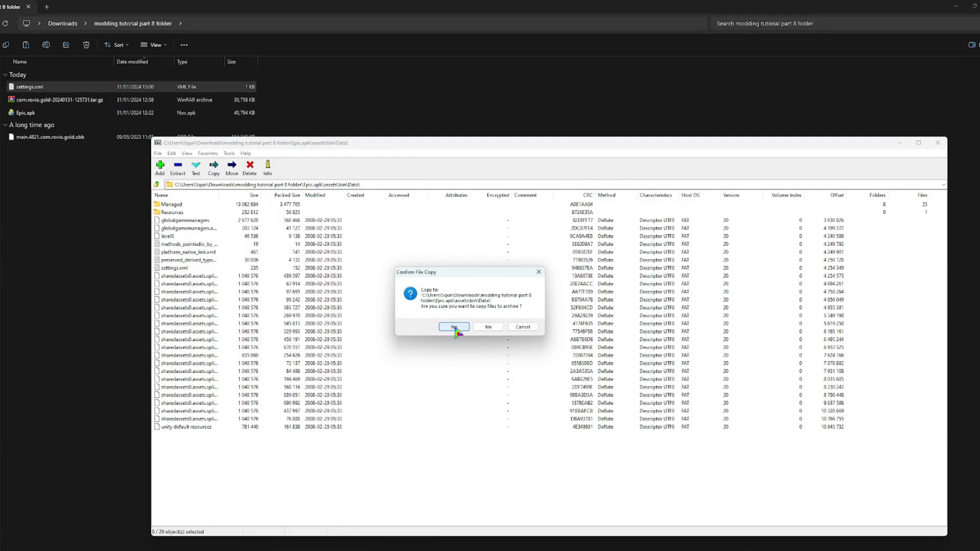
pyautogui.click(453, 326)
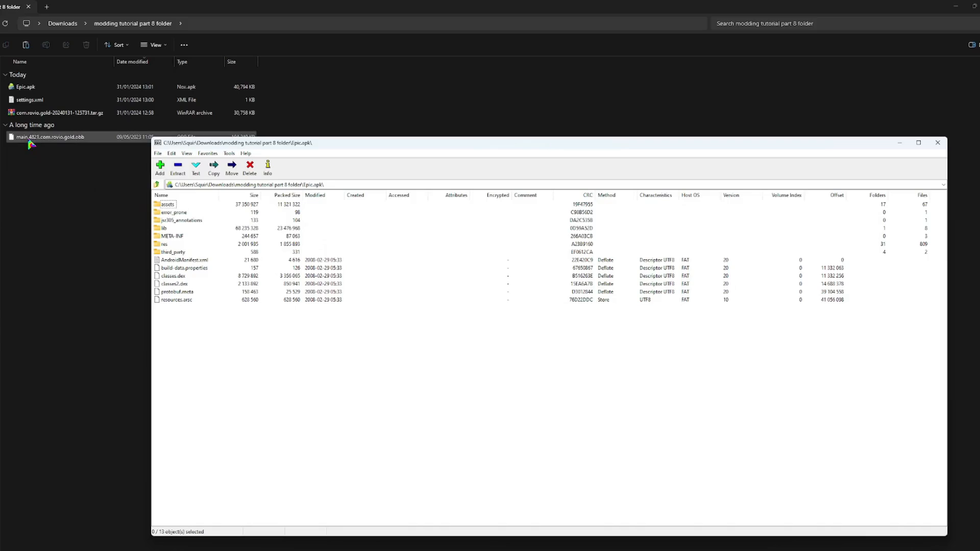
# Step: Open the OBB in 7-Zip and copy its assets folder into Epic.apk, confirming with Yes
pyautogui.rightClick(50, 137)
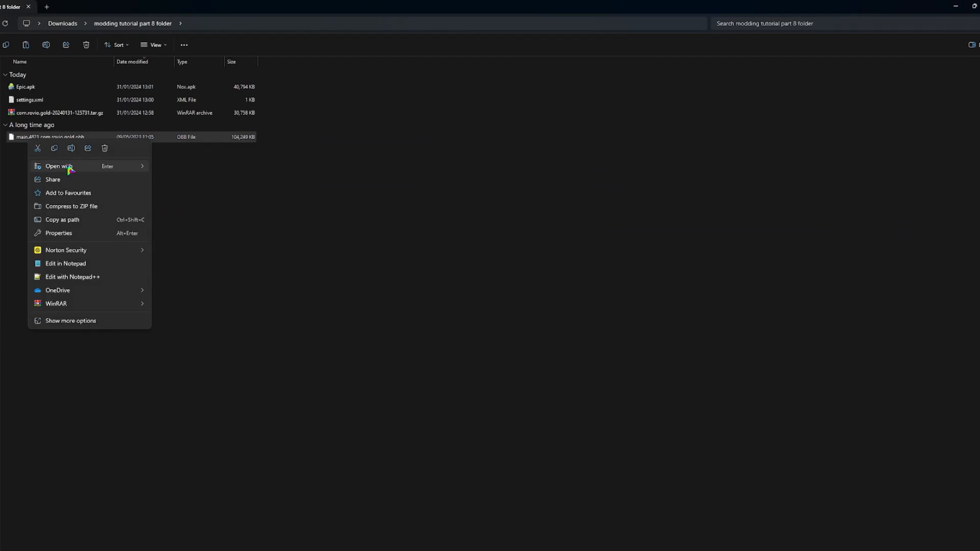
pyautogui.click(56, 304)
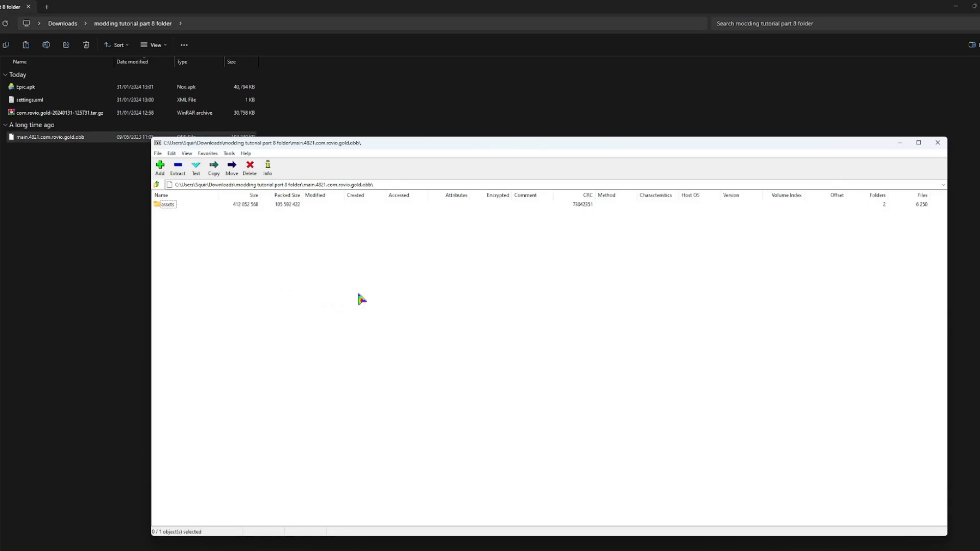
pyautogui.moveTo(397, 301)
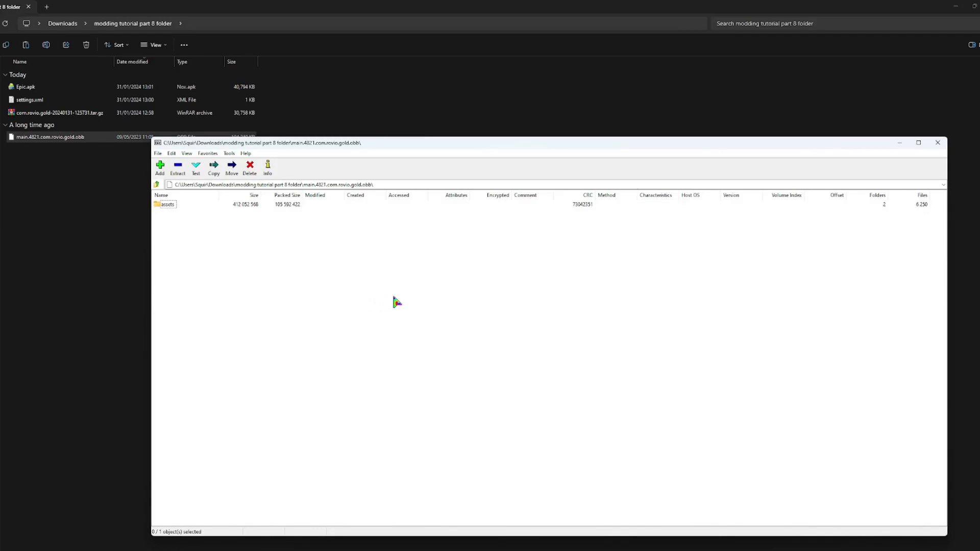
pyautogui.moveTo(430, 319)
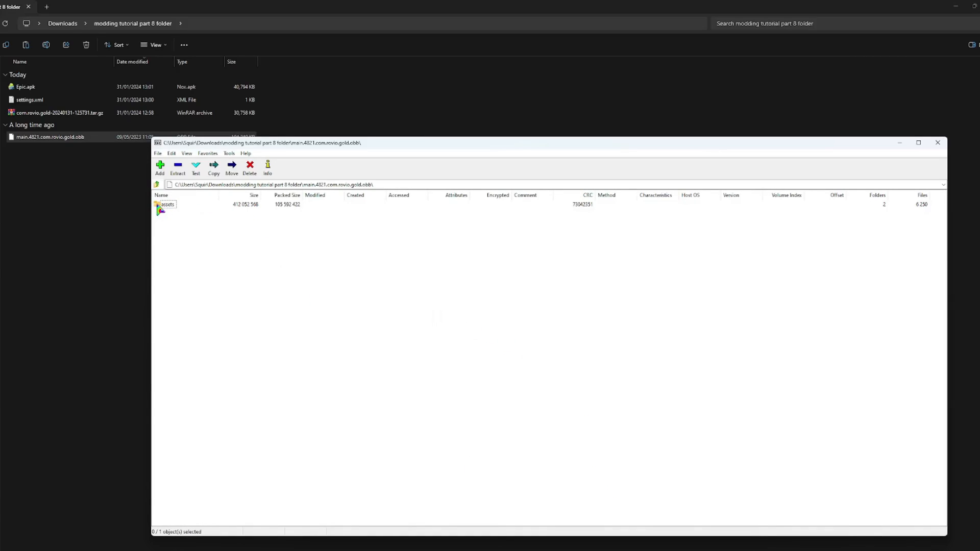
pyautogui.click(166, 204)
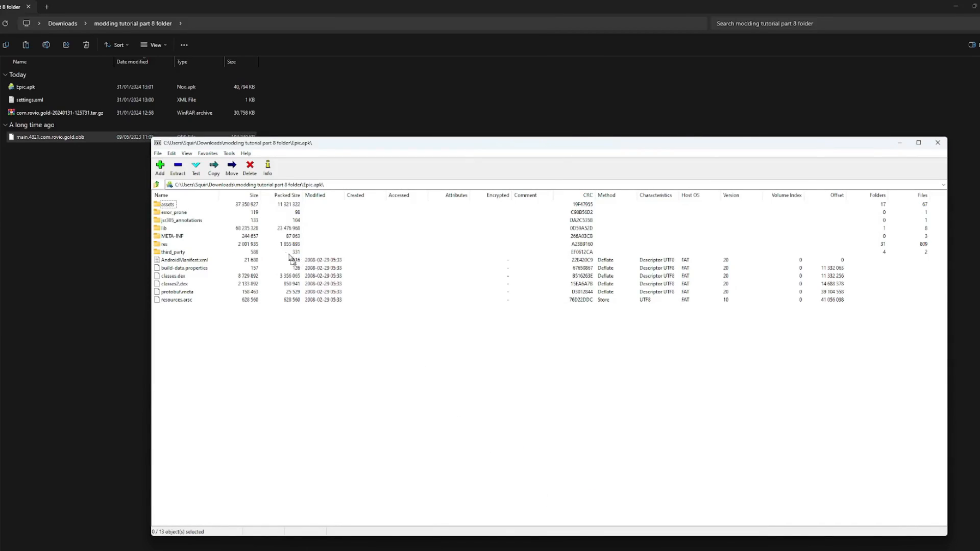
pyautogui.click(213, 168)
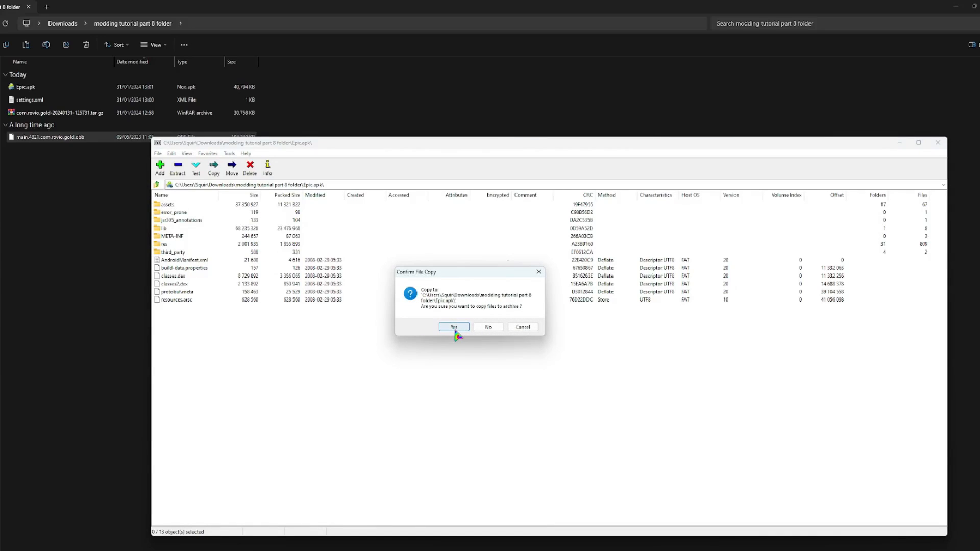
pyautogui.click(454, 327)
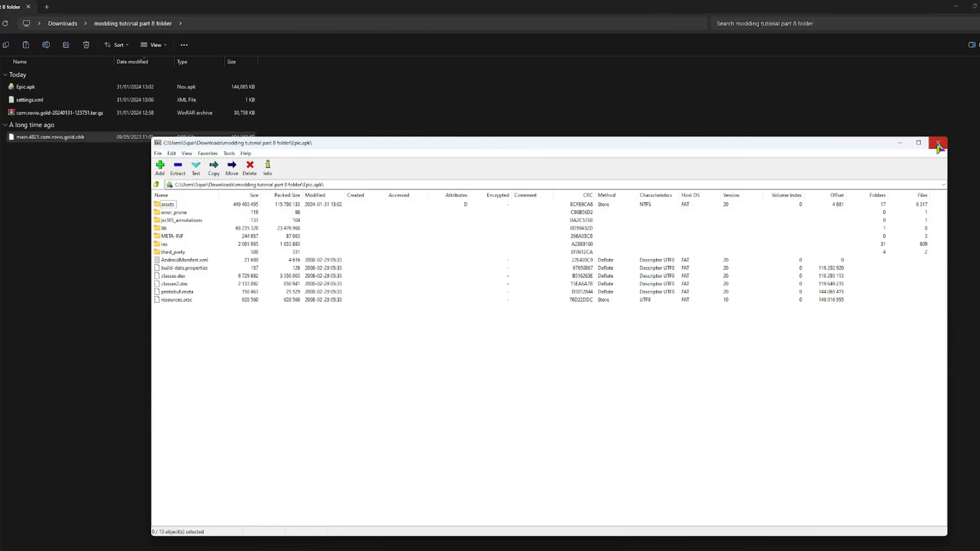
# Step: Close the Epic.apk archive window in 7-Zip File Manager
pyautogui.click(938, 142)
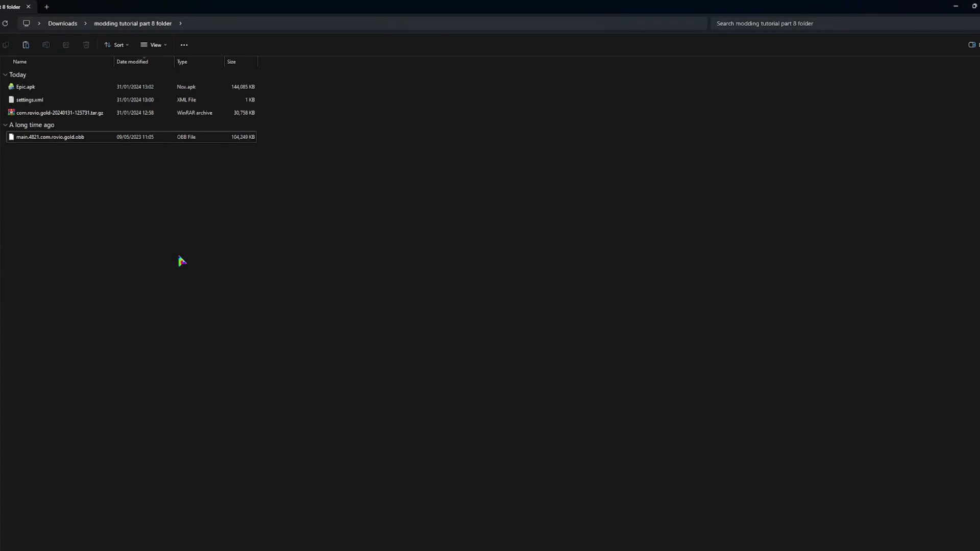
pyautogui.moveTo(181, 255)
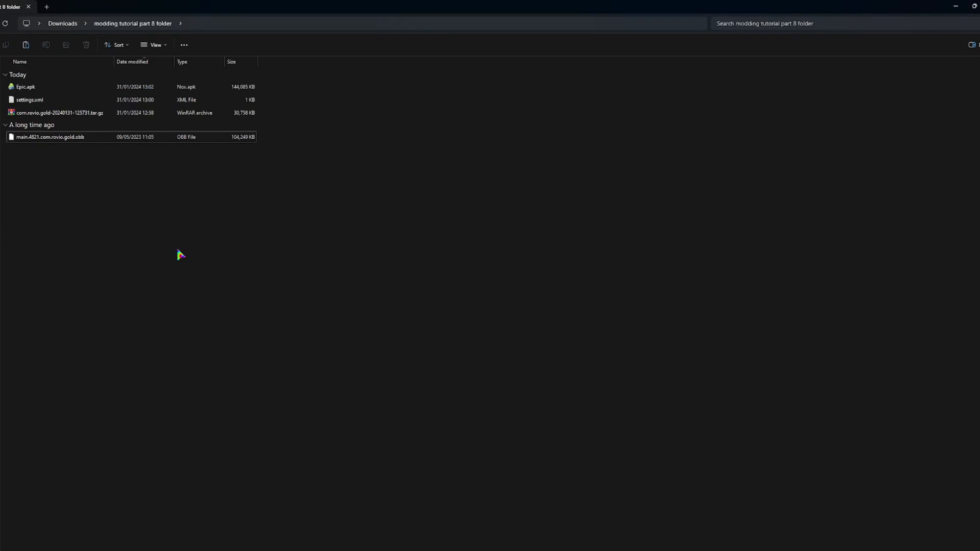
pyautogui.moveTo(119, 261)
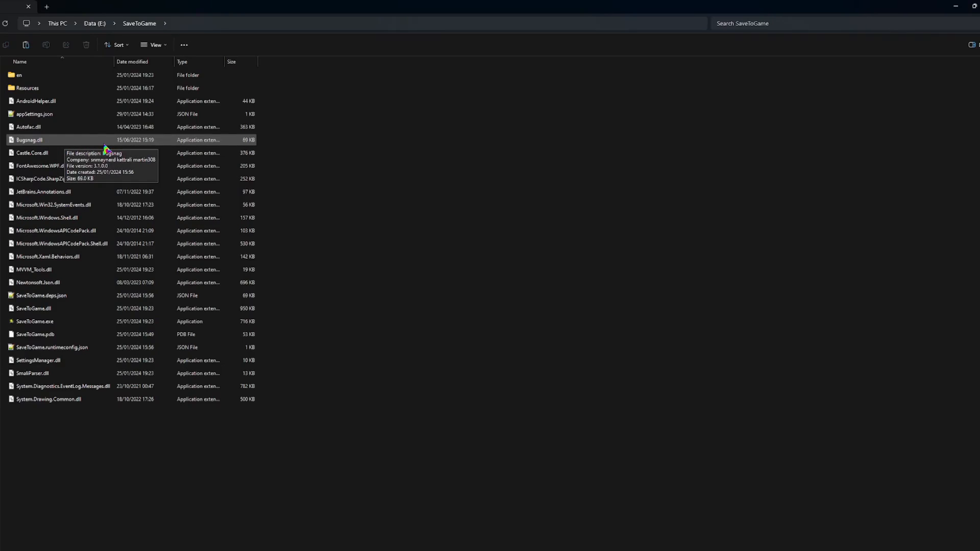
pyautogui.moveTo(311, 194)
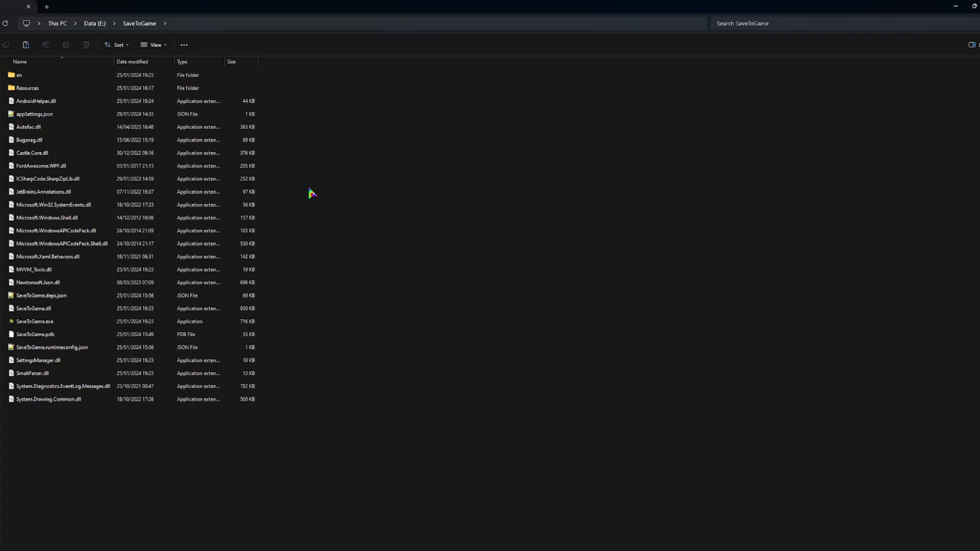
pyautogui.moveTo(353, 190)
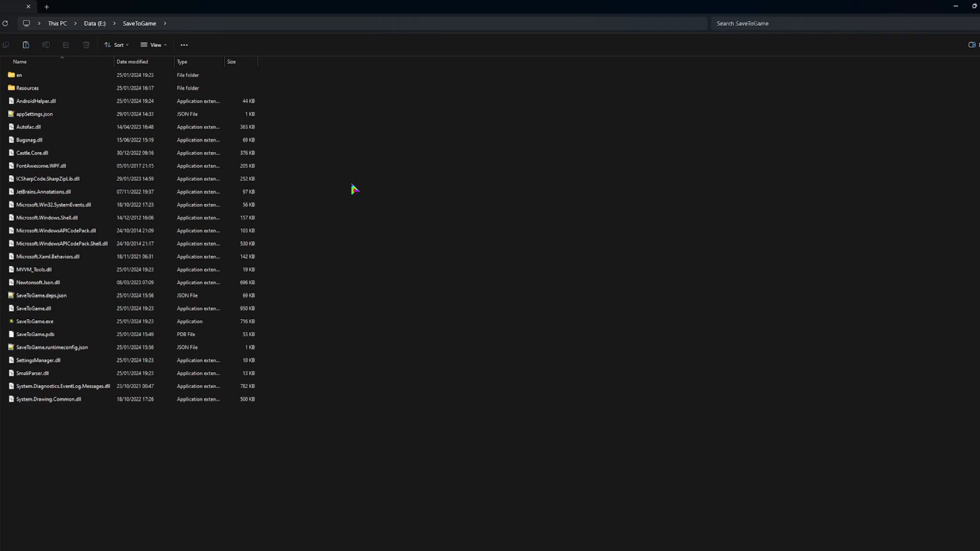
pyautogui.moveTo(380, 185)
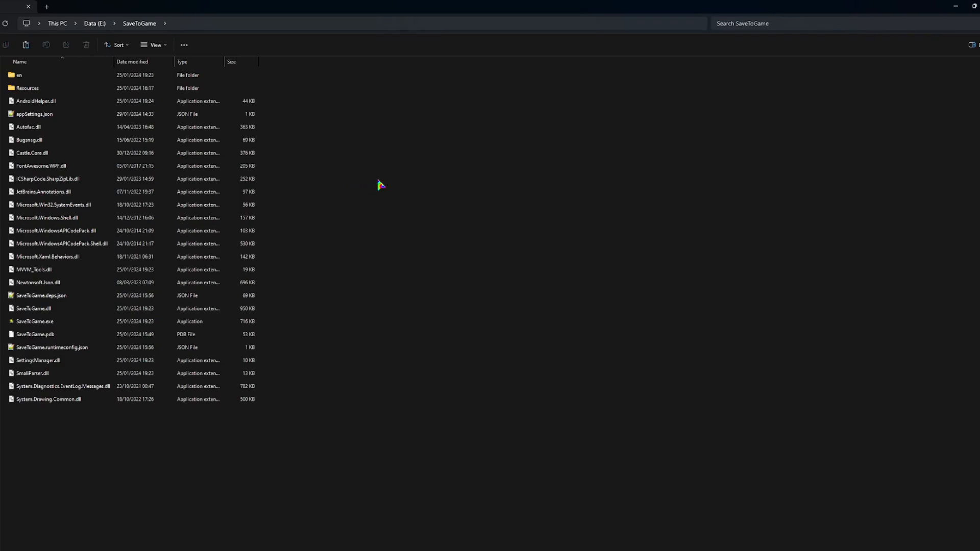
pyautogui.moveTo(392, 183)
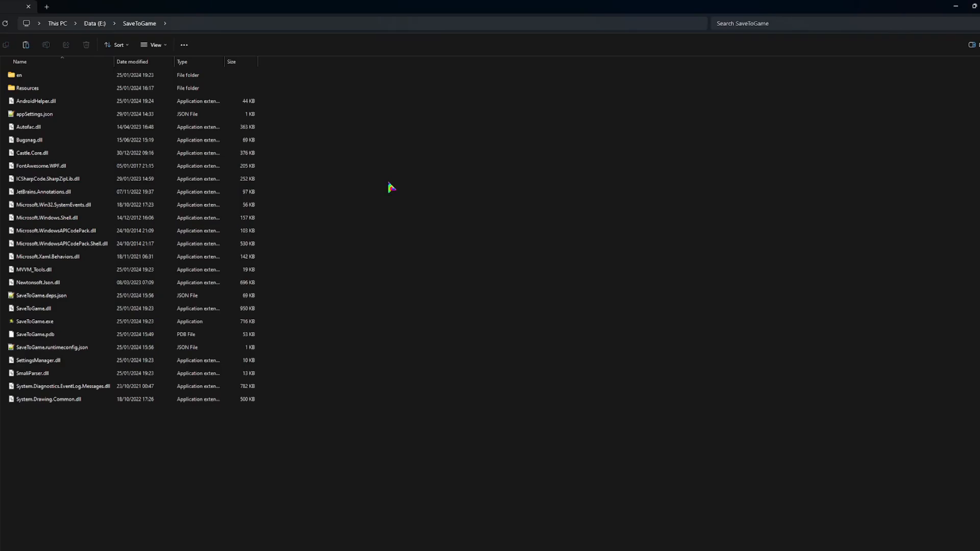
pyautogui.moveTo(70, 321)
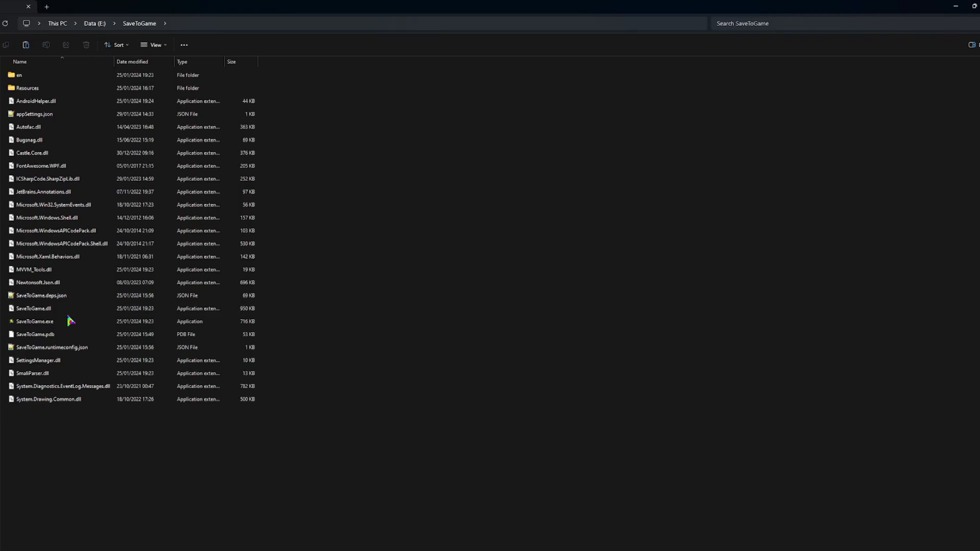
pyautogui.moveTo(34, 321)
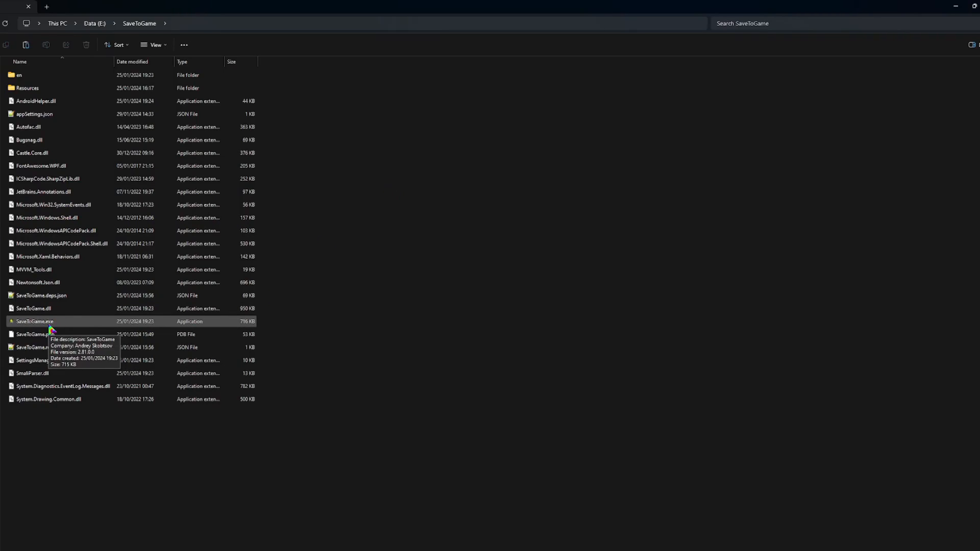
pyautogui.moveTo(200, 448)
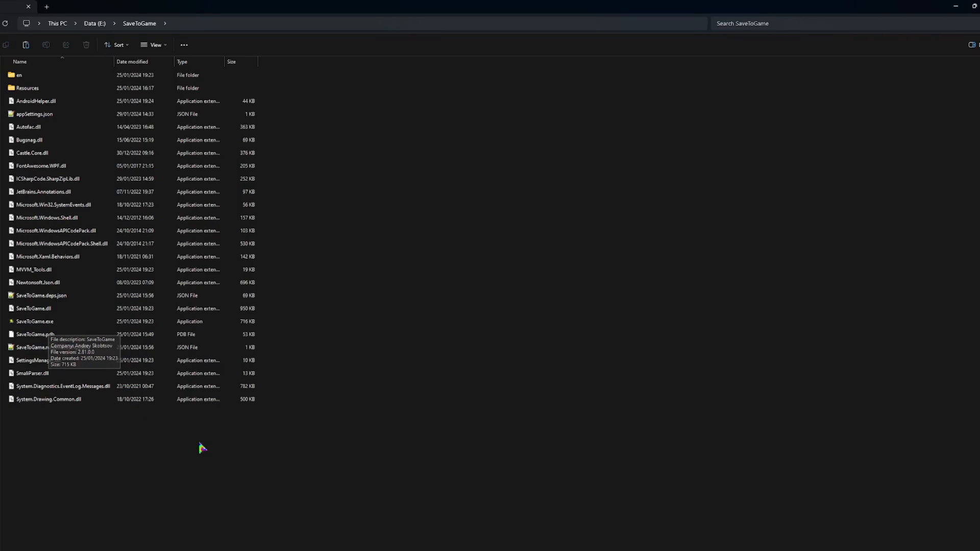
pyautogui.moveTo(200, 416)
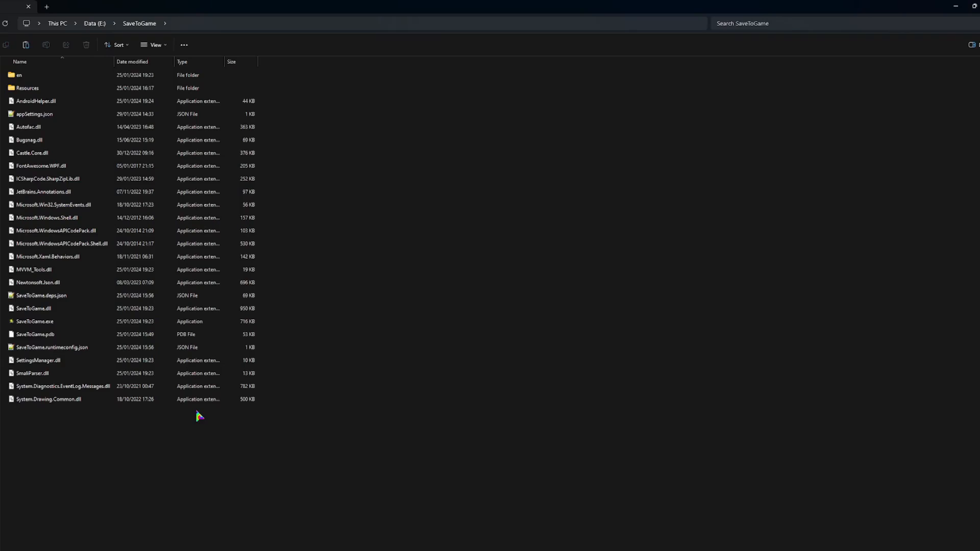
pyautogui.moveTo(232, 415)
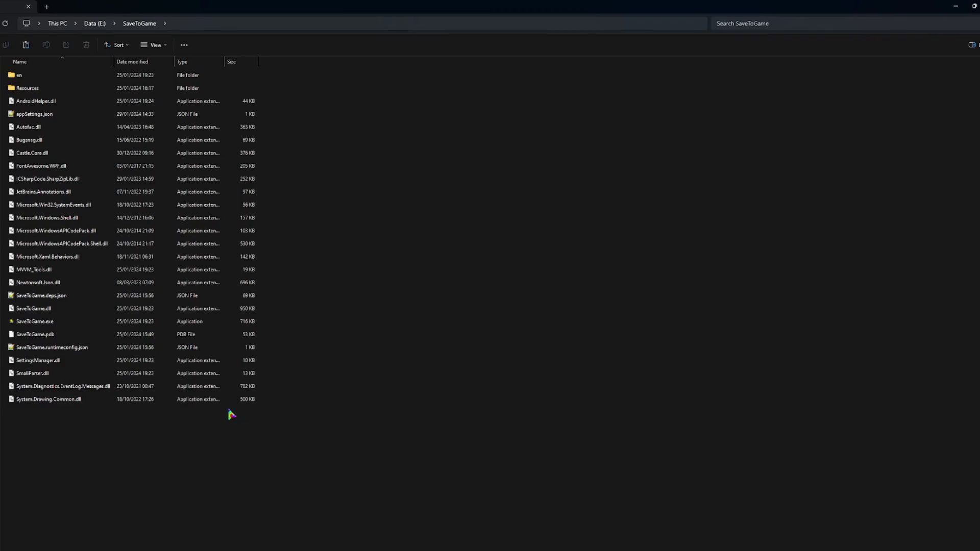
pyautogui.moveTo(35, 321)
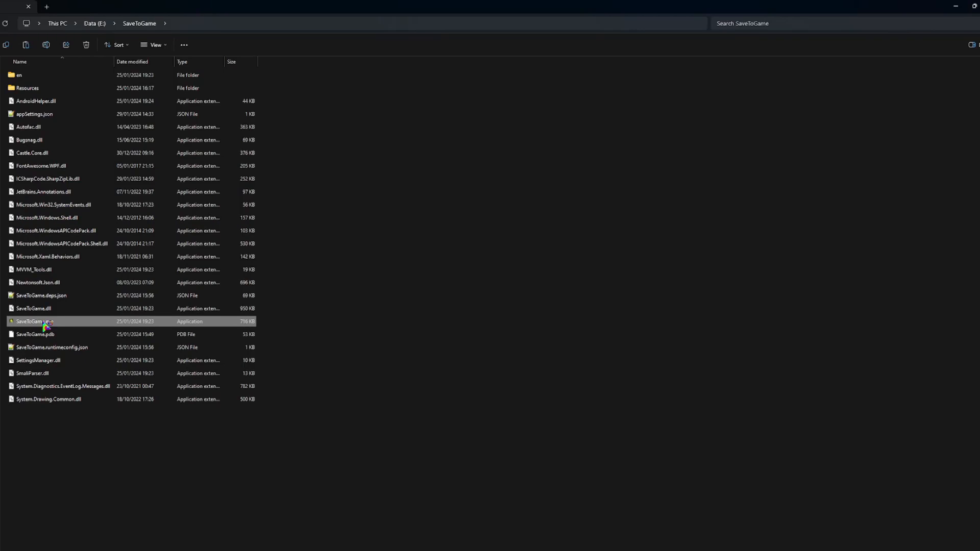
pyautogui.doubleClick(33, 321)
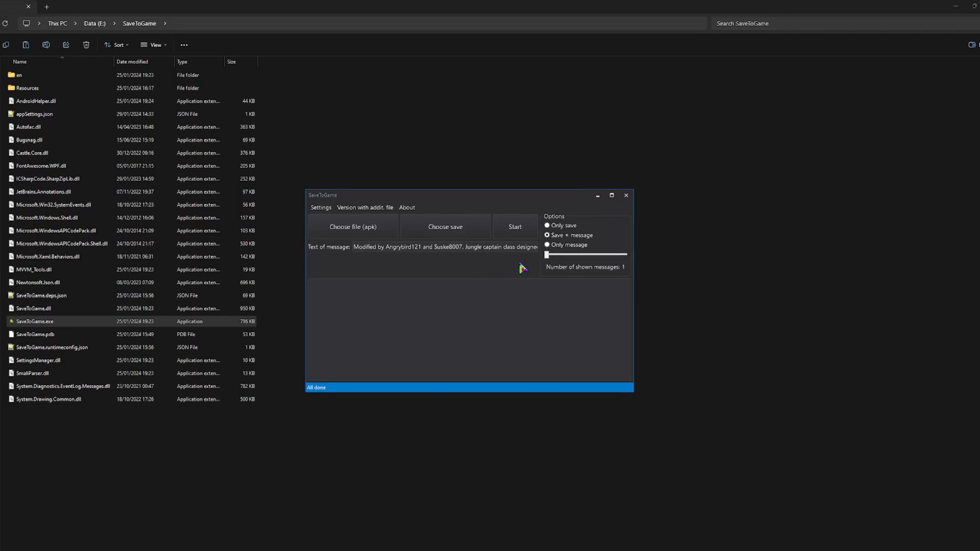
pyautogui.moveTo(551, 268)
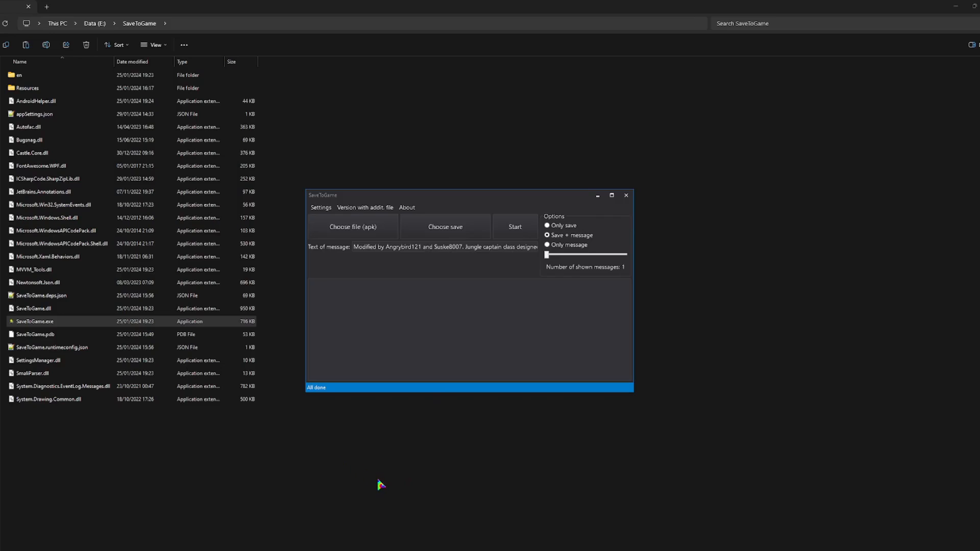
pyautogui.moveTo(365, 272)
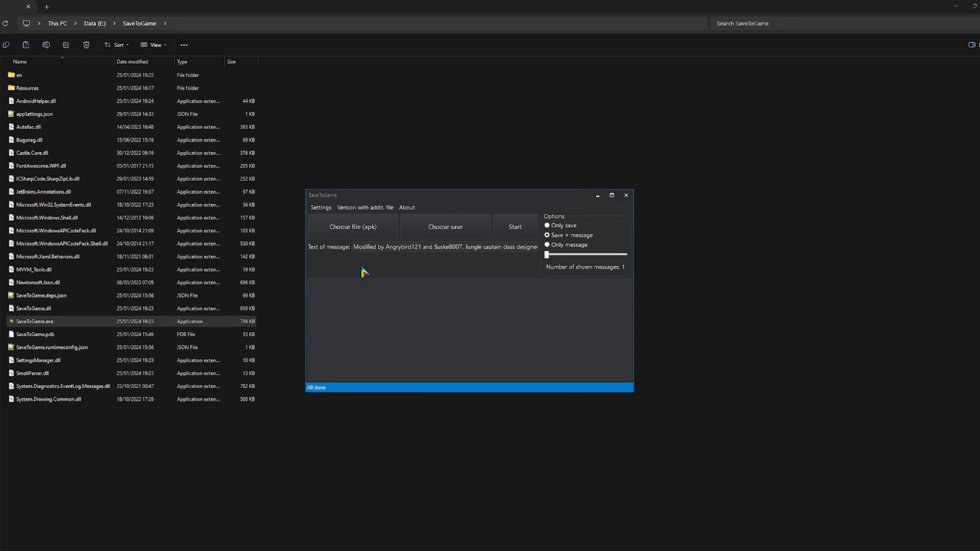
pyautogui.moveTo(181, 436)
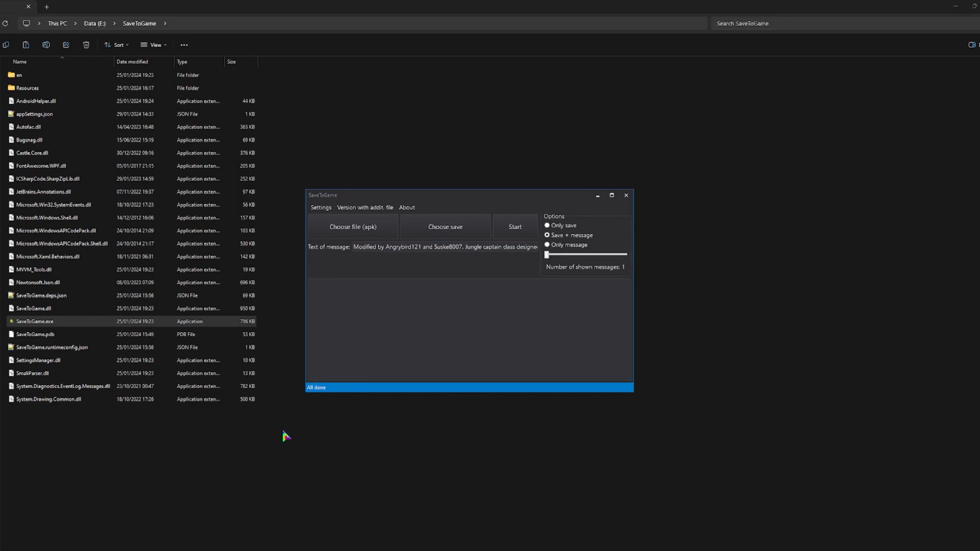
pyautogui.moveTo(286, 448)
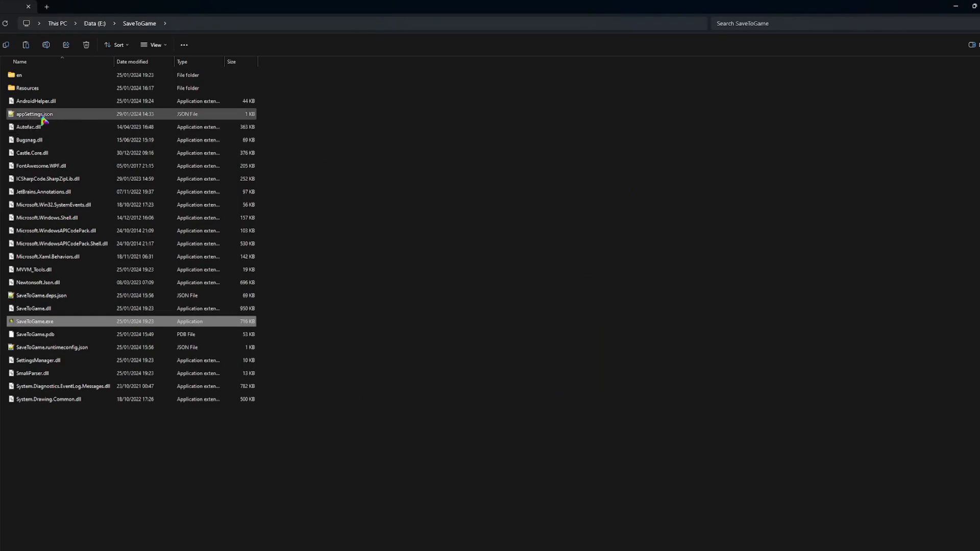
pyautogui.moveTo(37, 116)
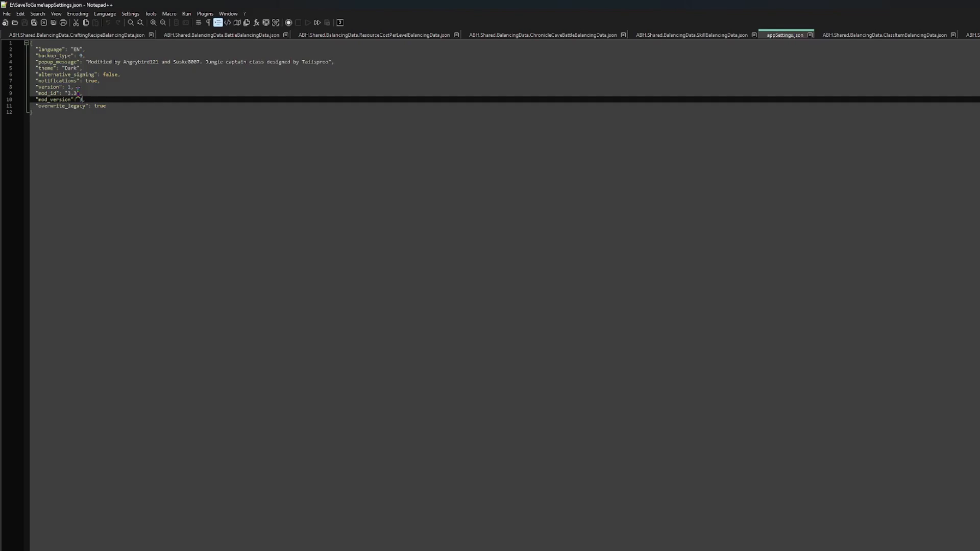
# Step: Edit mod_id and mod_version, and trim popup_message after Angrybird121 in appSettings.json
pyautogui.write('3')
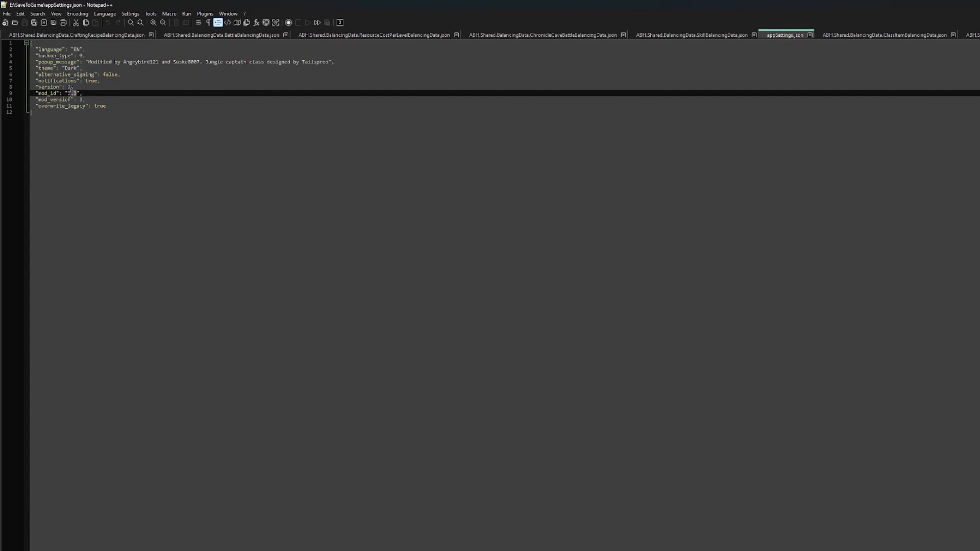
pyautogui.press('Delete')
pyautogui.write('tutorialmod')
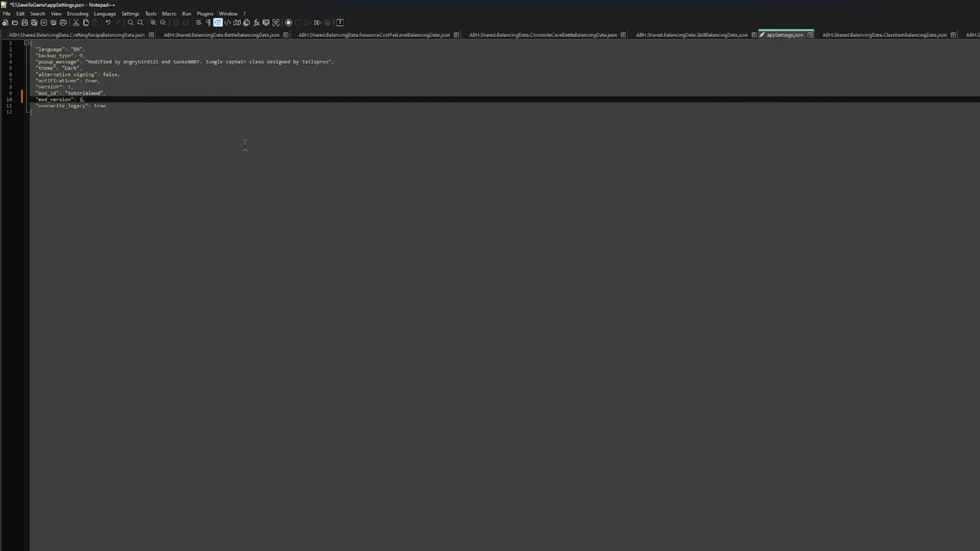
pyautogui.moveTo(250, 82)
pyautogui.write(',')
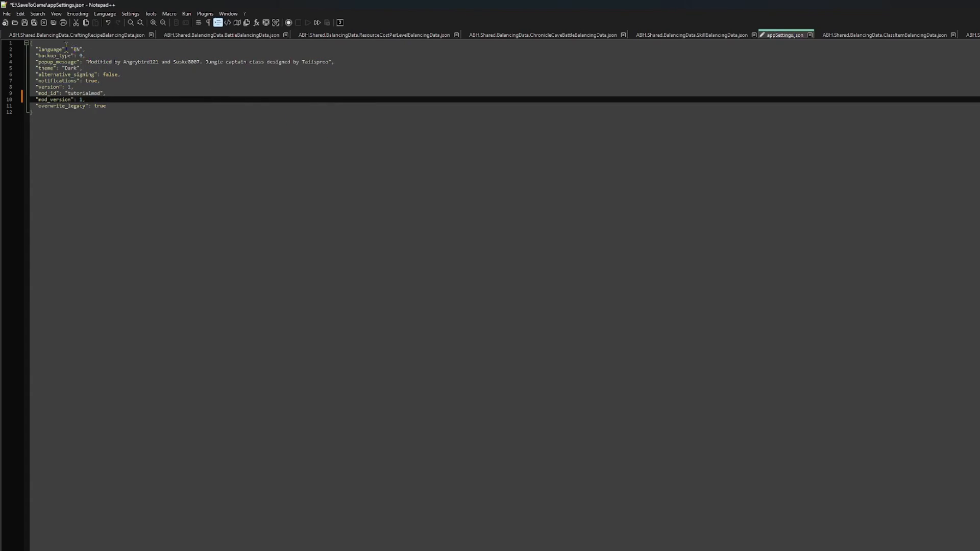
pyautogui.moveTo(266, 72)
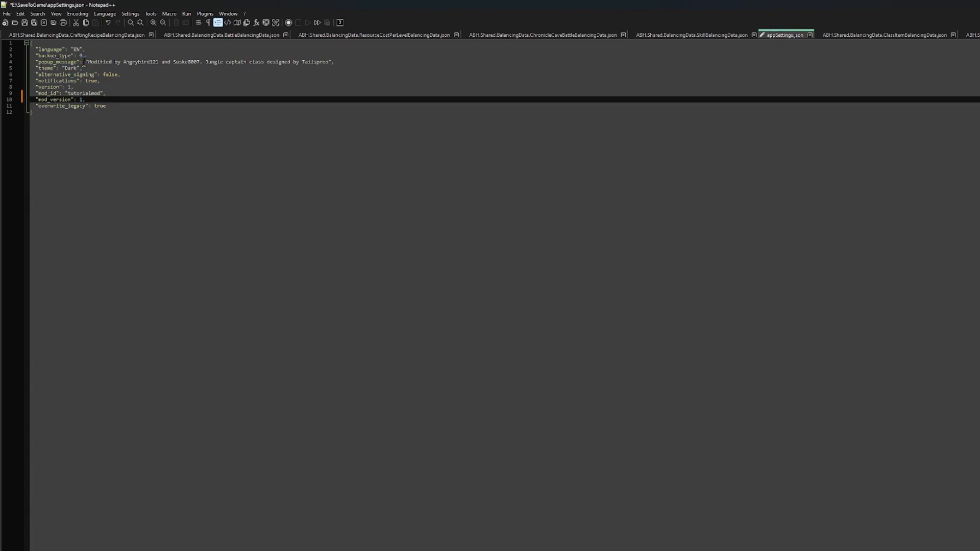
pyautogui.moveTo(313, 56)
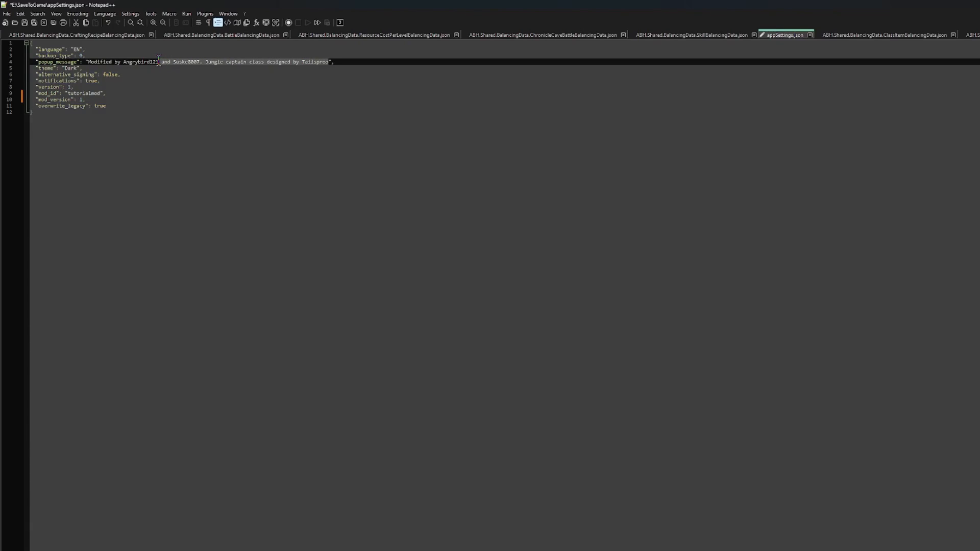
pyautogui.press('Delete')
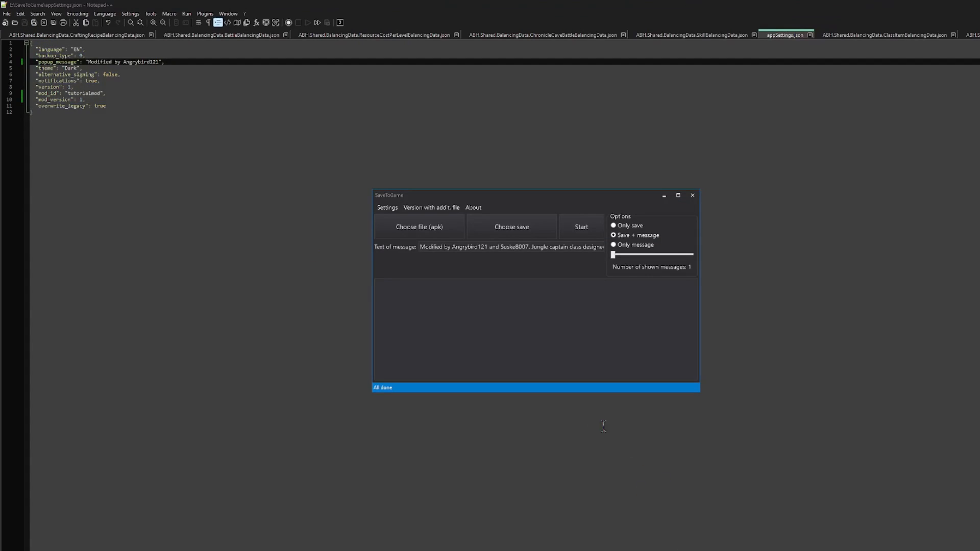
# Step: Choose Epic.apk as the input APK and the com.rovio.gold tar.gz save backup
pyautogui.click(511, 247)
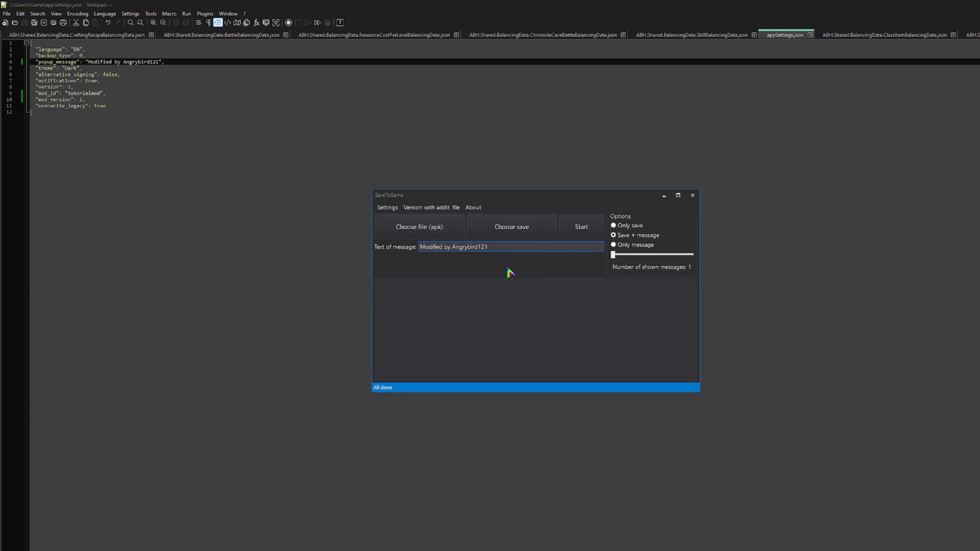
pyautogui.click(489, 246)
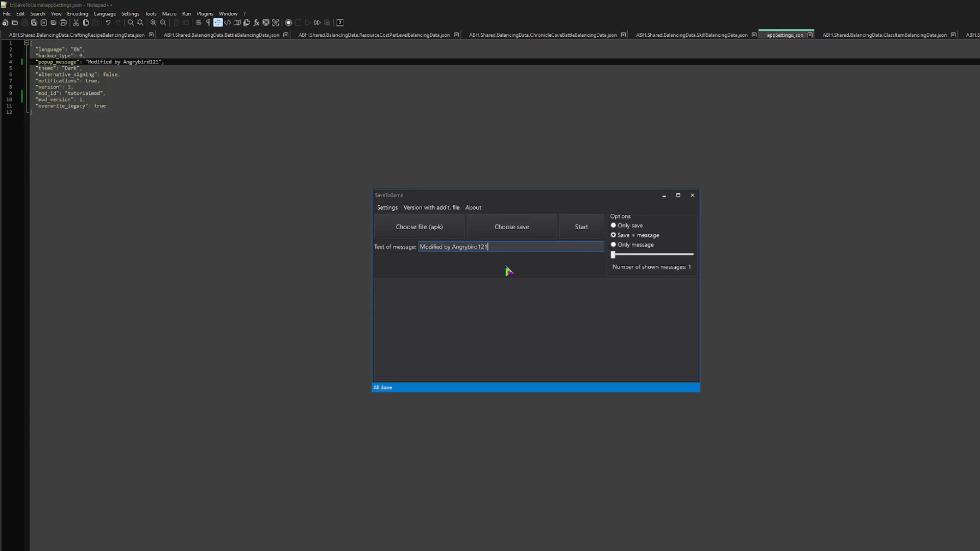
pyautogui.moveTo(440, 265)
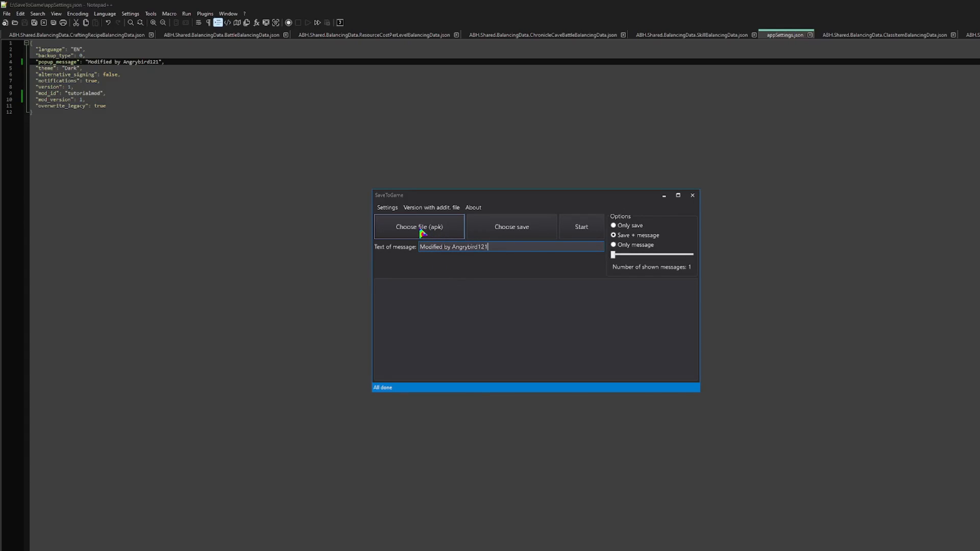
pyautogui.moveTo(418, 234)
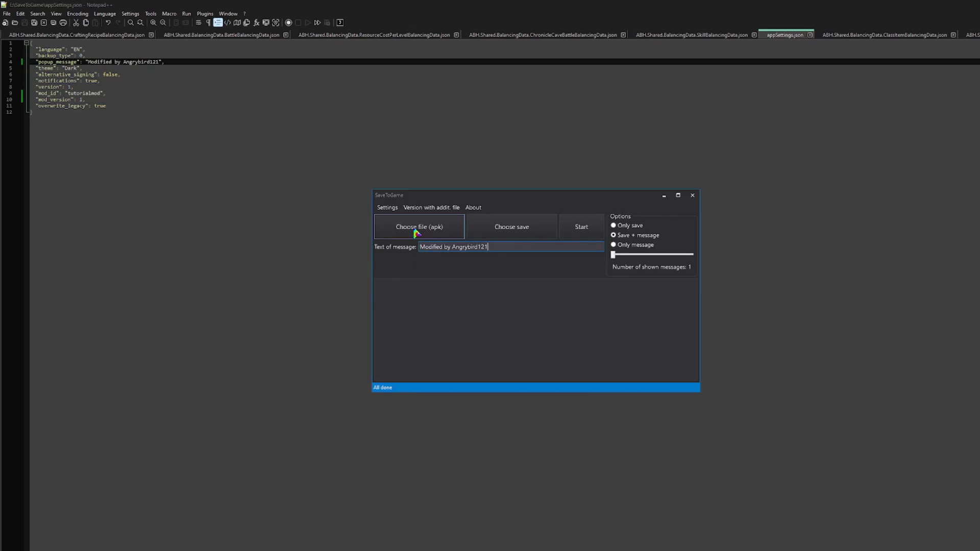
pyautogui.click(418, 227)
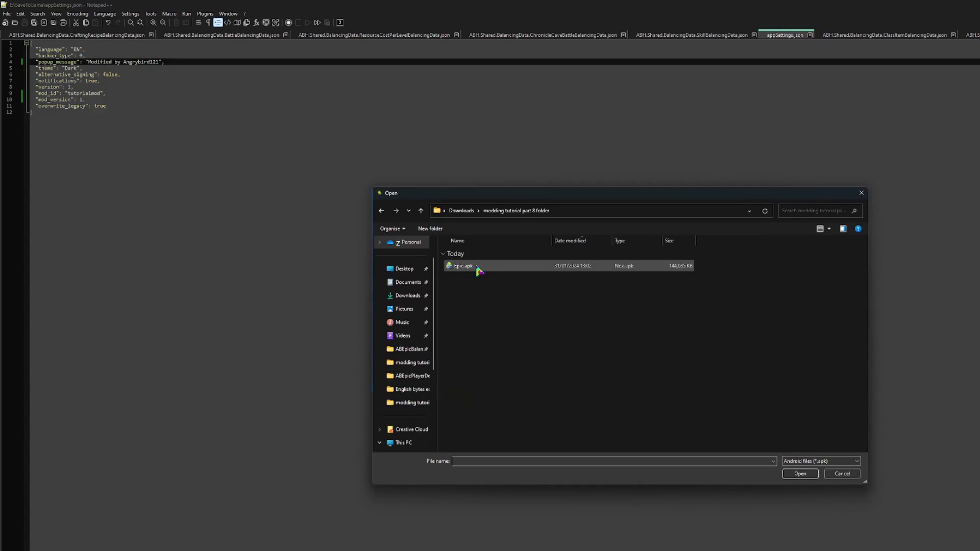
pyautogui.click(462, 265)
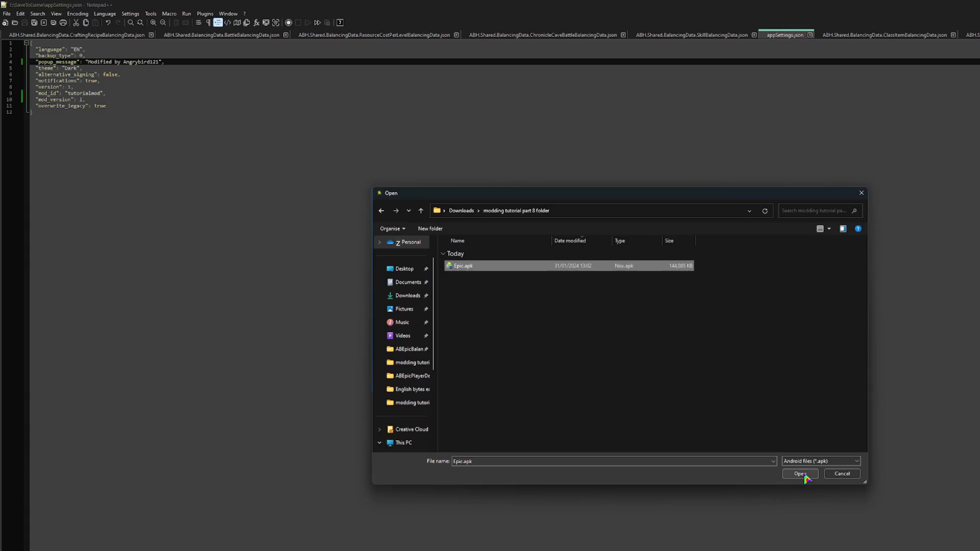
pyautogui.click(799, 474)
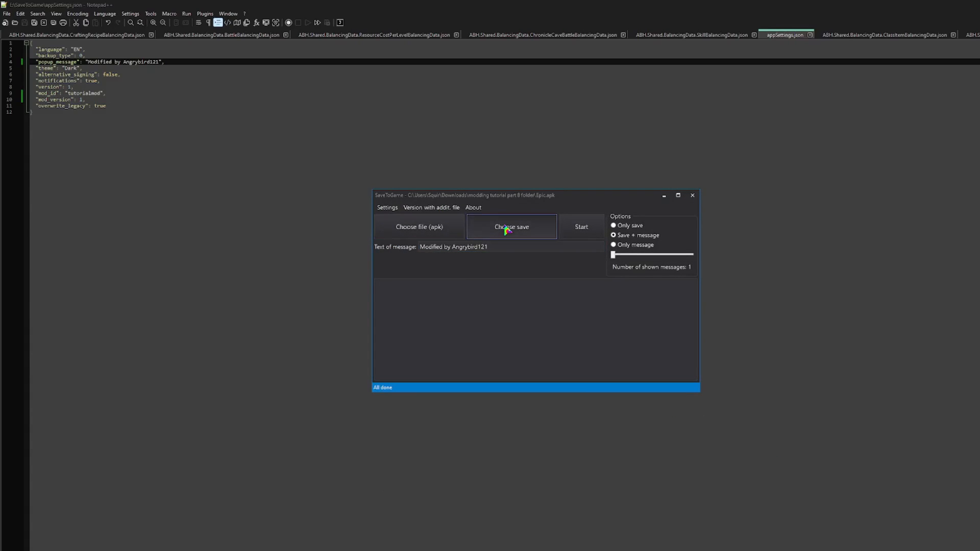
pyautogui.click(510, 226)
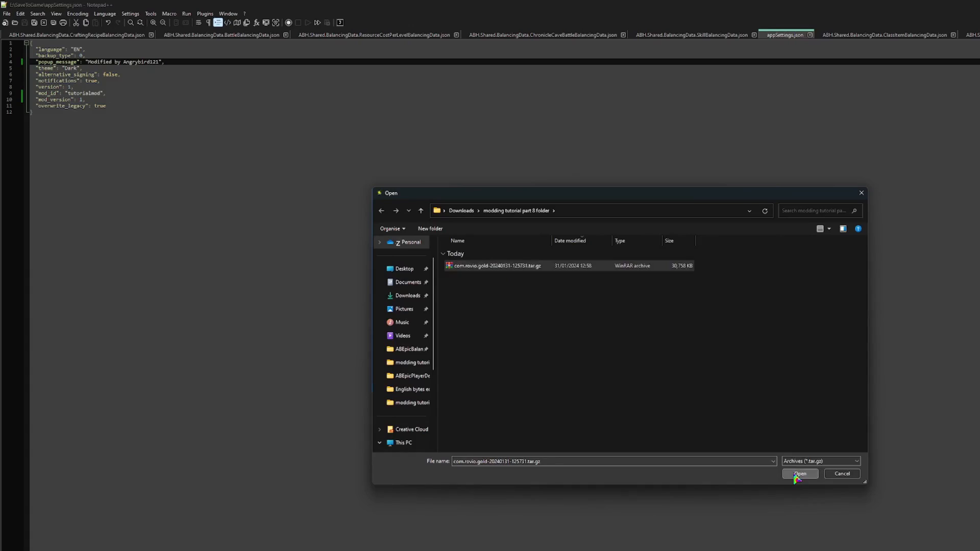
pyautogui.click(799, 473)
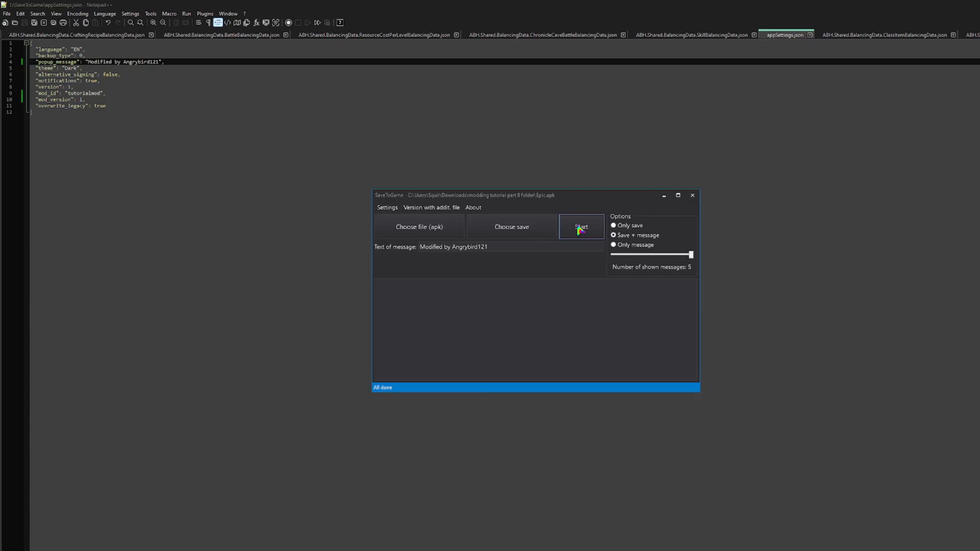
# Step: Start the SaveToGame build and dismiss the All done message once signing finishes
pyautogui.click(581, 226)
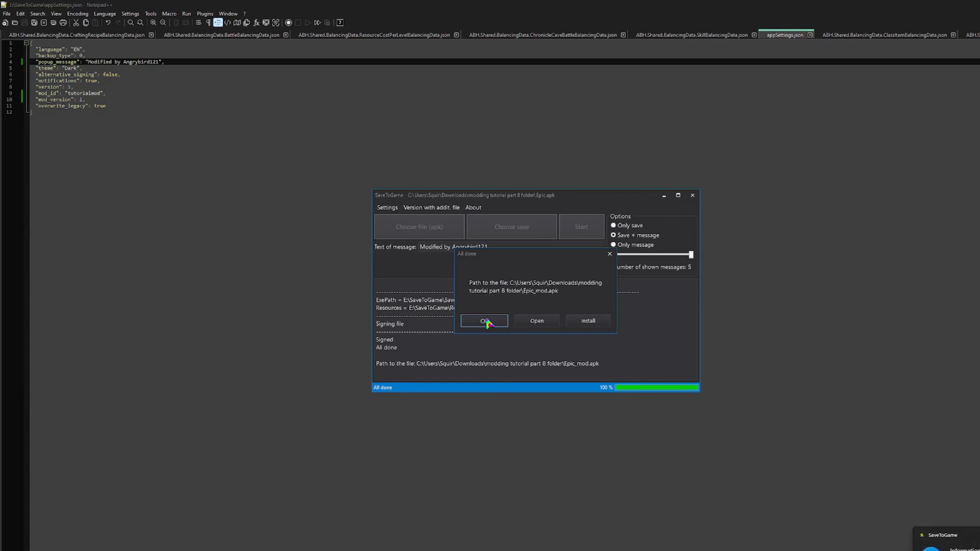
pyautogui.click(484, 320)
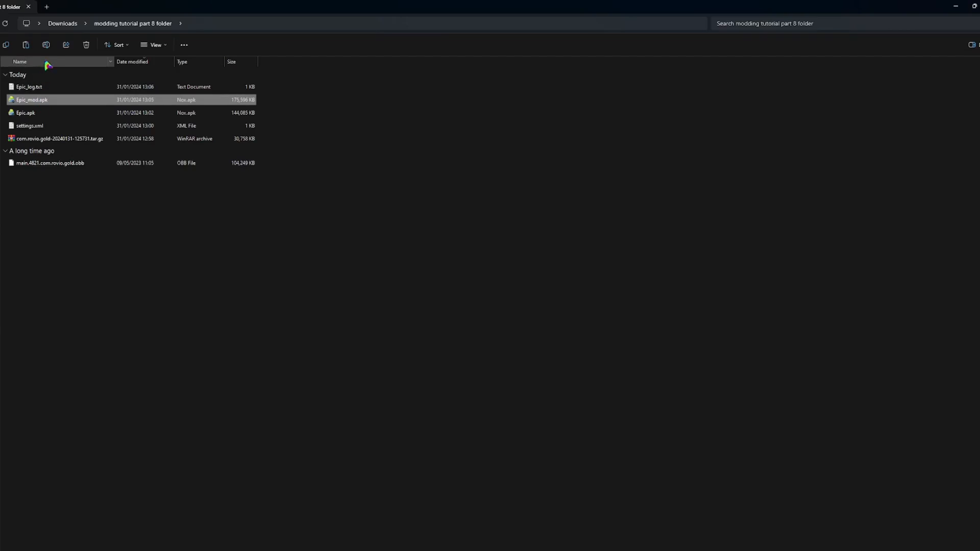
# Step: Rename Epic_mod.apk to 'modding tutorial mod.apk'
pyautogui.click(31, 99)
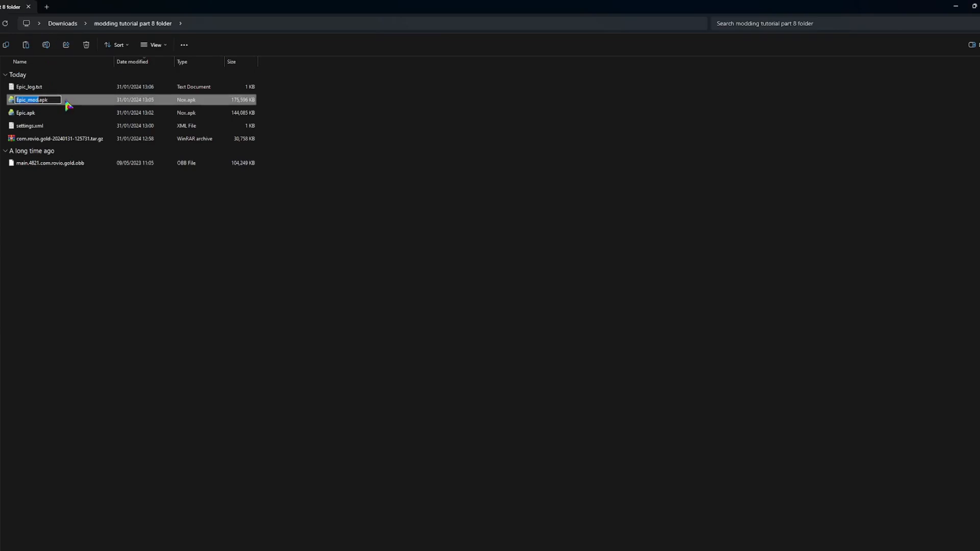
pyautogui.moveTo(173, 236)
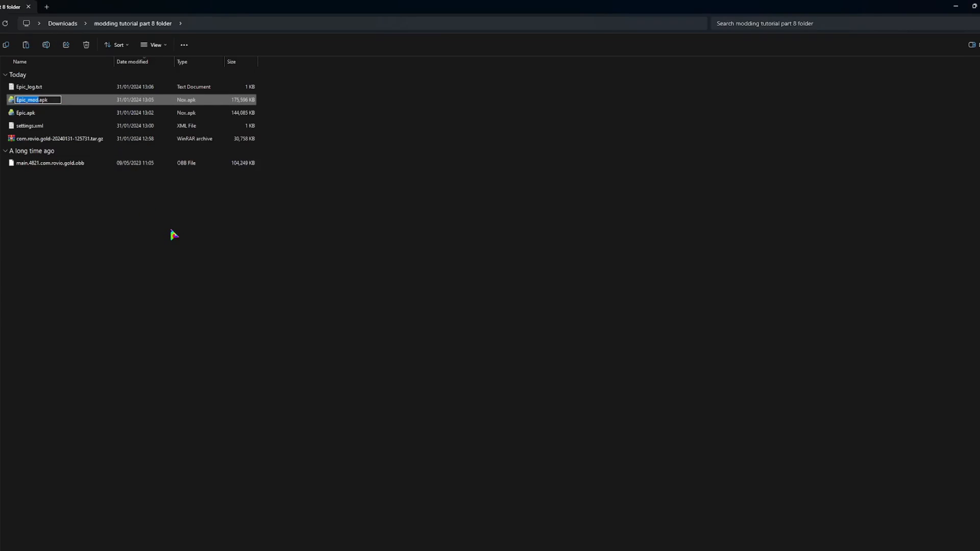
pyautogui.moveTo(190, 236)
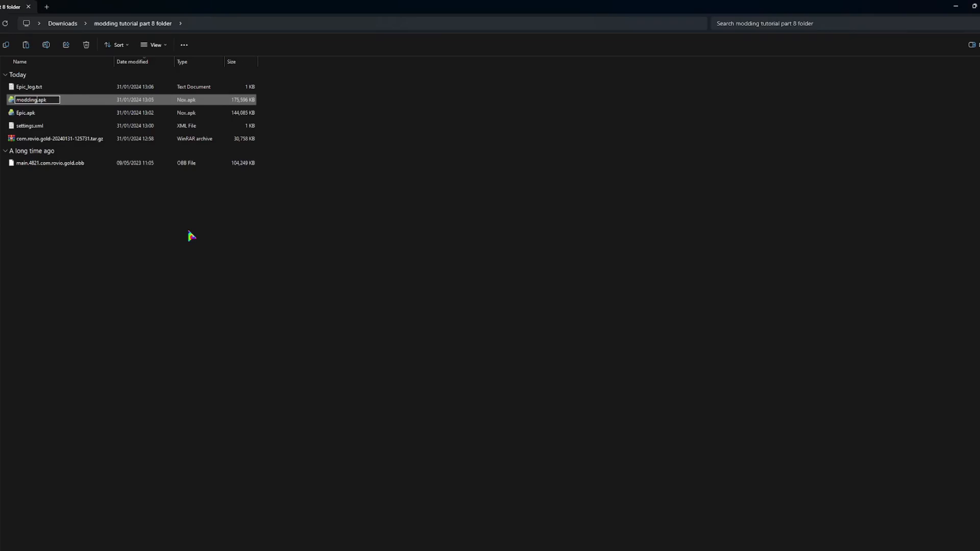
pyautogui.write('modding tutorial mod')
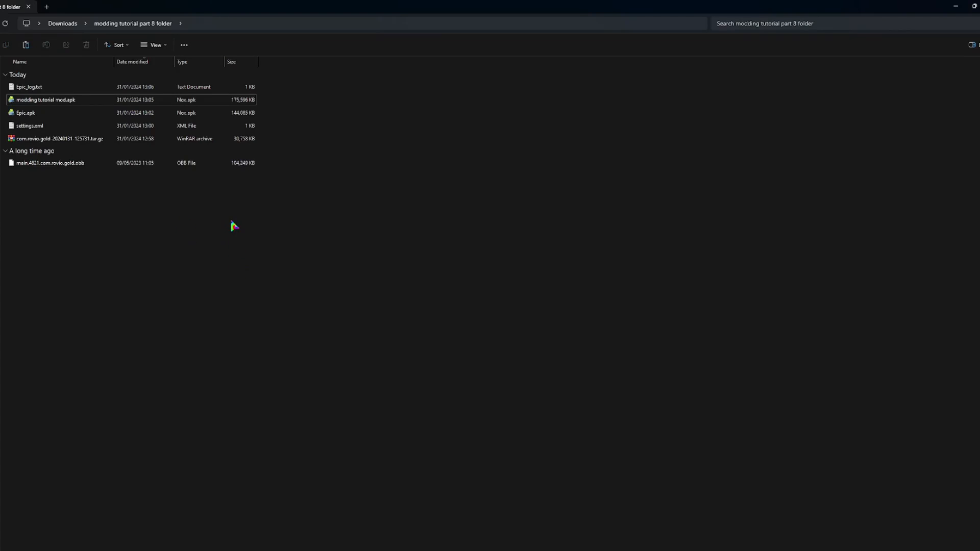
pyautogui.moveTo(399, 362)
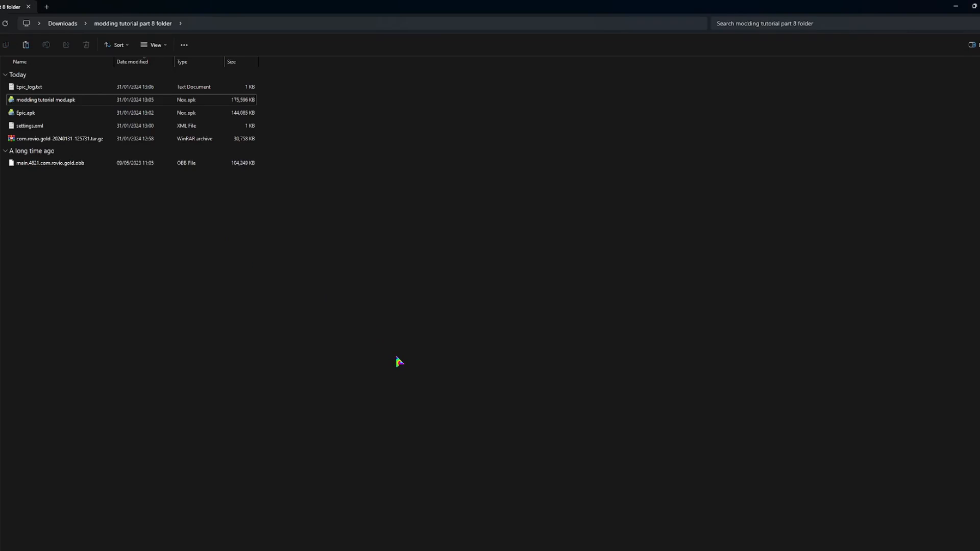
pyautogui.moveTo(457, 394)
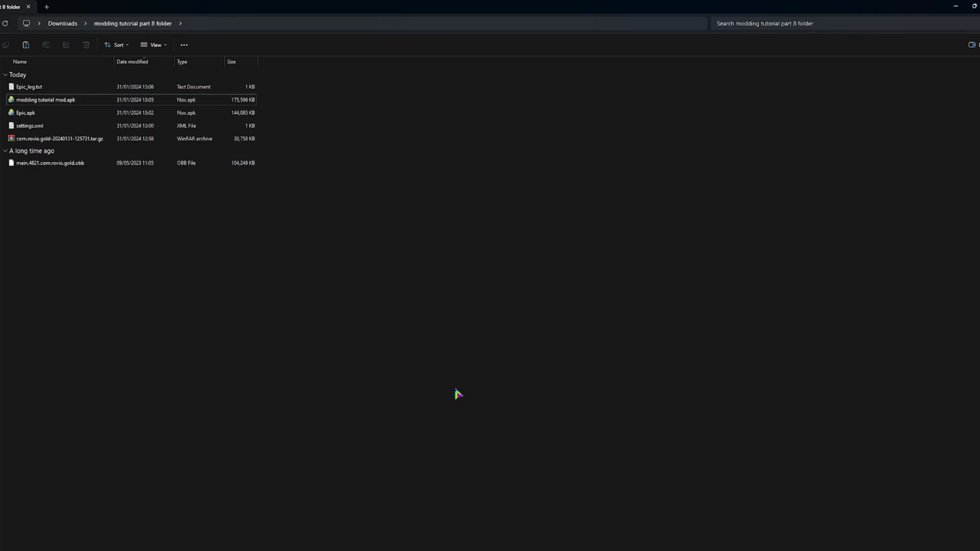
pyautogui.moveTo(480, 414)
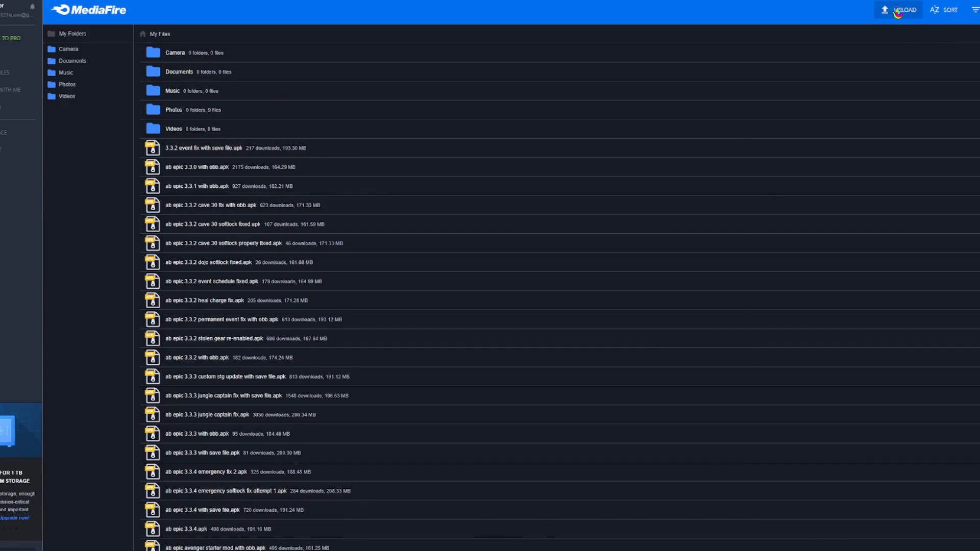
# Step: Open the local file chooser from MediaFire's Select Files to Upload dialog
pyautogui.click(899, 9)
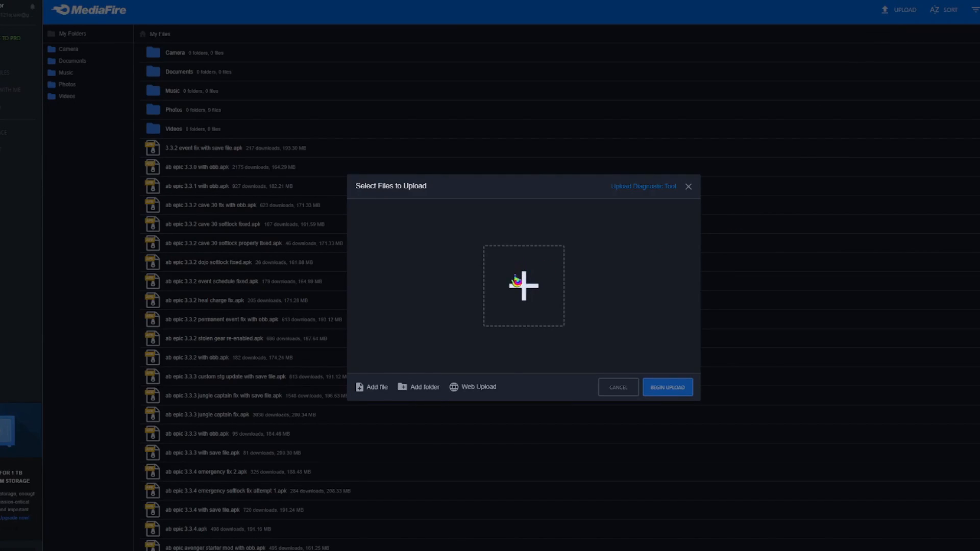
pyautogui.moveTo(699, 312)
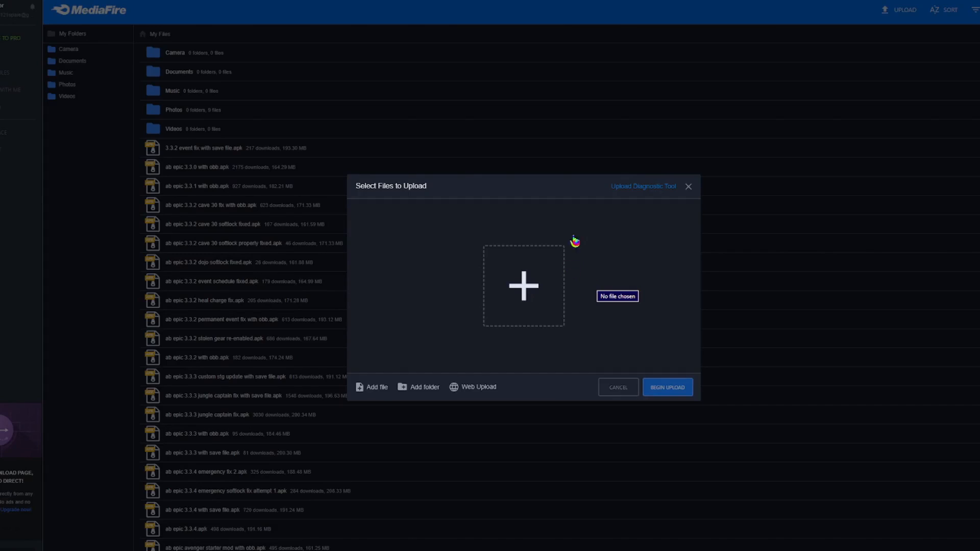
pyautogui.moveTo(630, 324)
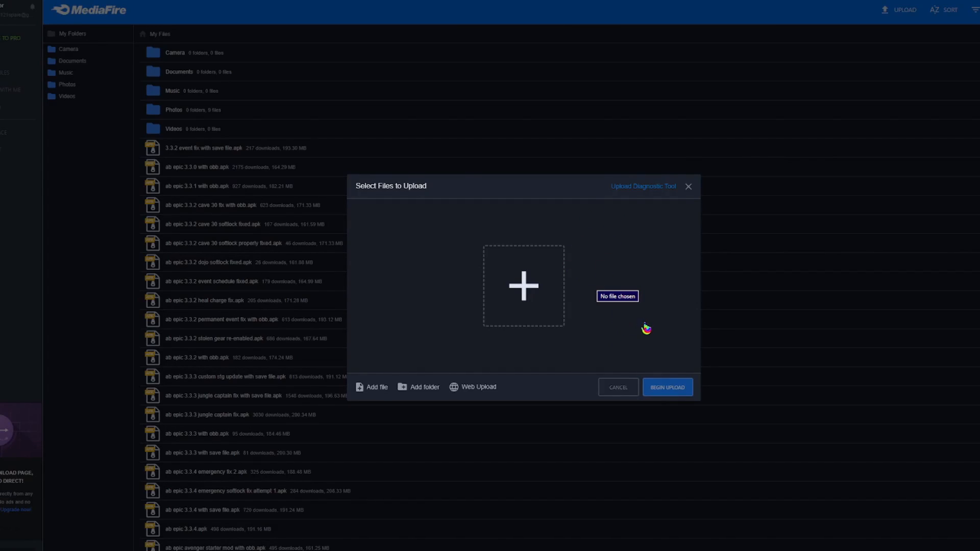
pyautogui.moveTo(745, 370)
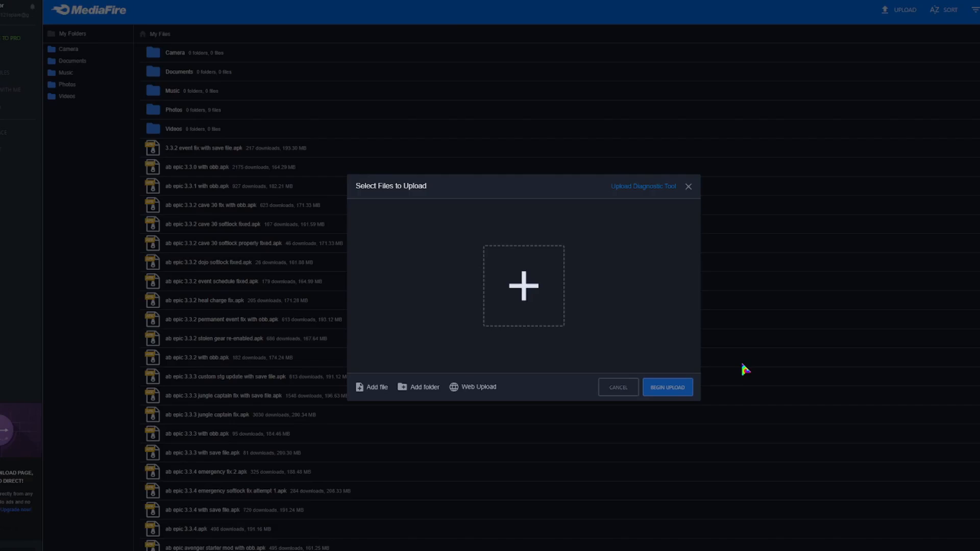
pyautogui.moveTo(633, 175)
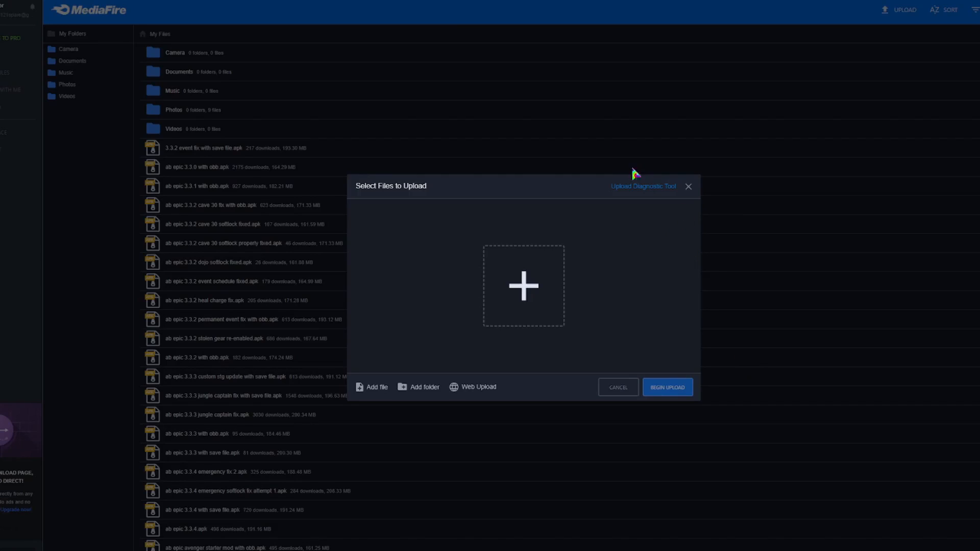
pyautogui.moveTo(484, 275)
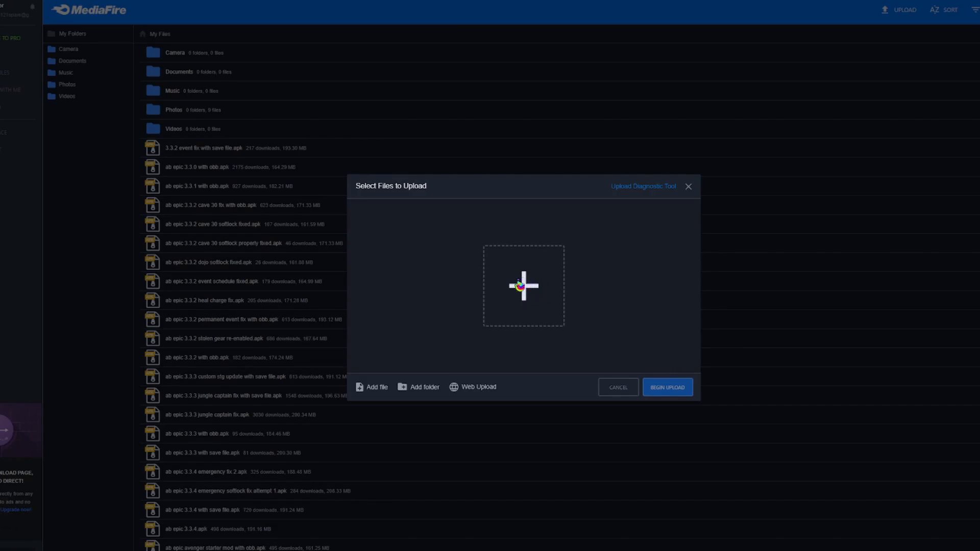
pyautogui.moveTo(524, 287)
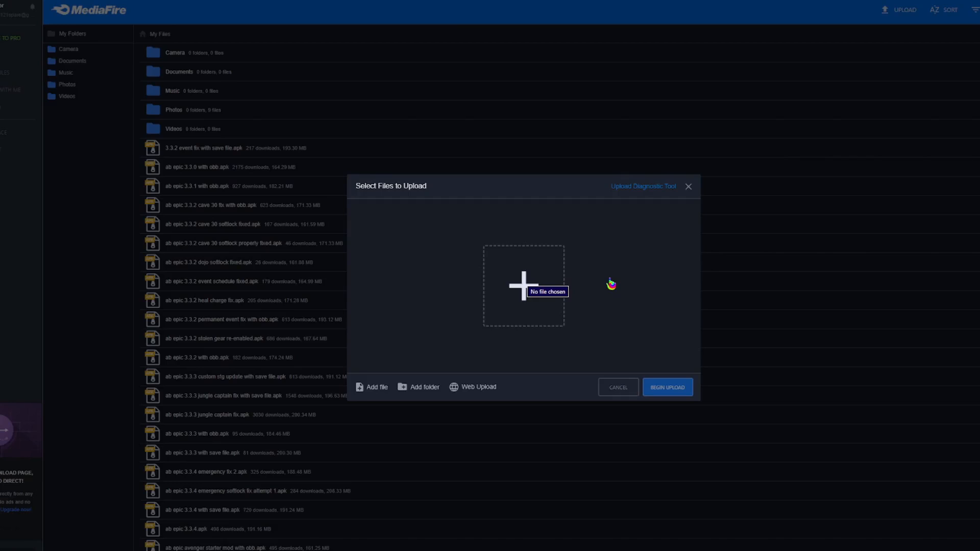
pyautogui.moveTo(627, 294)
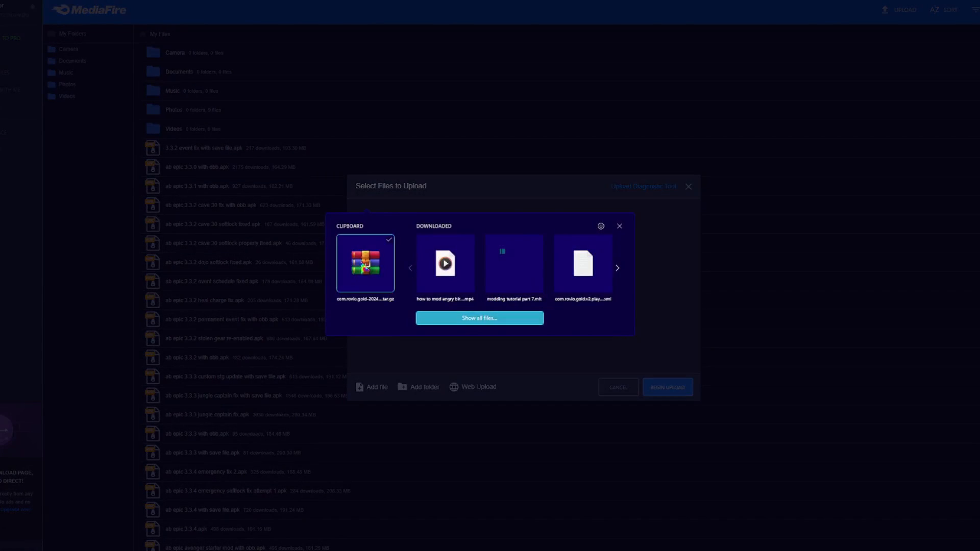
# Step: Select modding tutorial mod.apk from all files and begin the 171.46 MB upload
pyautogui.click(364, 263)
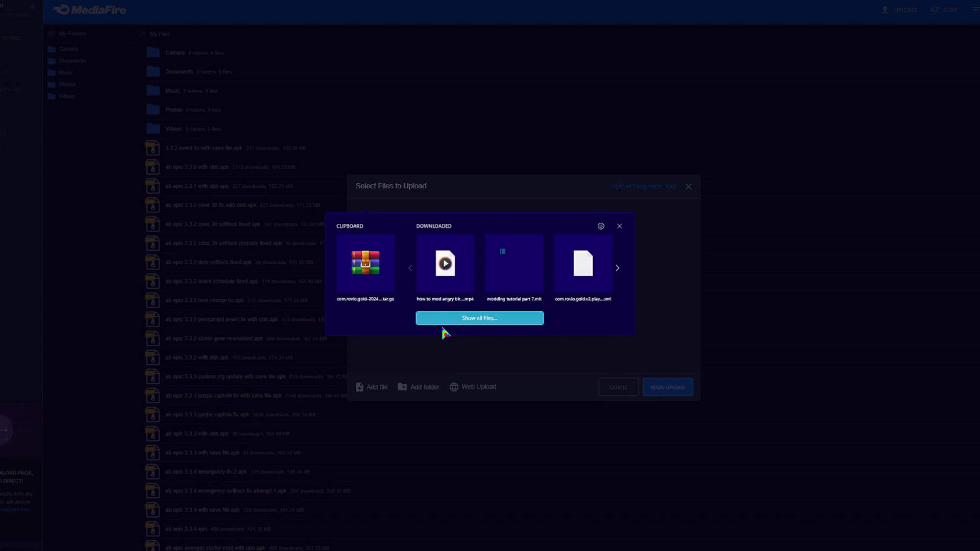
pyautogui.click(479, 318)
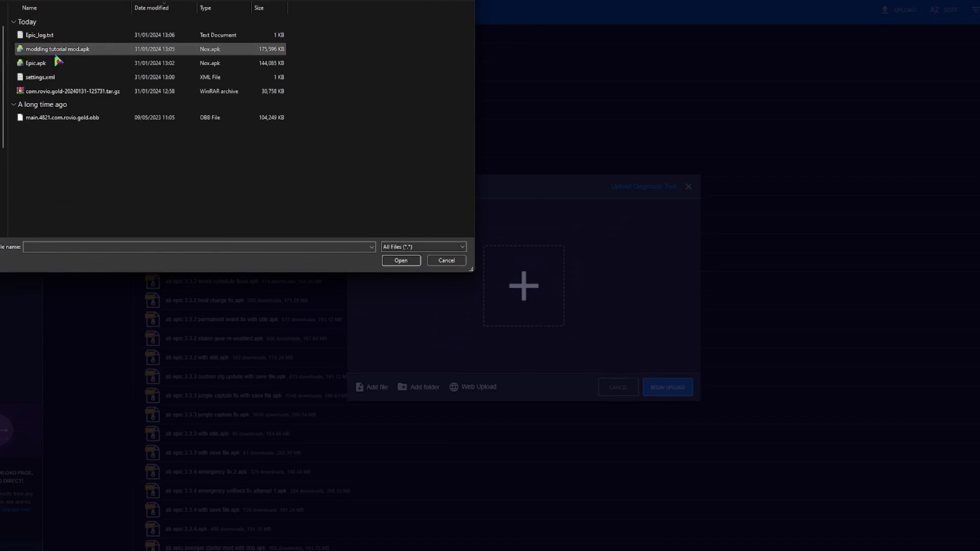
pyautogui.click(401, 261)
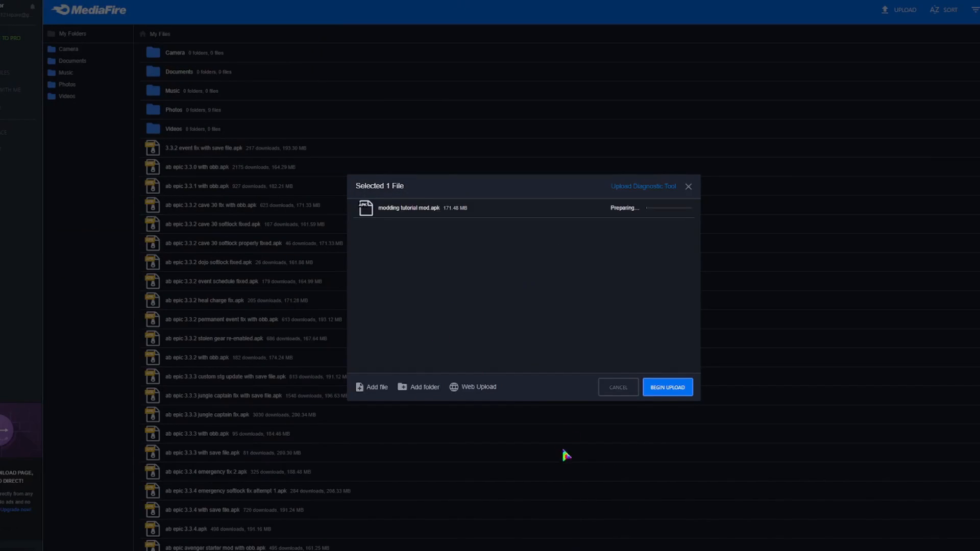
pyautogui.click(667, 387)
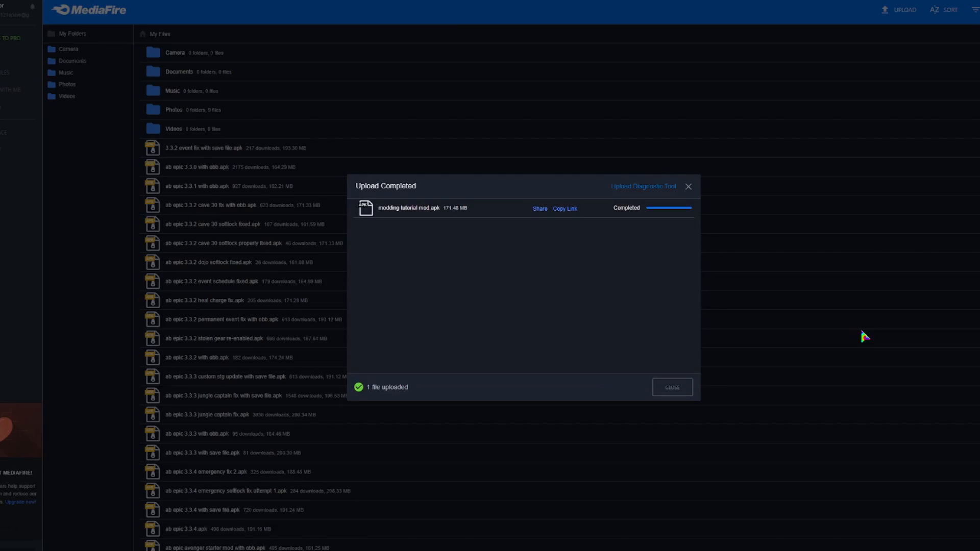
# Step: Close the upload summary and scroll My Files to modding tutorial mod.apk
pyautogui.click(671, 387)
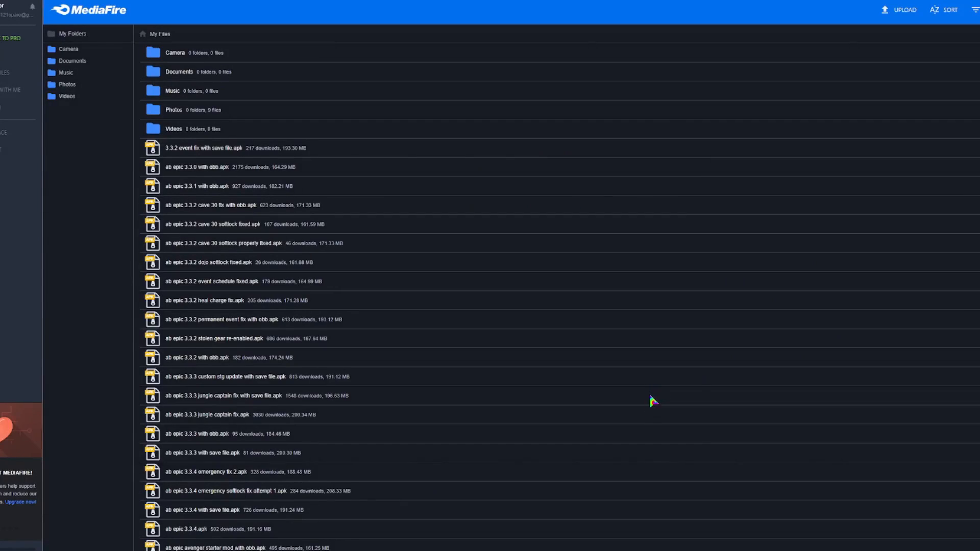
pyautogui.moveTo(672, 357)
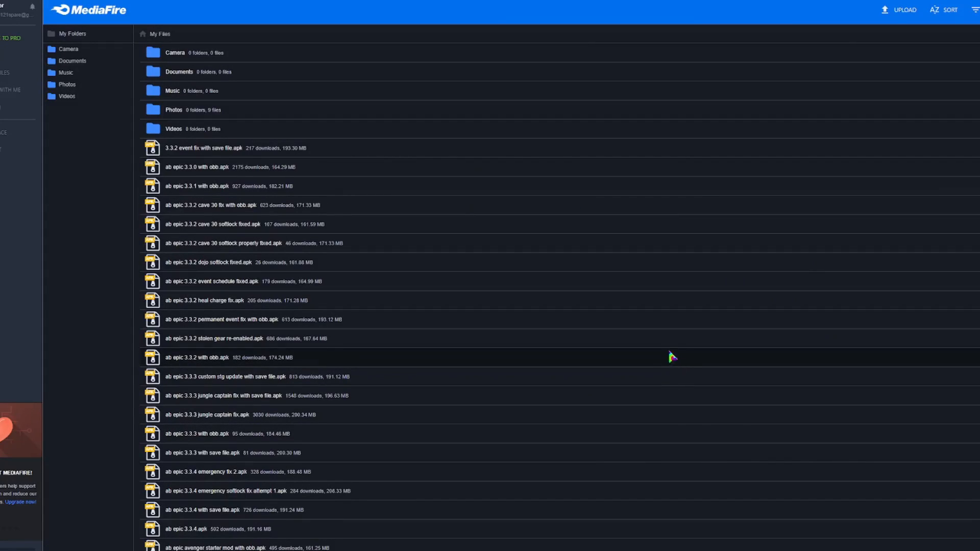
pyautogui.moveTo(602, 278)
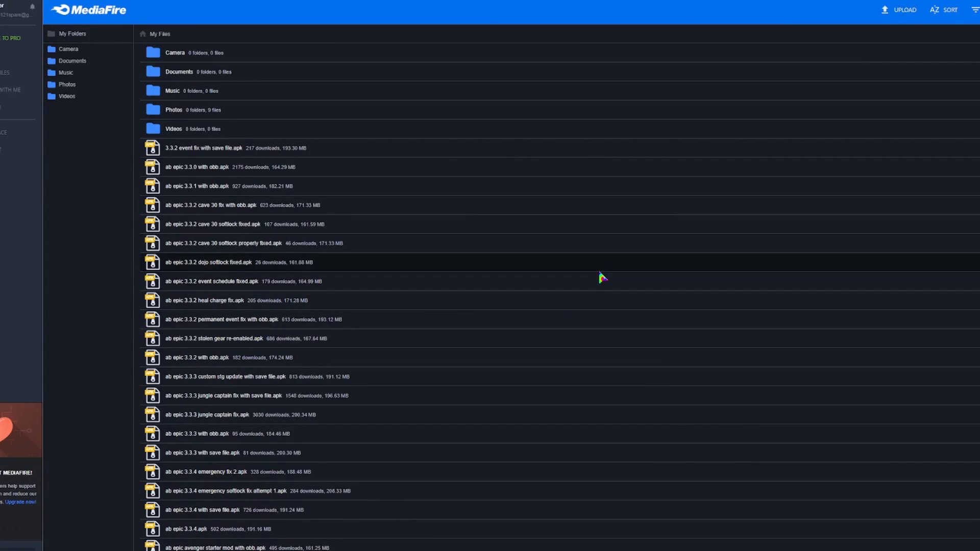
pyautogui.scroll(-3)
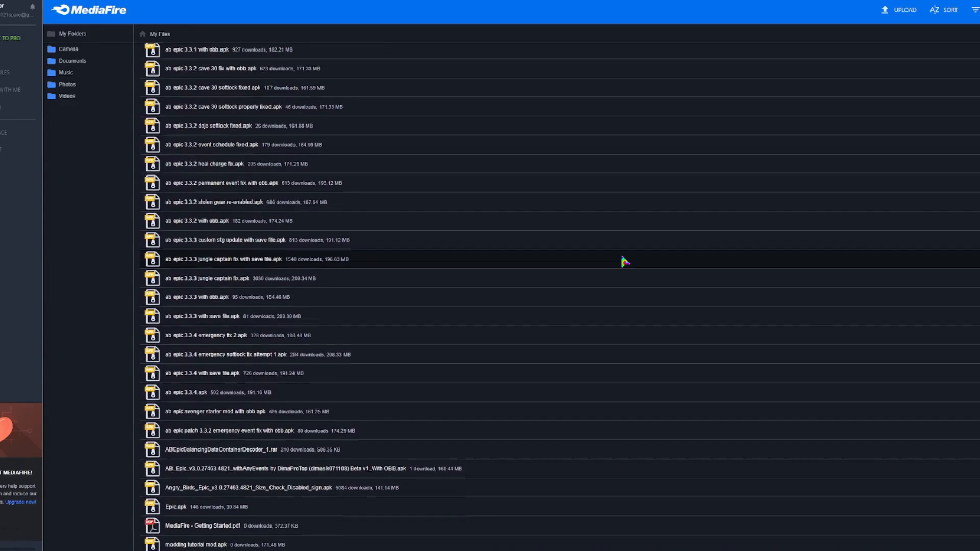
pyautogui.scroll(-3)
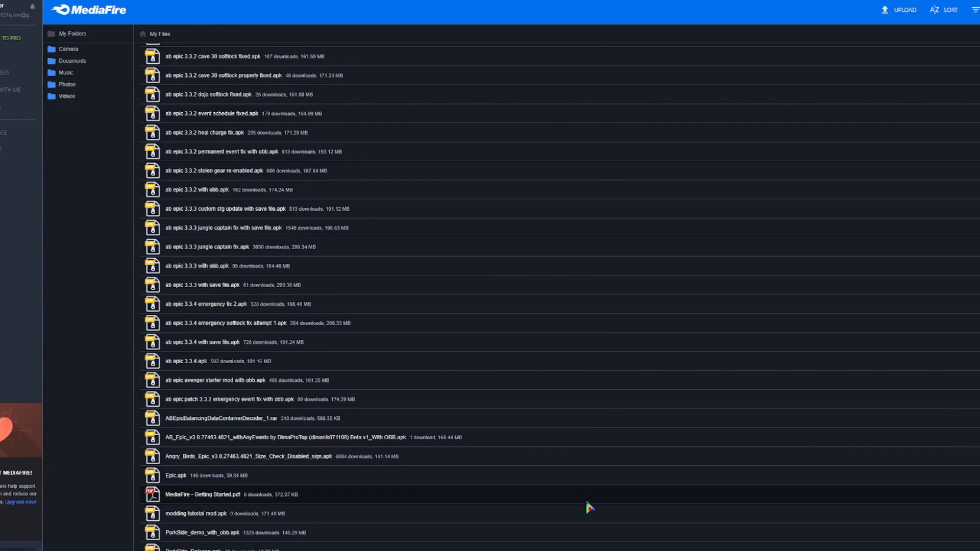
pyautogui.moveTo(927, 528)
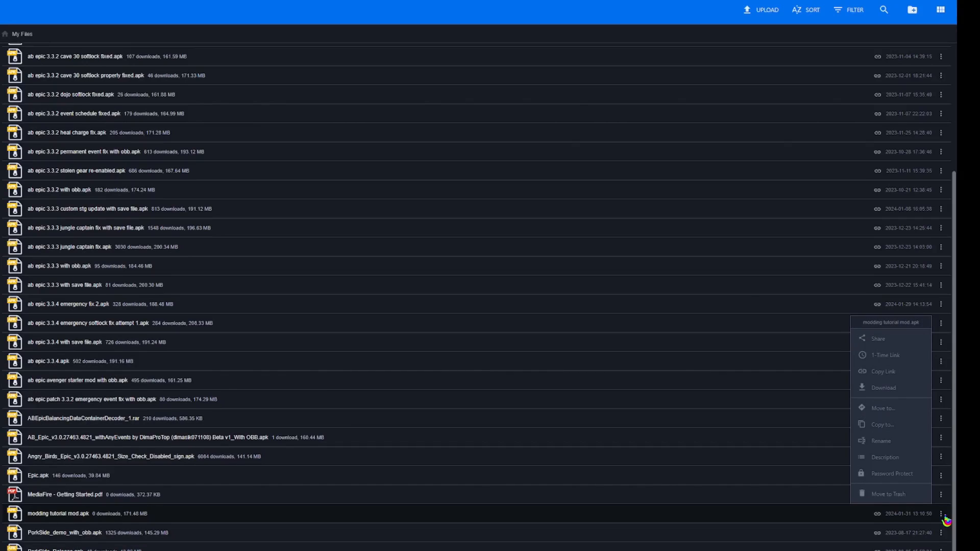
pyautogui.moveTo(899, 380)
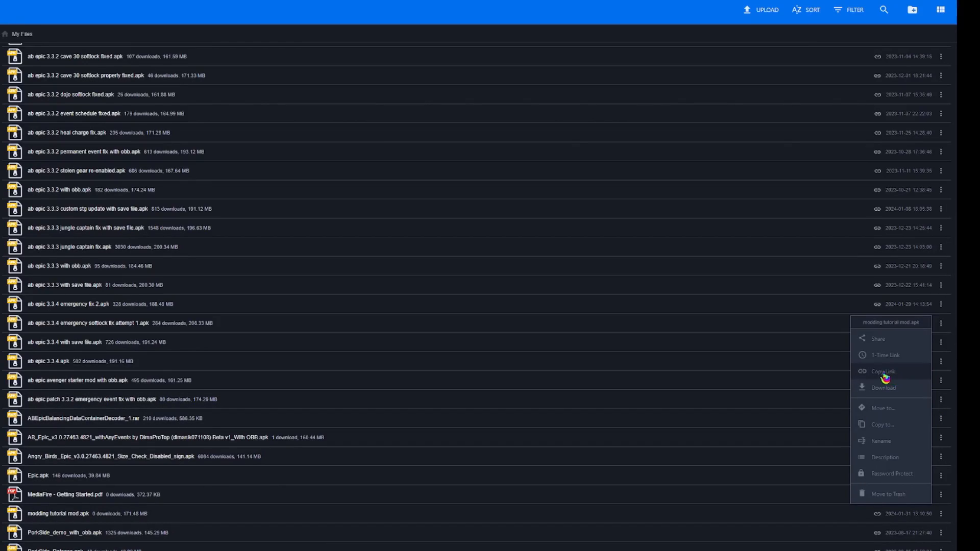
pyautogui.moveTo(900, 382)
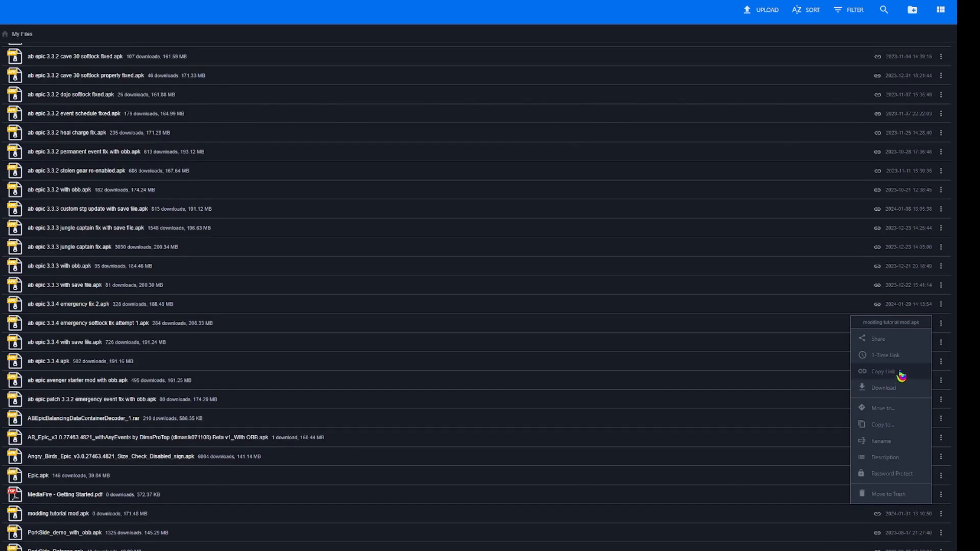
pyautogui.moveTo(897, 382)
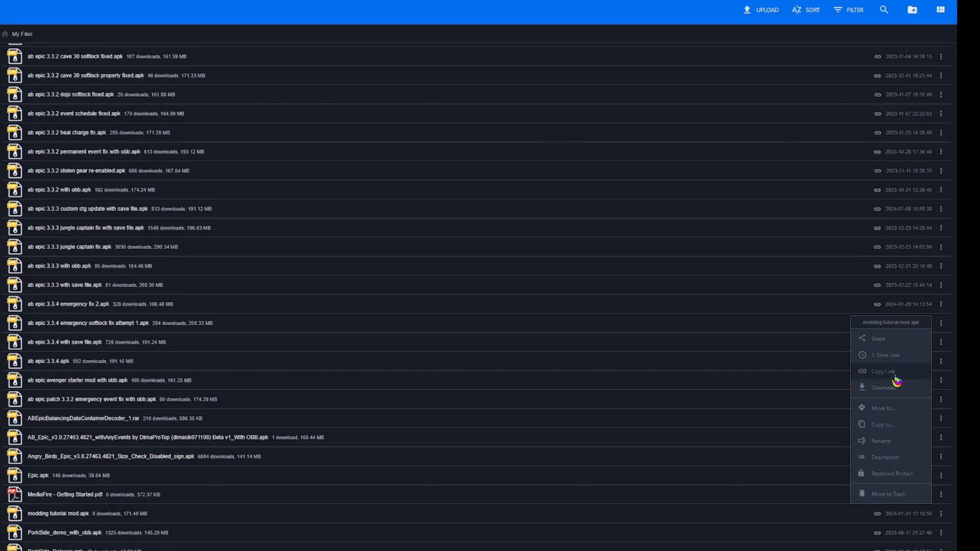
pyautogui.moveTo(911, 379)
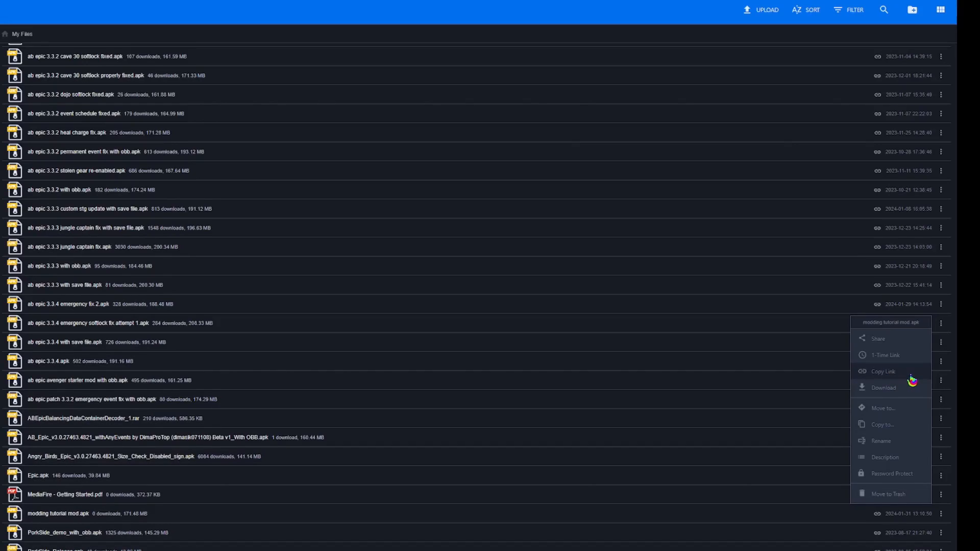
pyautogui.moveTo(286, 548)
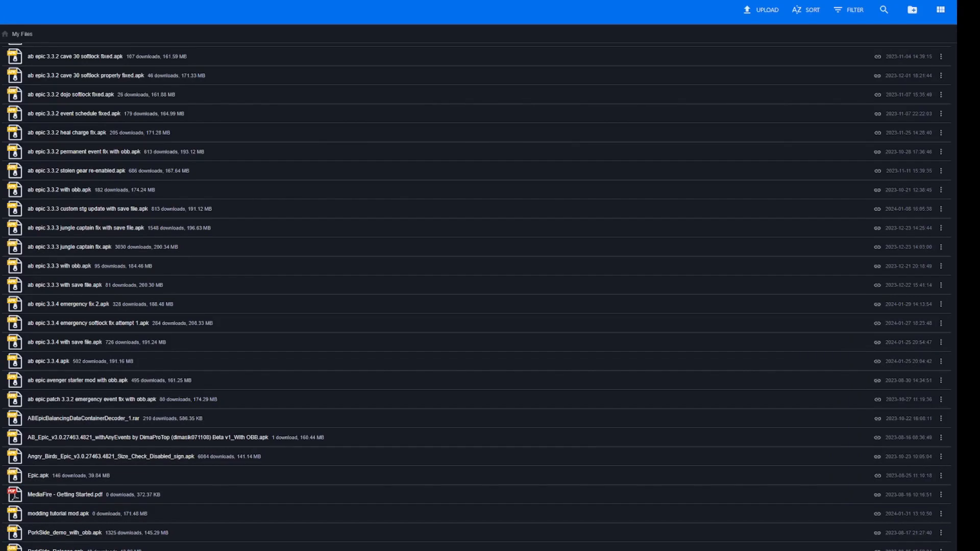
pyautogui.scroll(3)
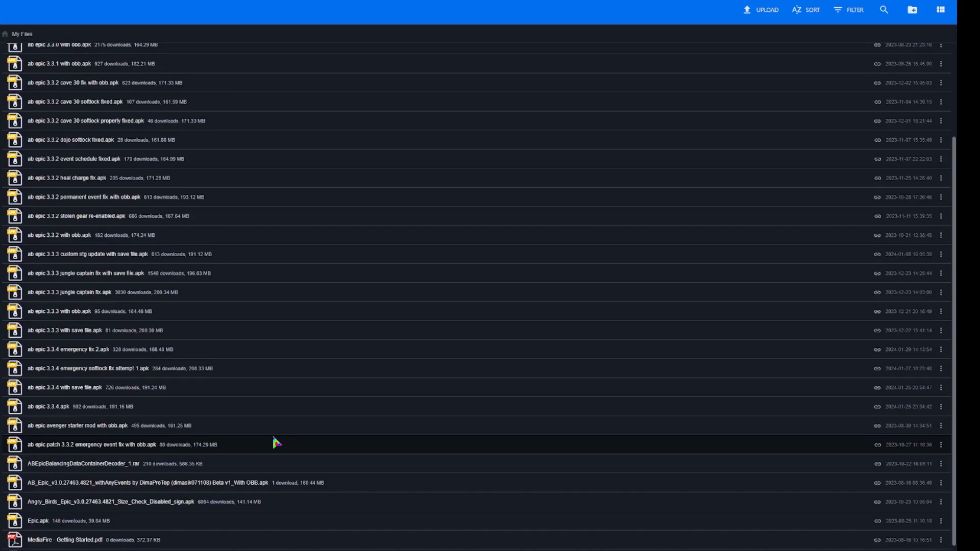
pyautogui.moveTo(398, 368)
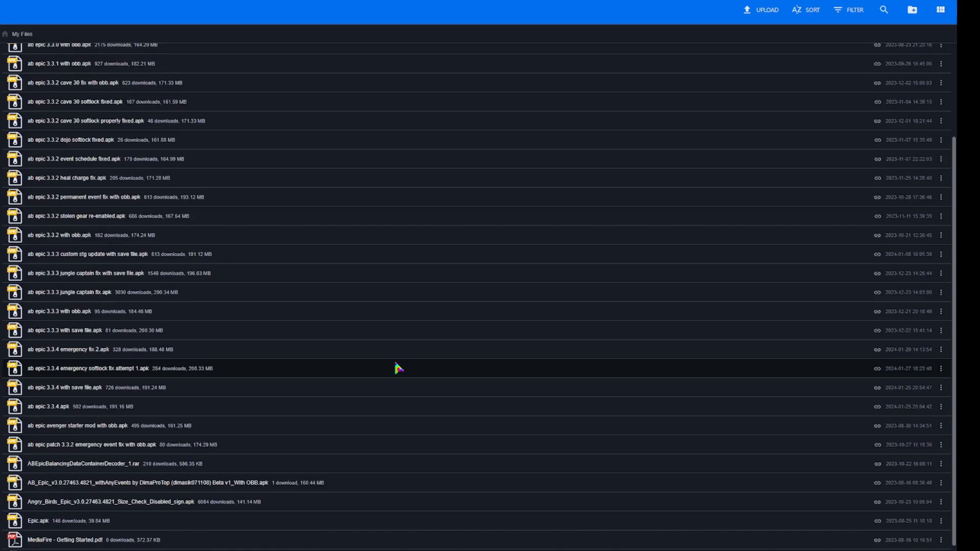
pyautogui.moveTo(382, 375)
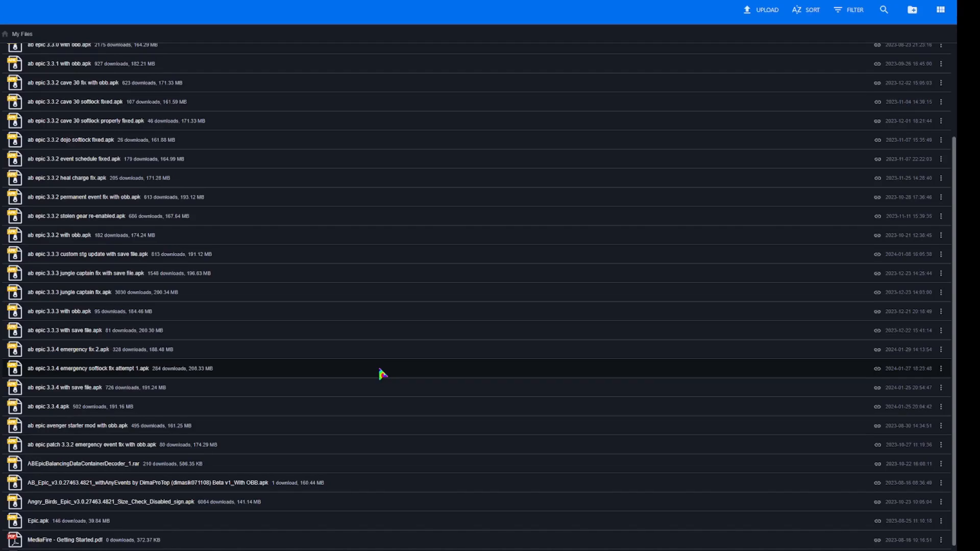
pyautogui.moveTo(375, 377)
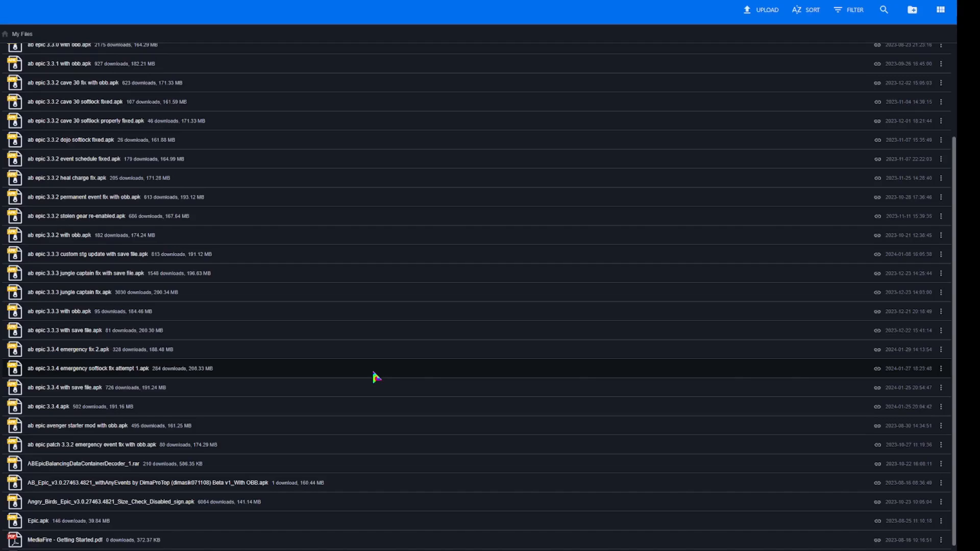
pyautogui.moveTo(354, 386)
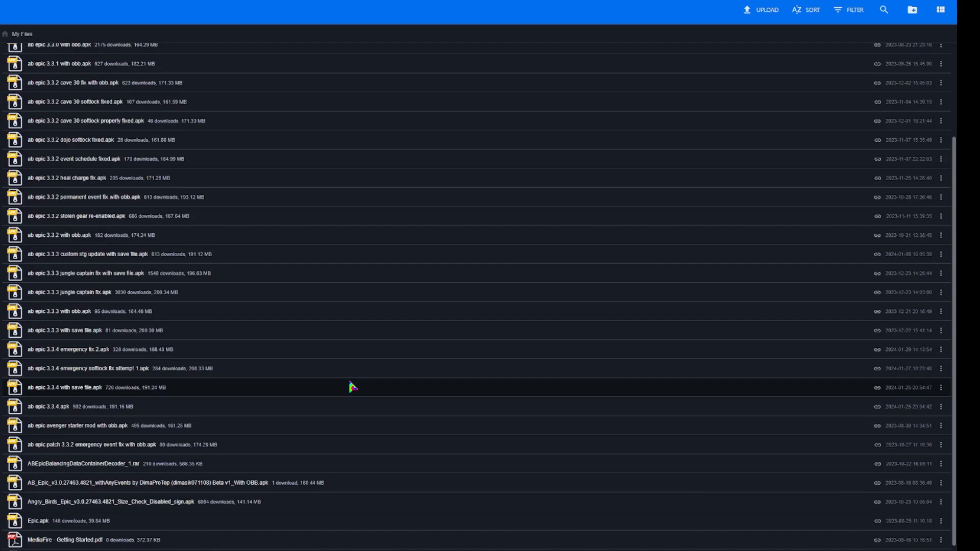
pyautogui.moveTo(397, 364)
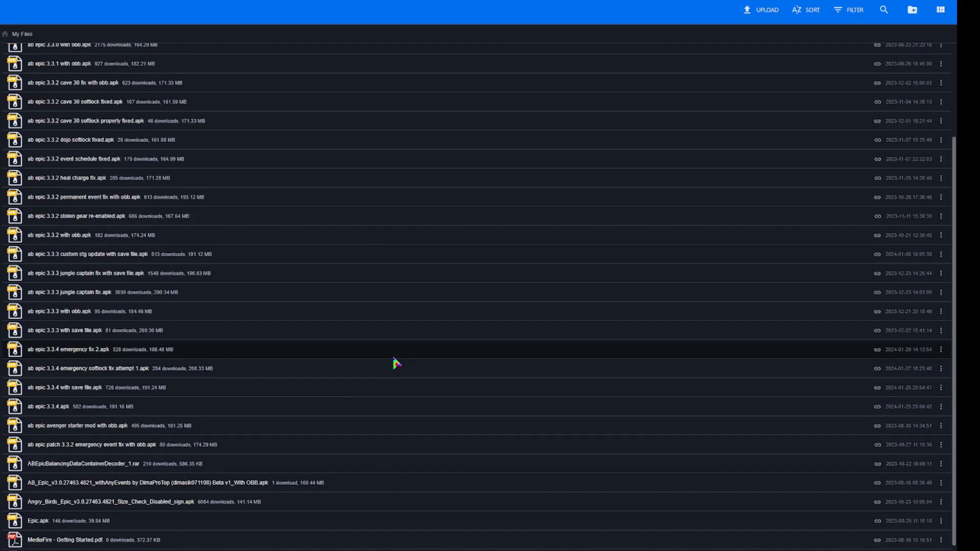
pyautogui.moveTo(487, 366)
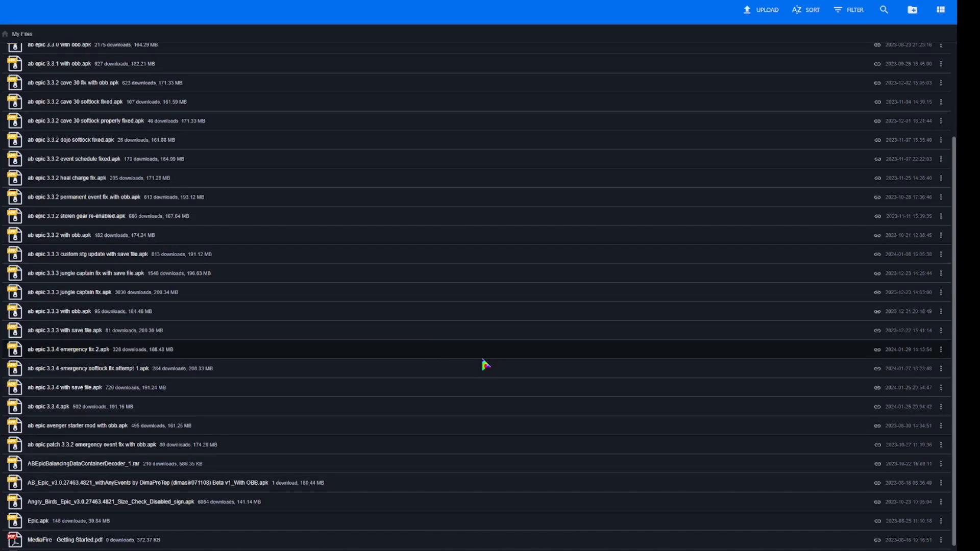